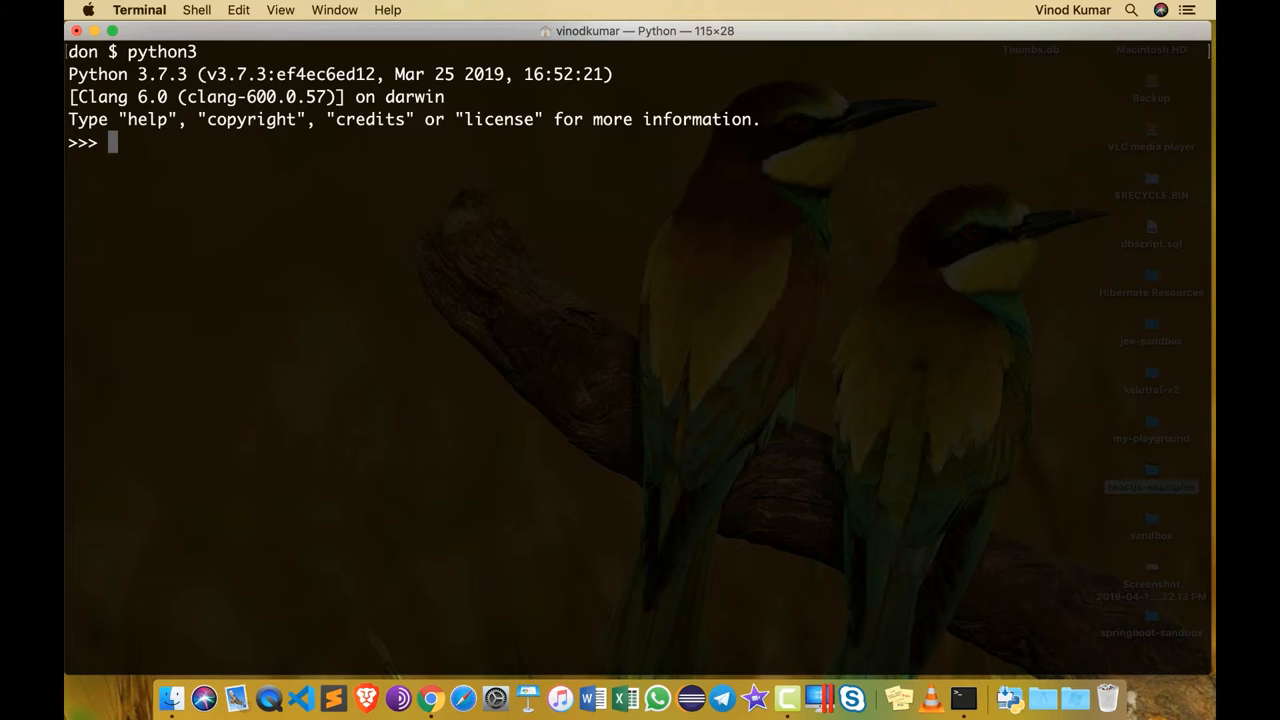
- Assign 'vinod' to name with single quotes and "vinod" to name2 with double quotes
type("name = 'vino")
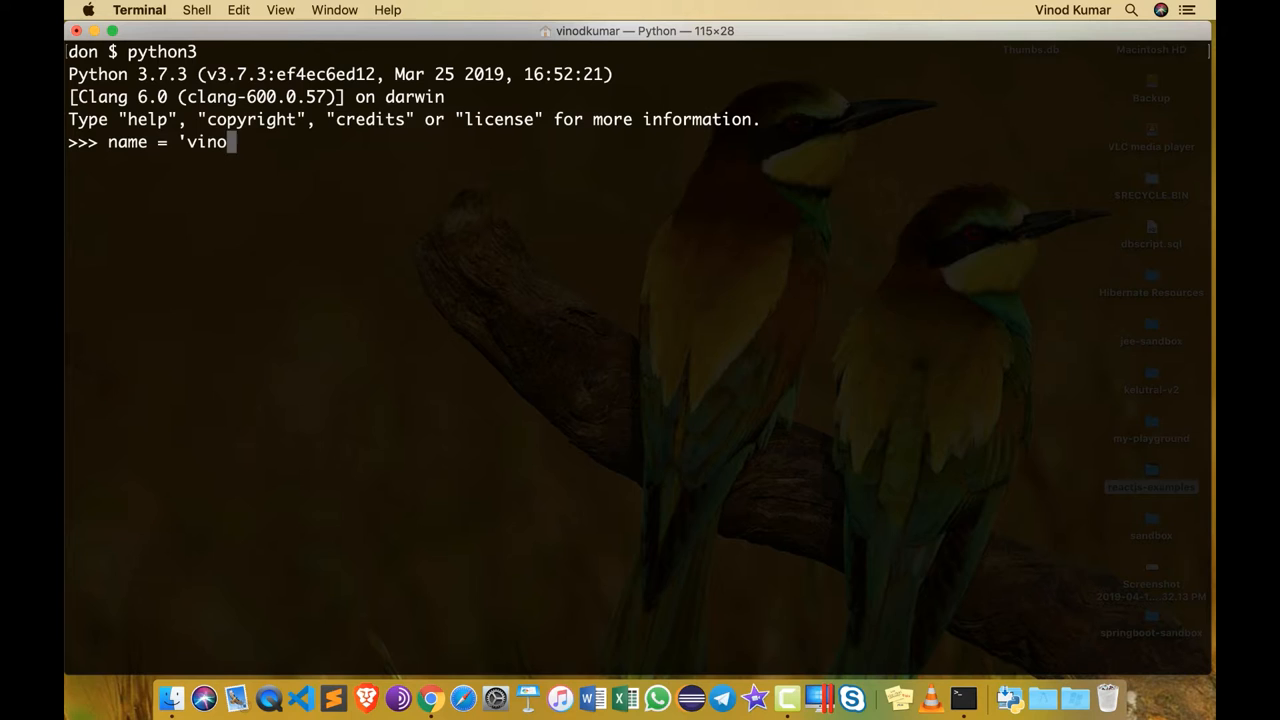
type("d'")
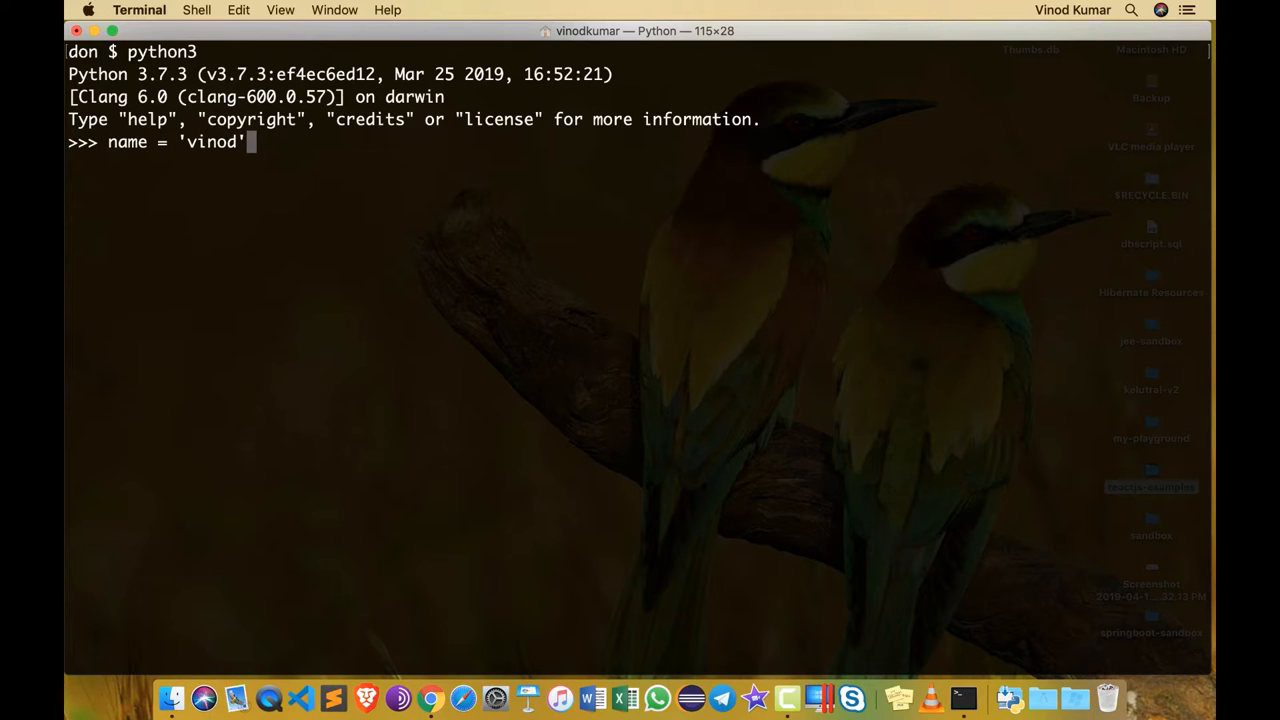
key("enter")
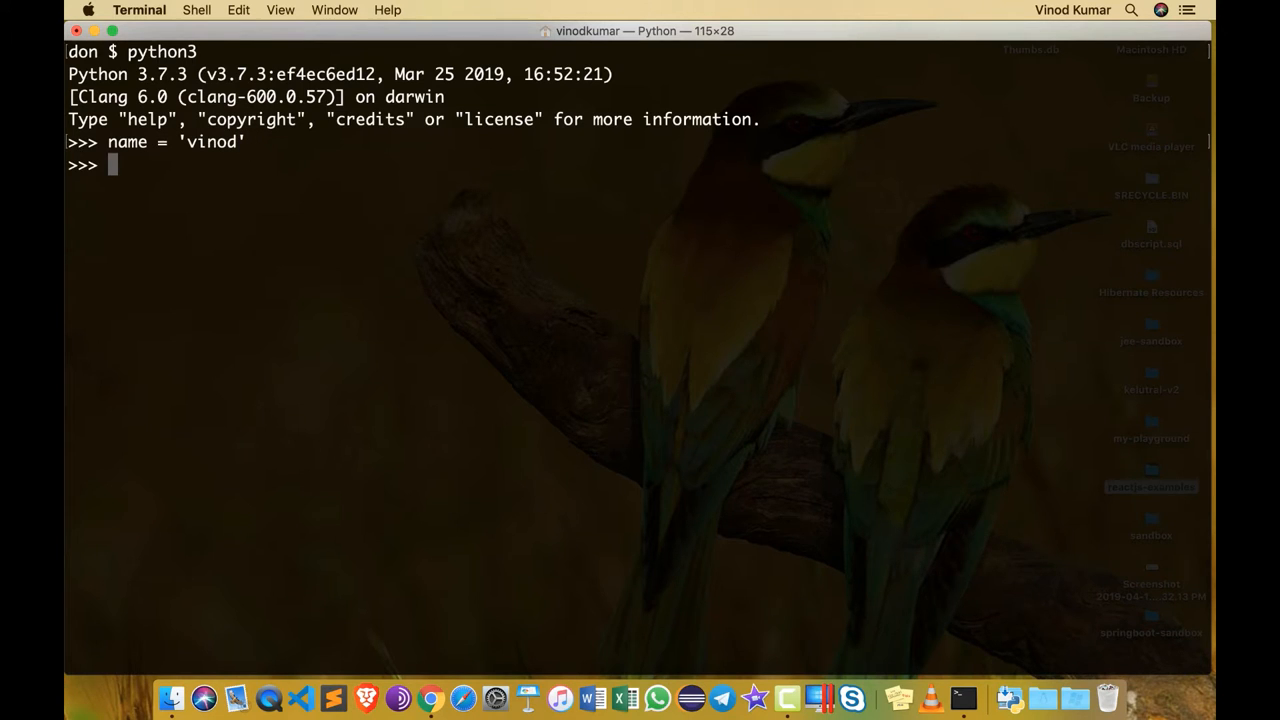
type("name2 =")
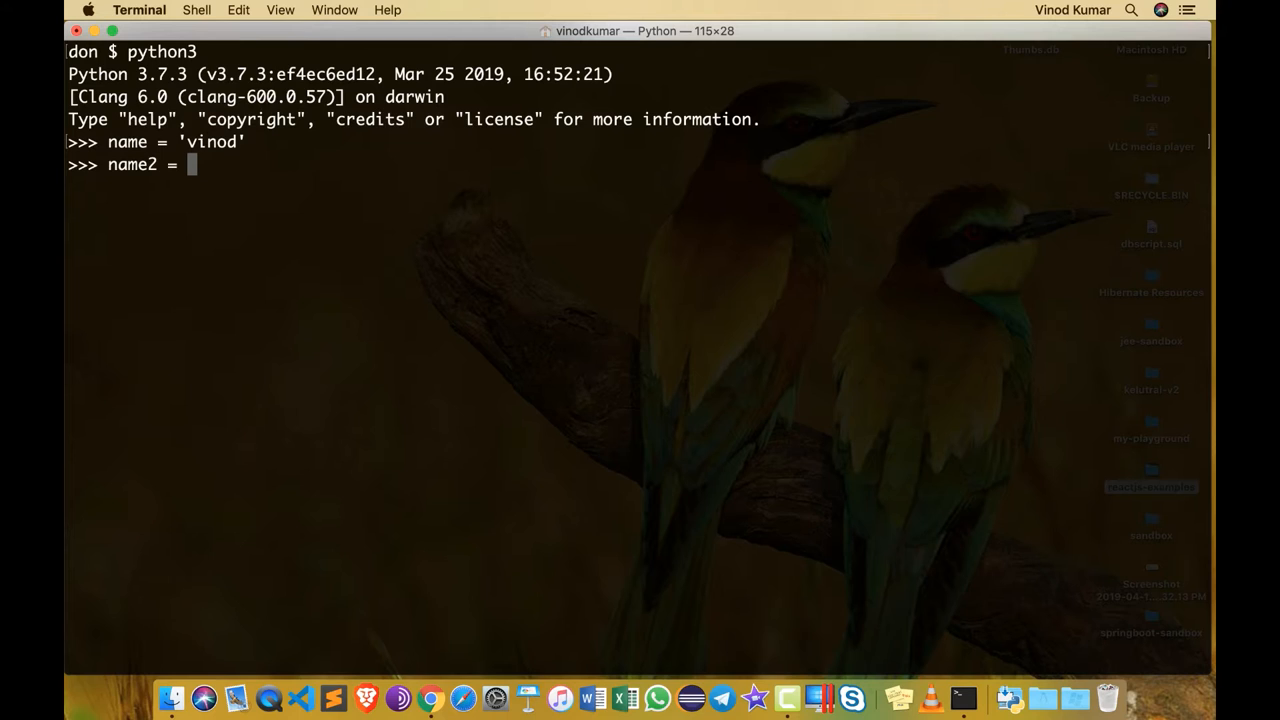
type("\"vinod\"")
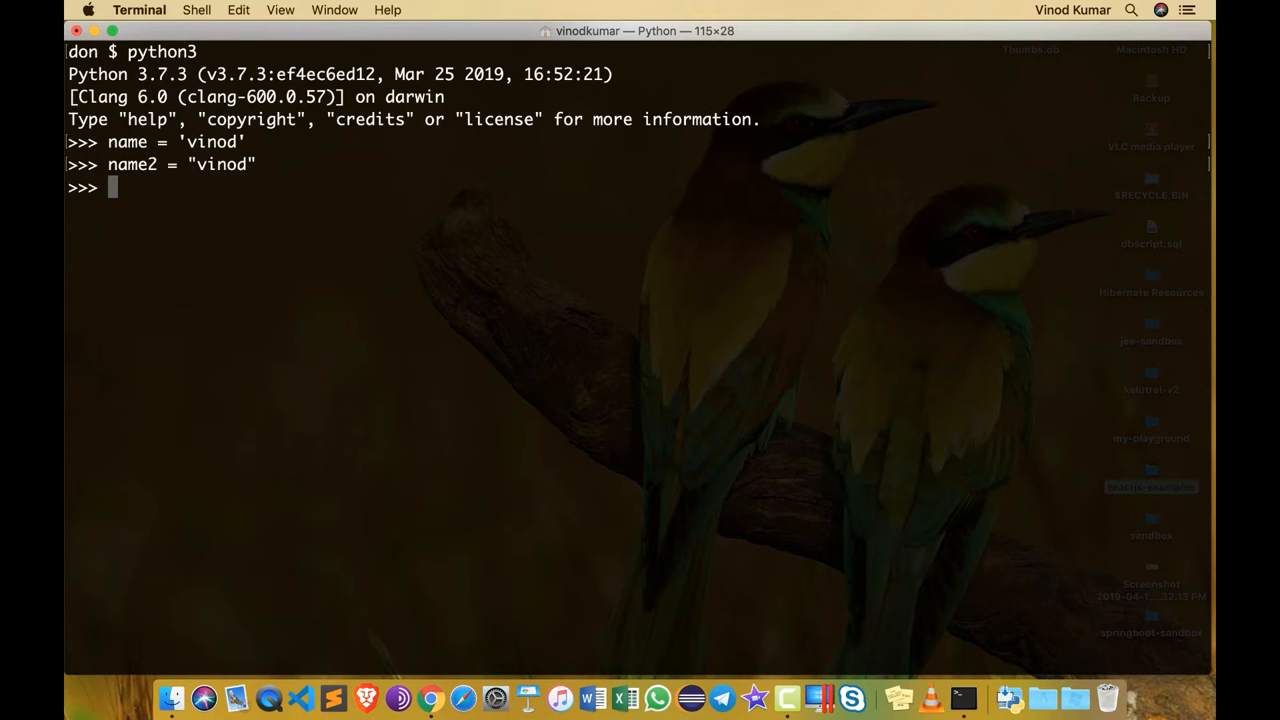
- Evaluate id(name) and id(name2) and highlight that both return the same number
type("id(name")
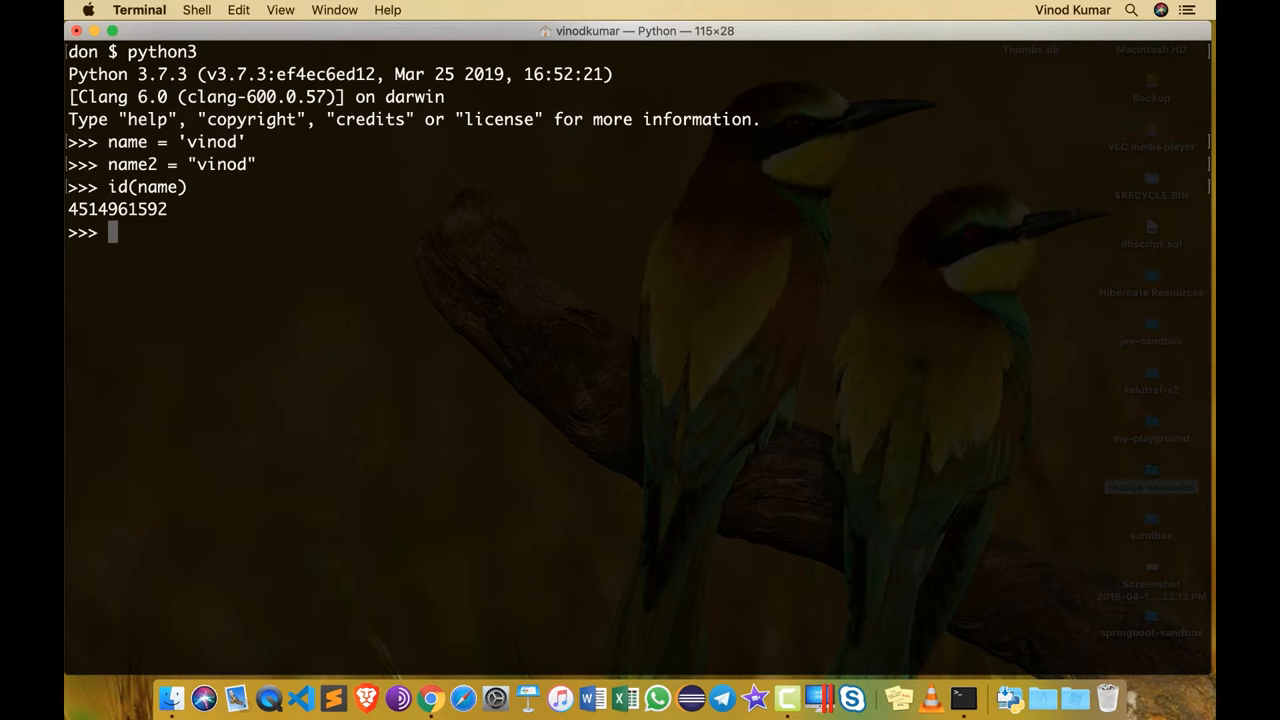
type("id(name2)")
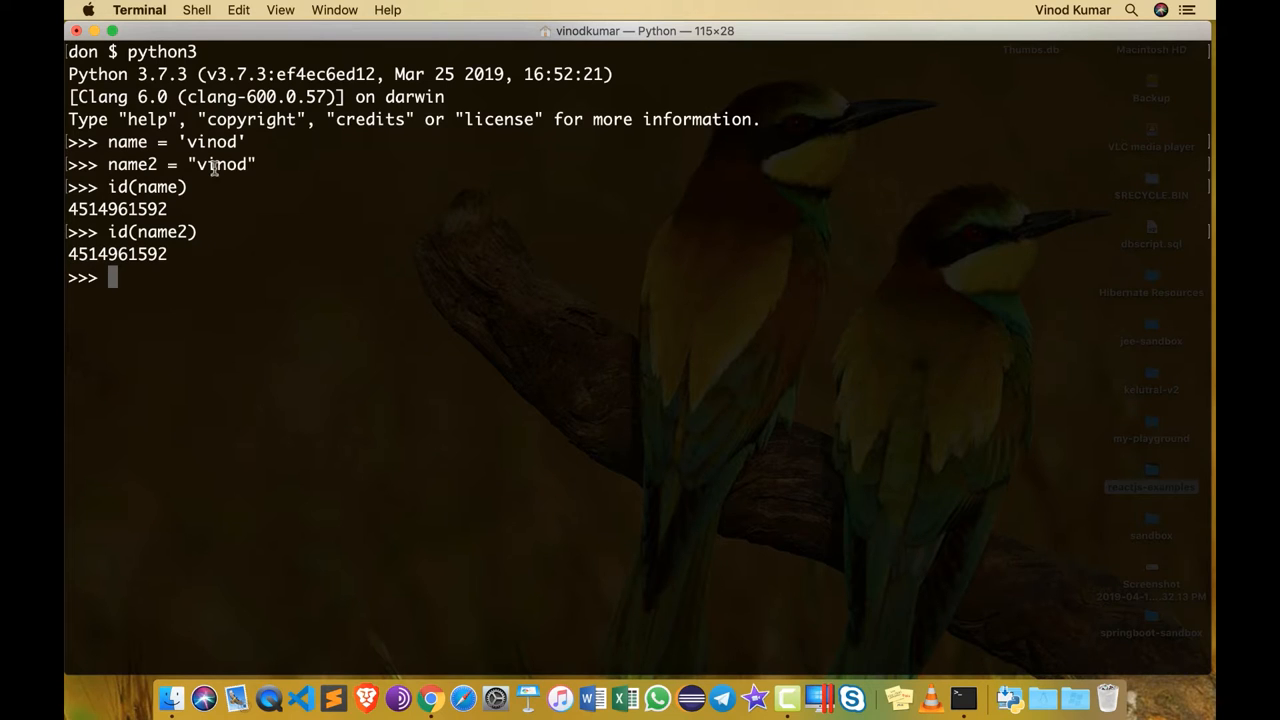
mouse_move(198, 206)
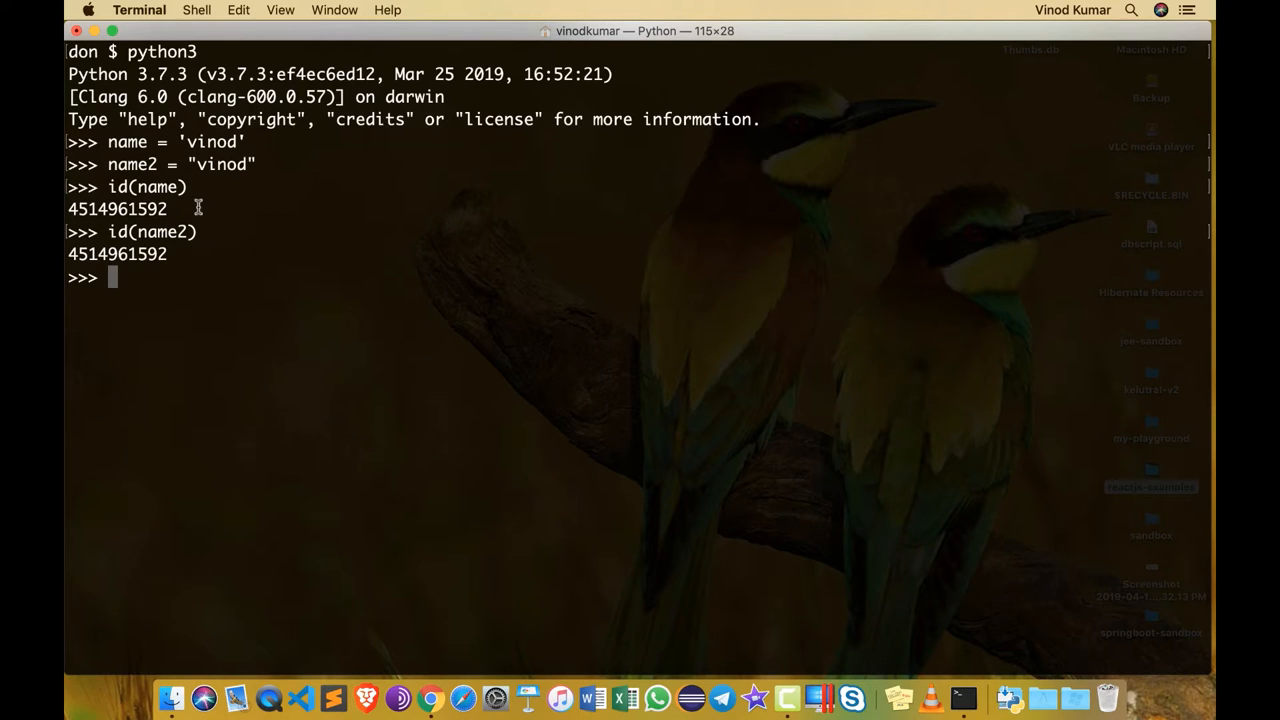
mouse_move(210, 180)
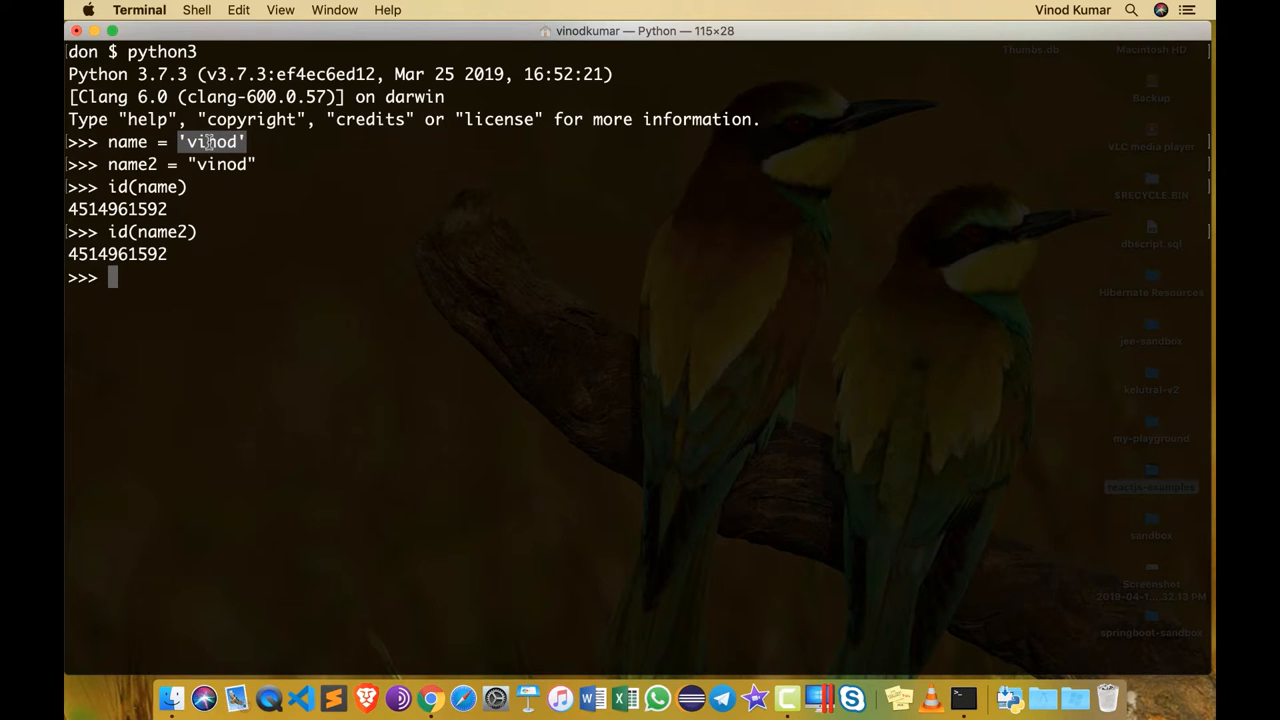
mouse_move(210, 144)
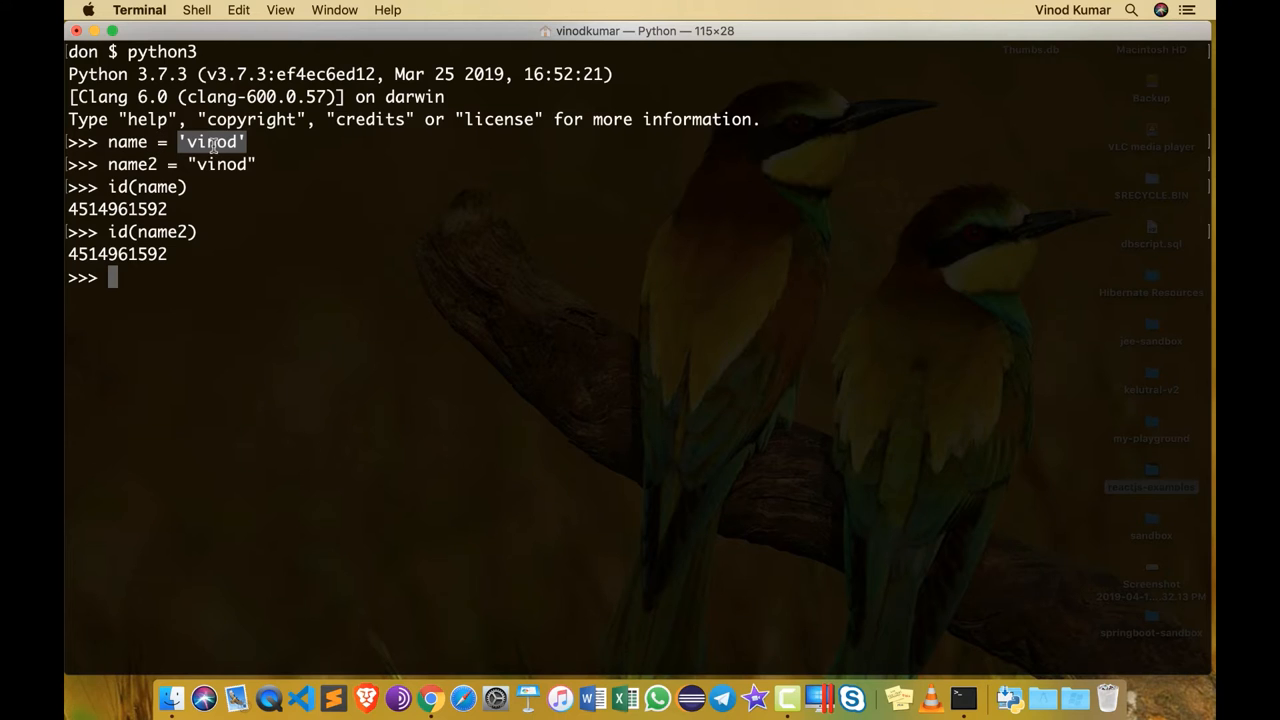
double_click(128, 140)
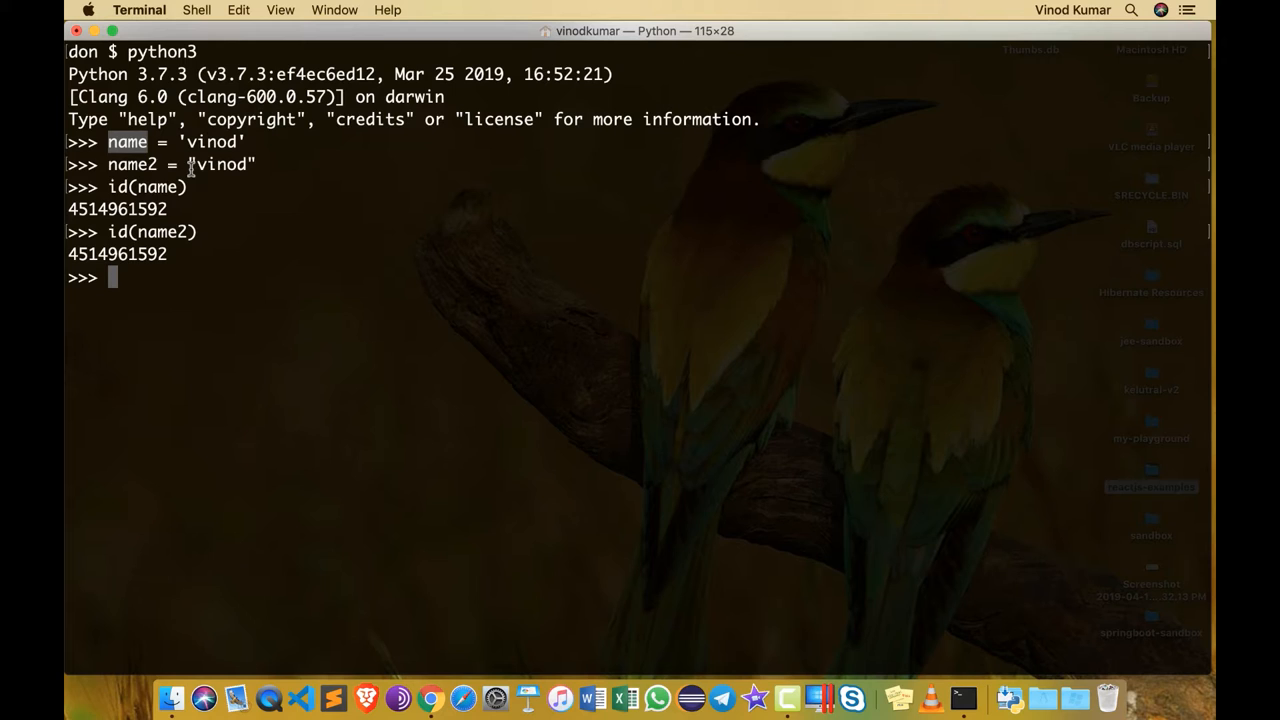
double_click(220, 164)
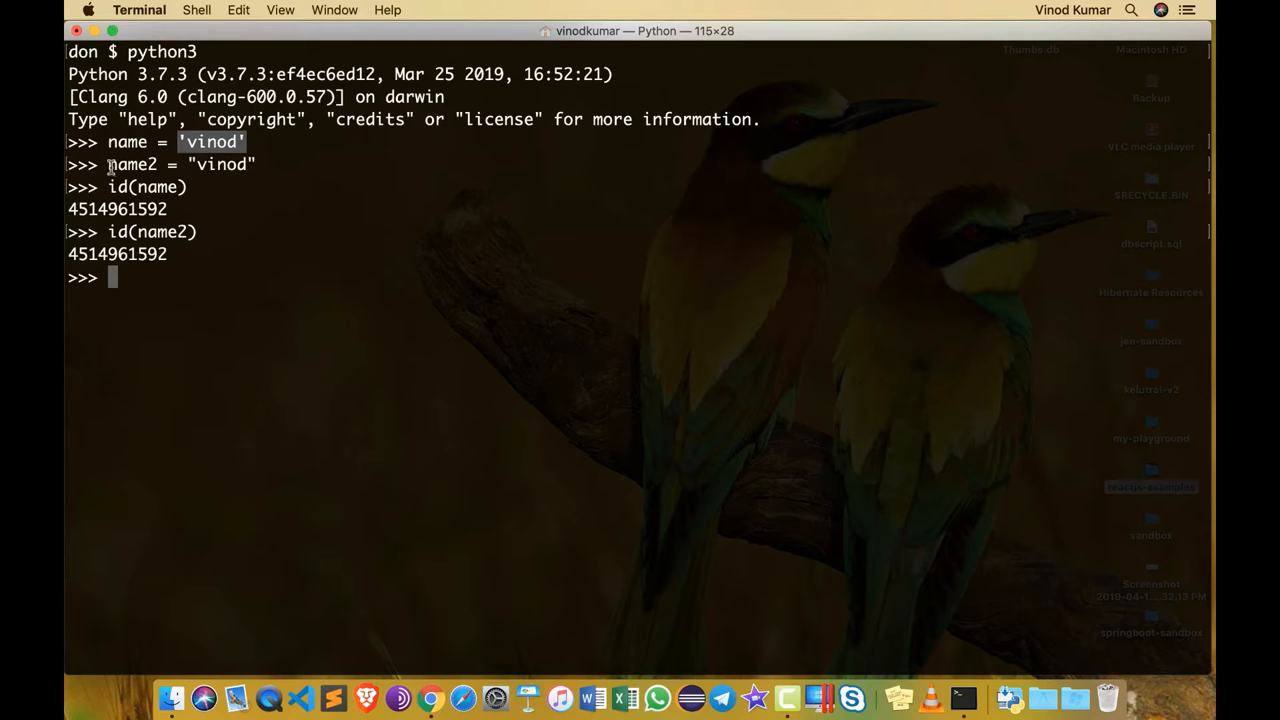
double_click(132, 164)
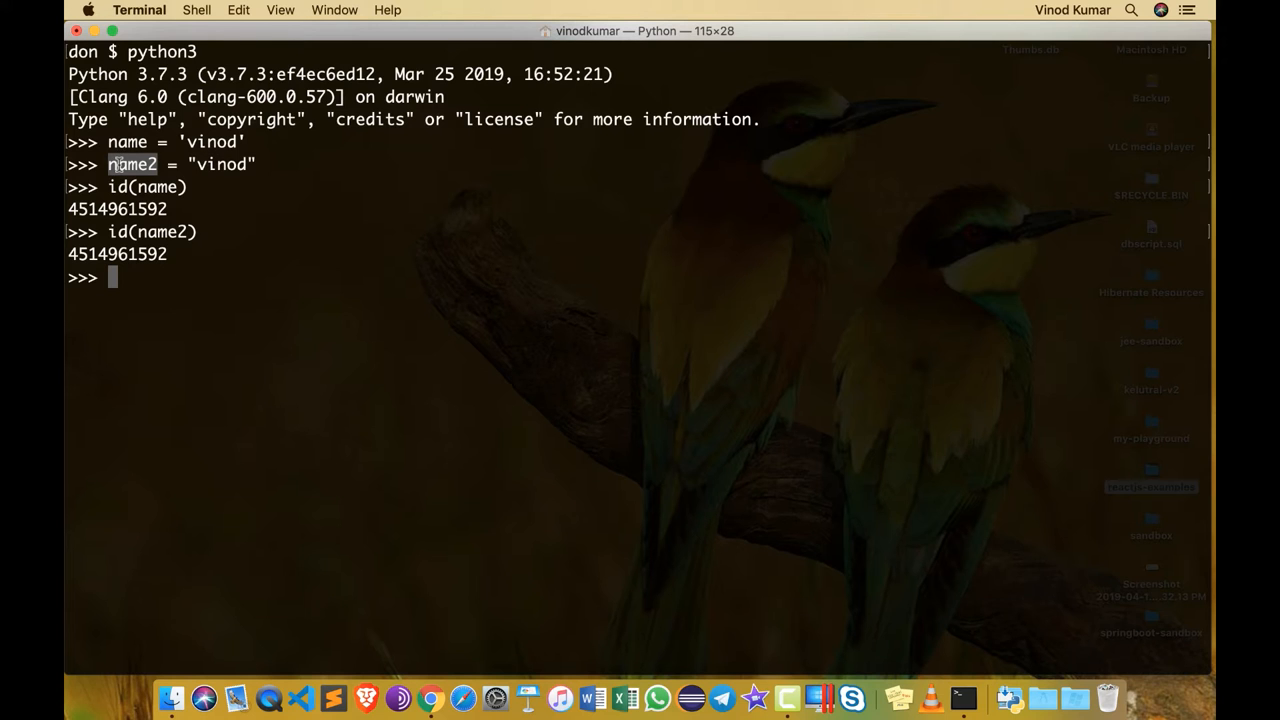
mouse_move(136, 170)
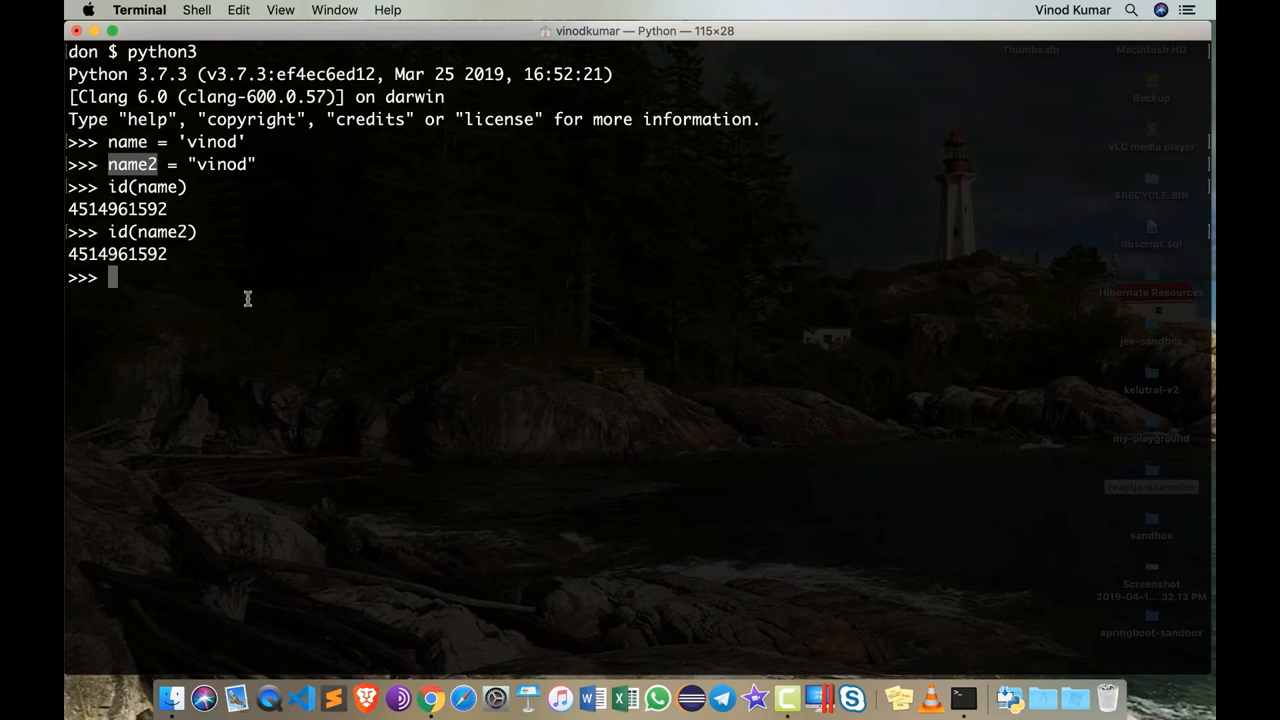
- Enter name3 = 'Alfred D'souza' in single quotes and run it to get a SyntaxError
type("name")
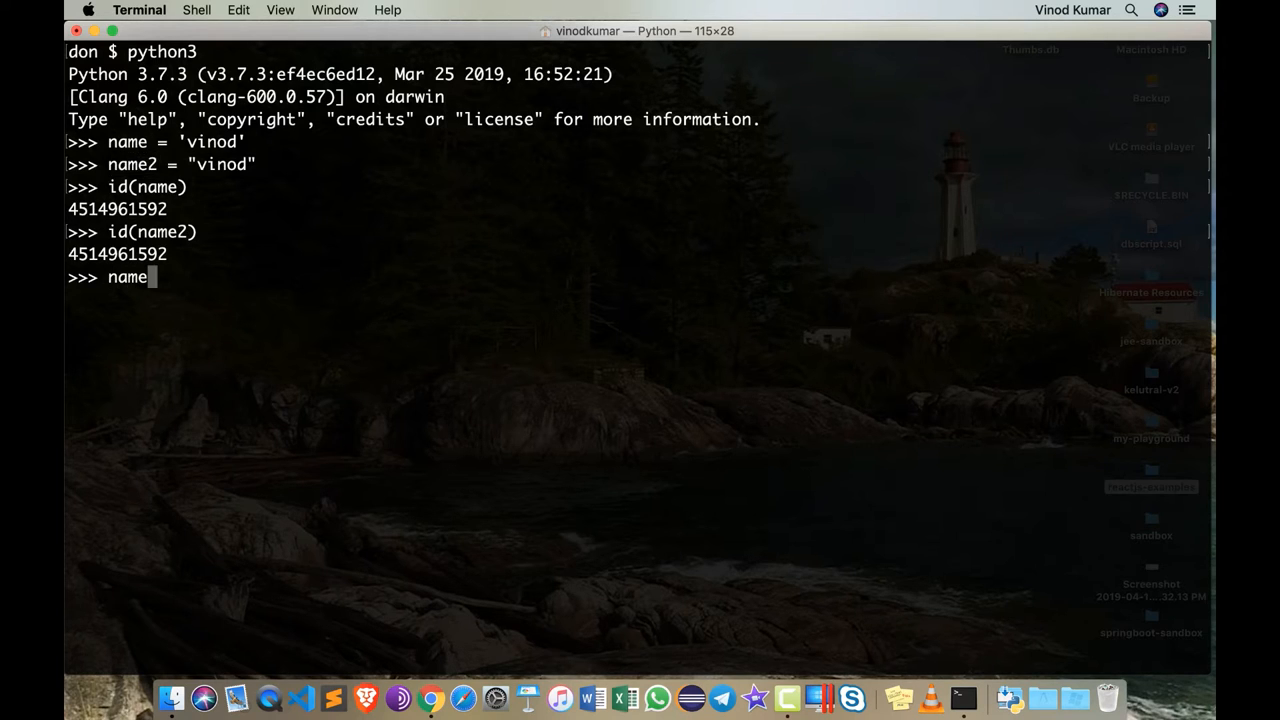
type("3 = '")
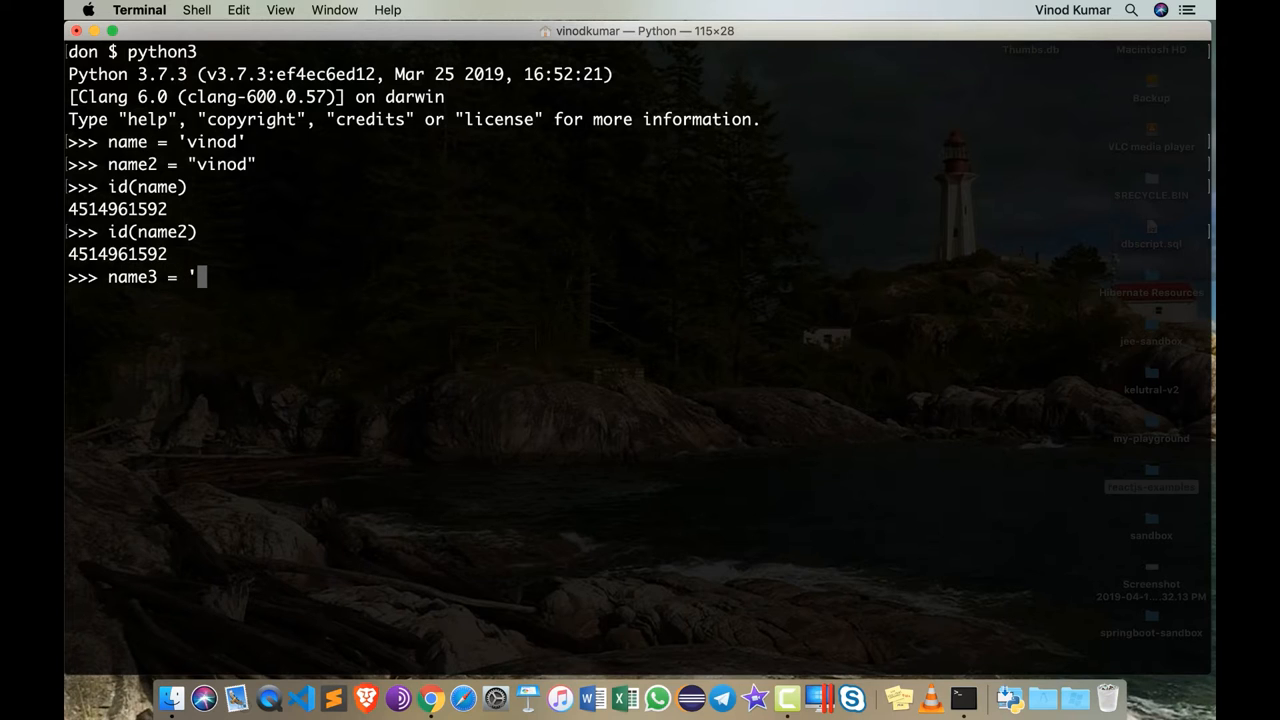
type("Alfred D")
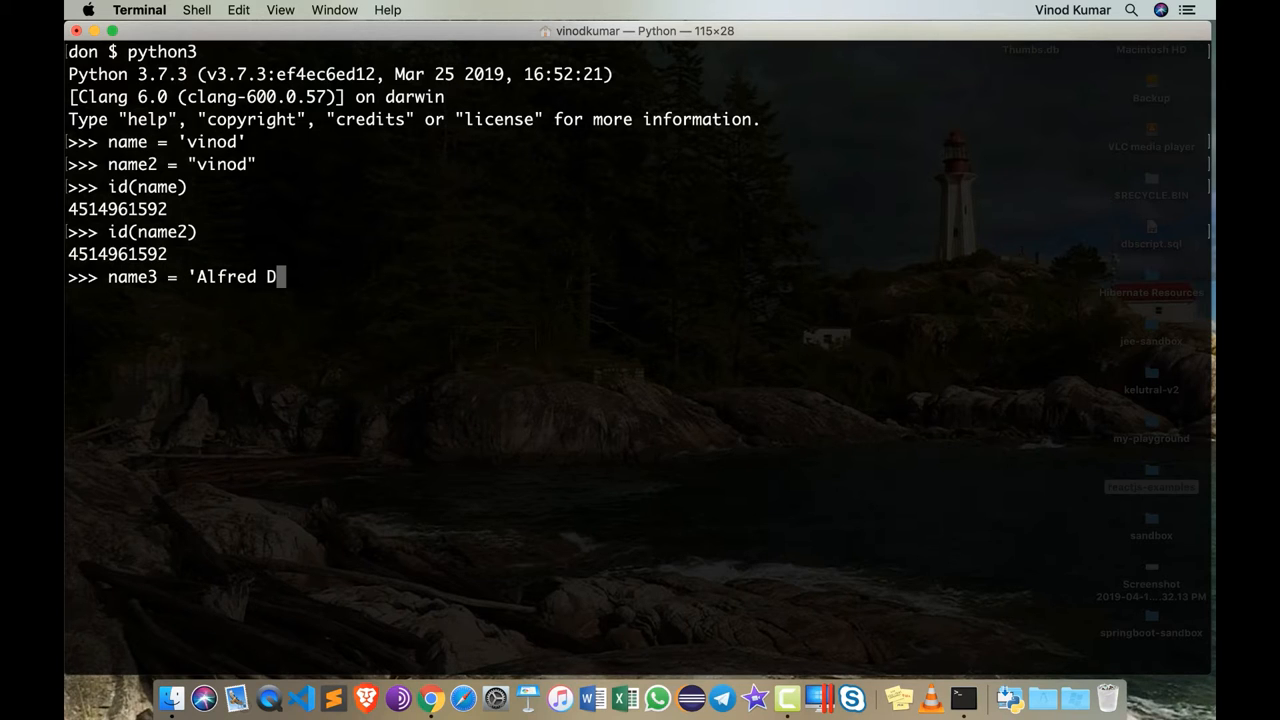
type("'soz")
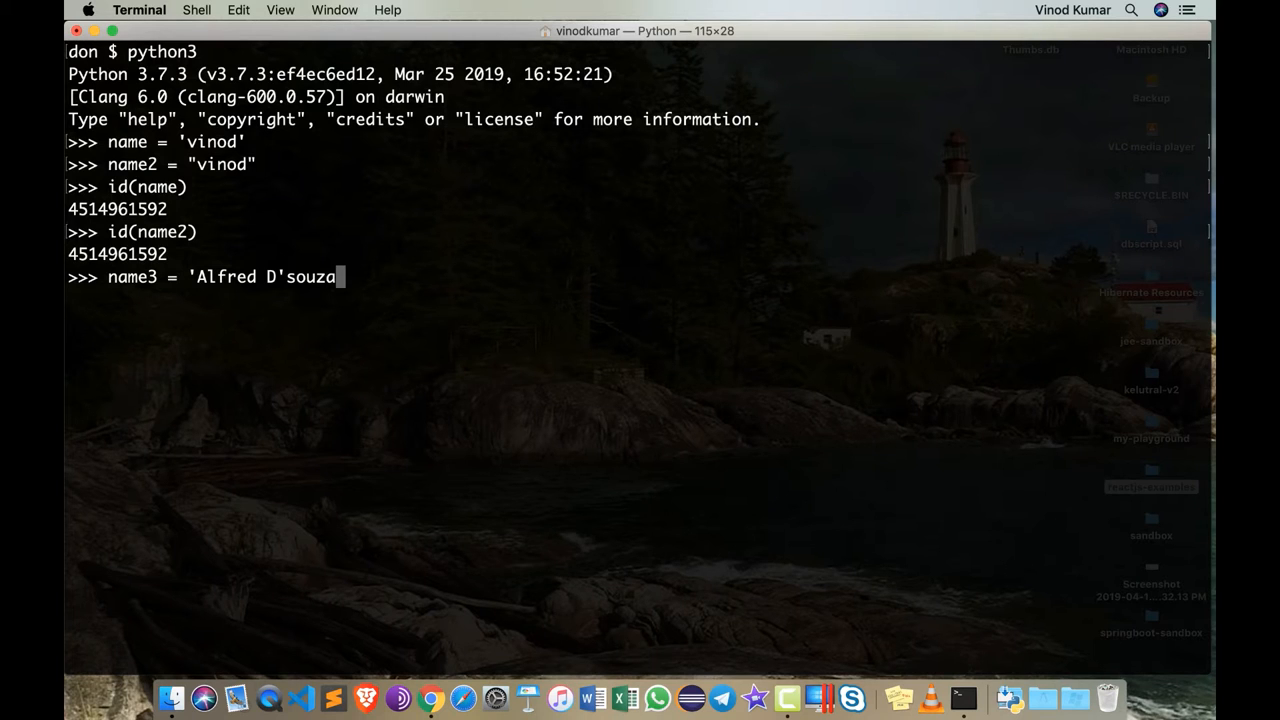
type("'")
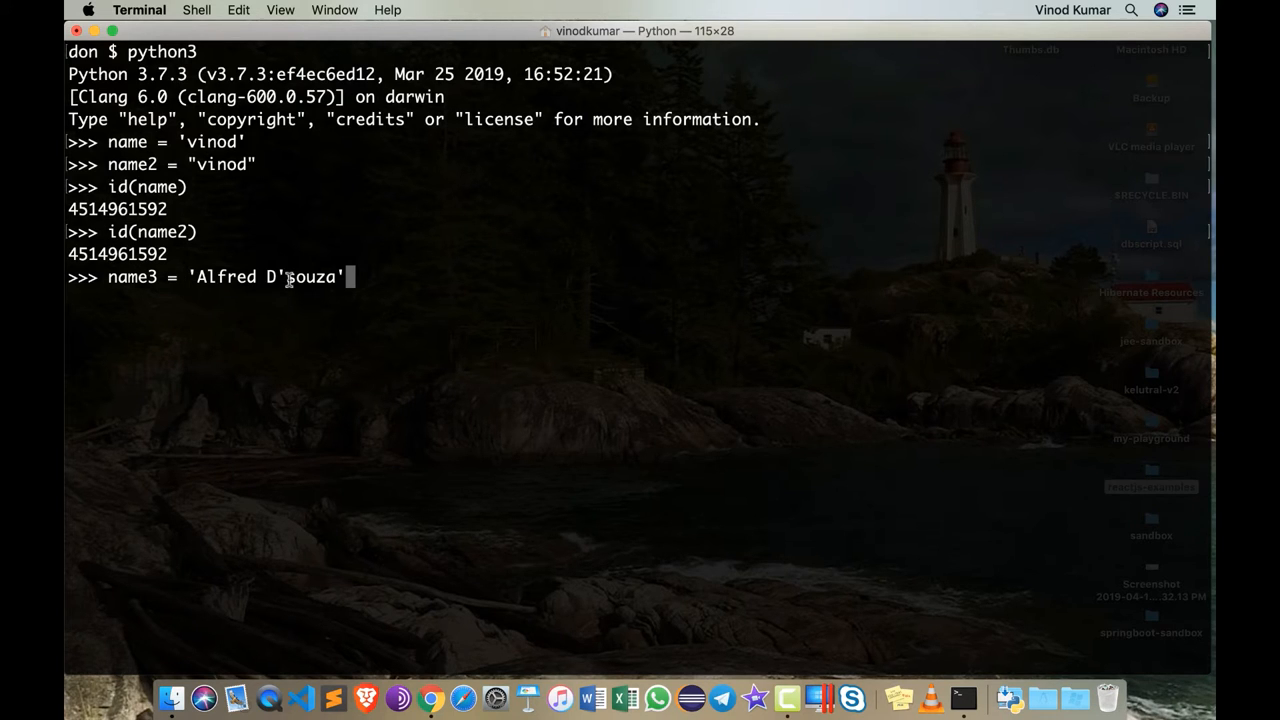
double_click(312, 276)
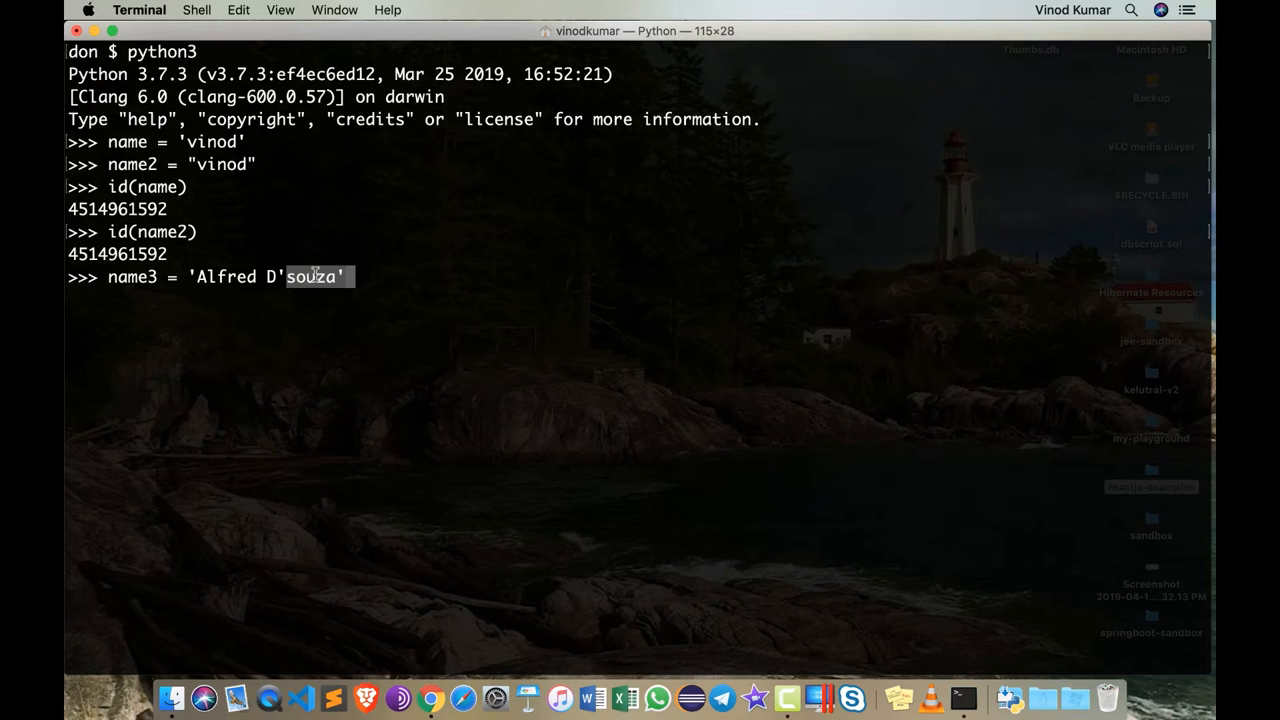
mouse_move(380, 280)
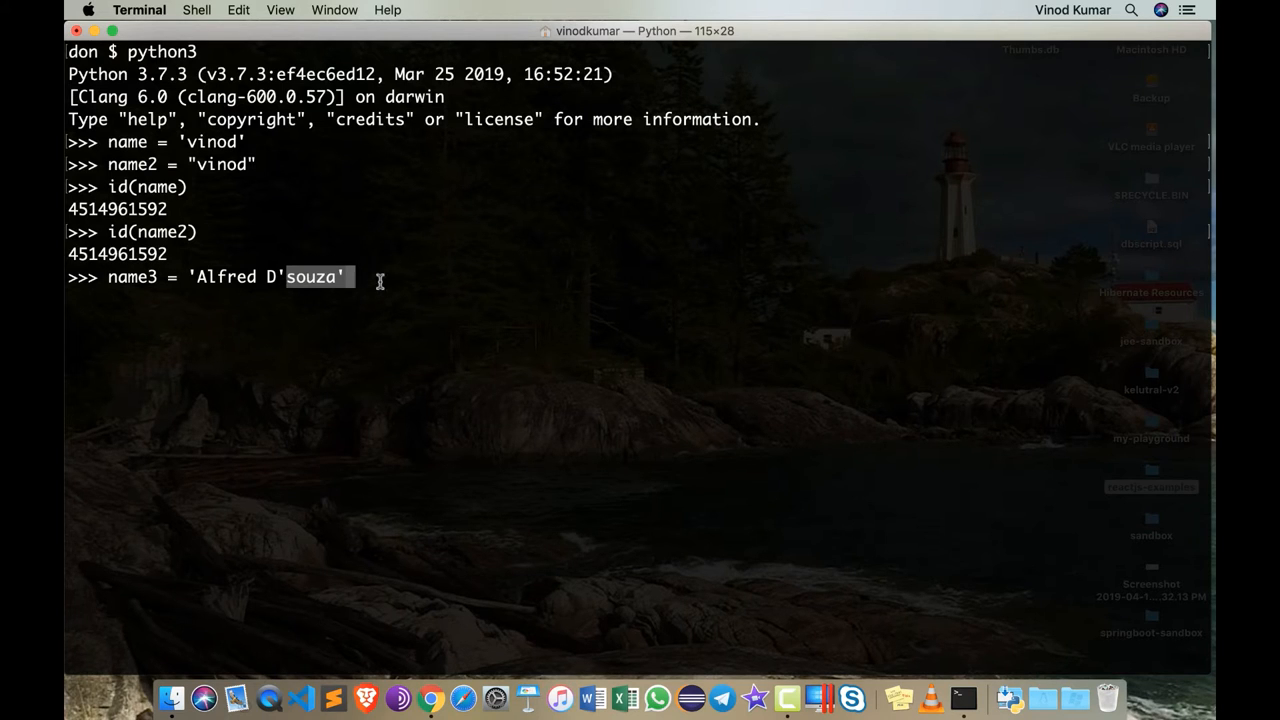
key("enter")
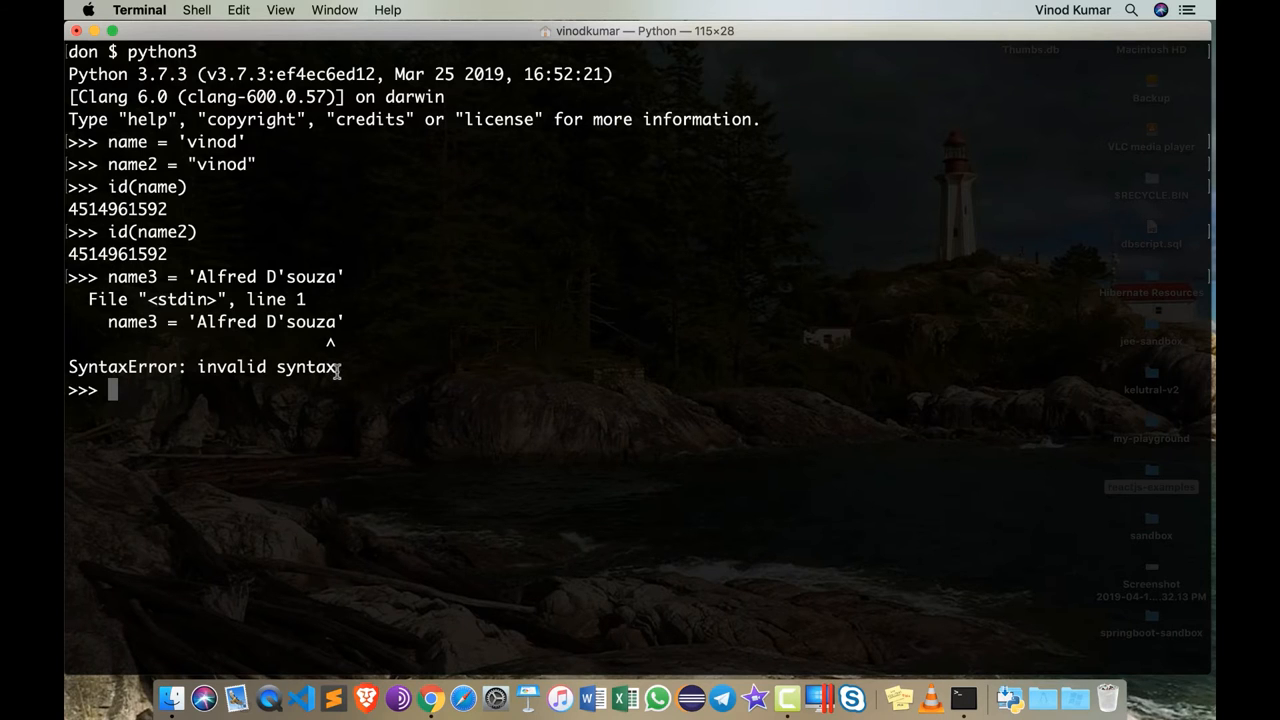
mouse_move(422, 406)
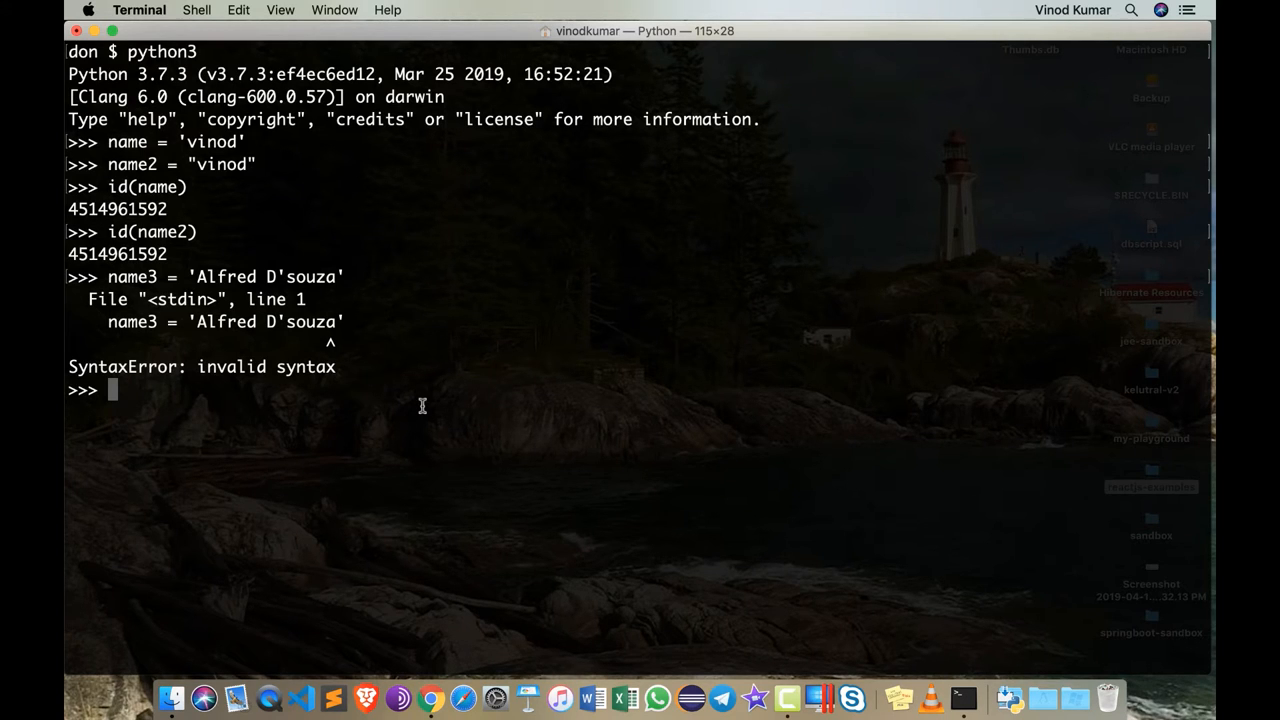
- Assign name3 = "Alfred D'souza" with double quotes, then print(name3) to show it
type("name3 =")
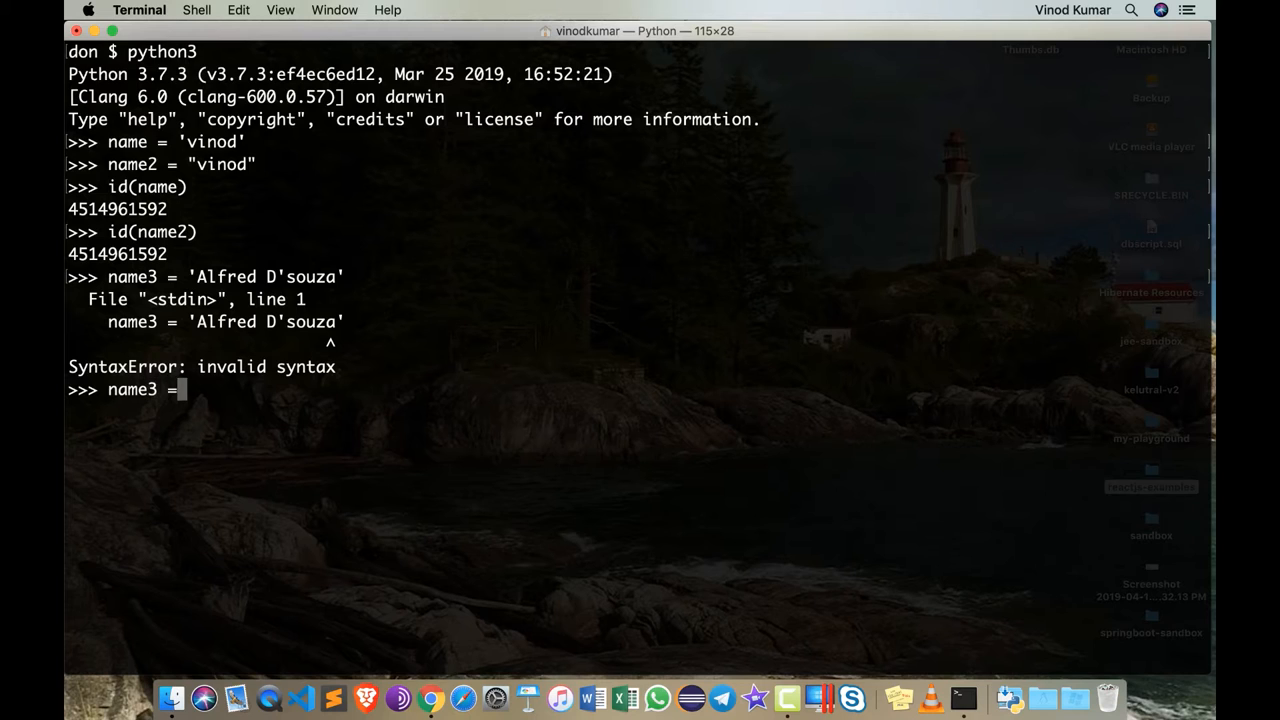
type("\"Alf")
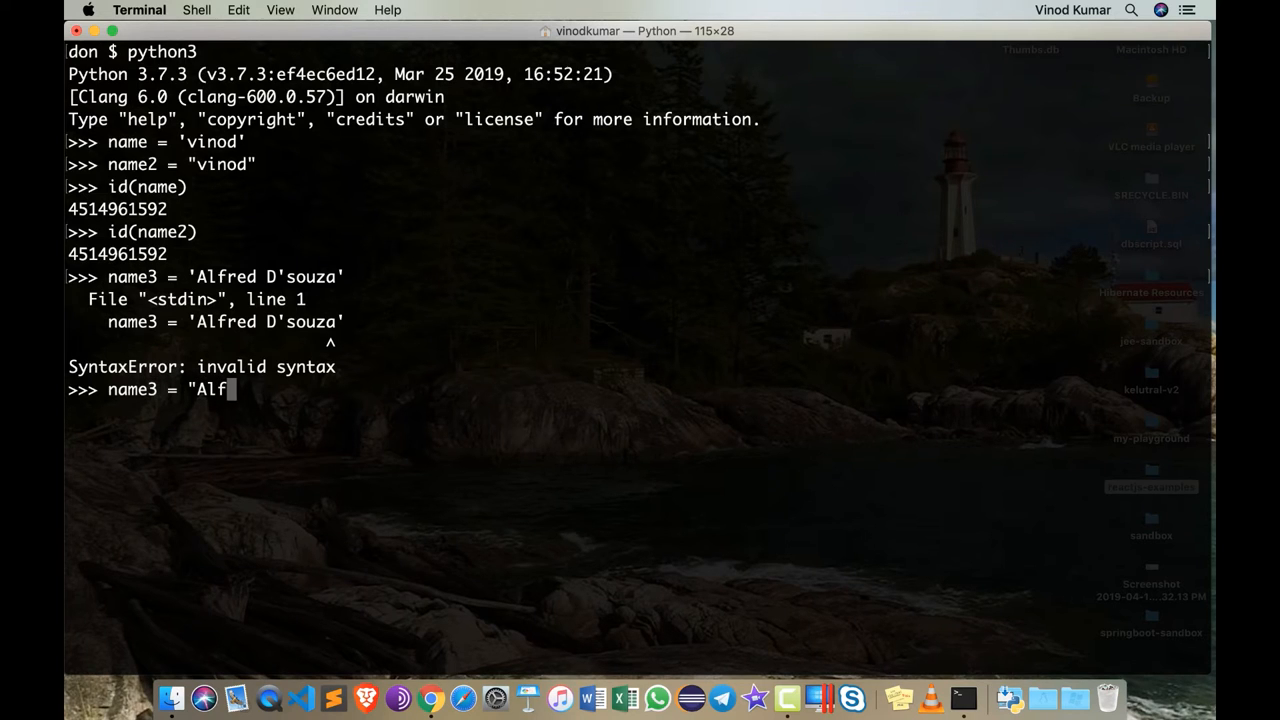
type("red D;")
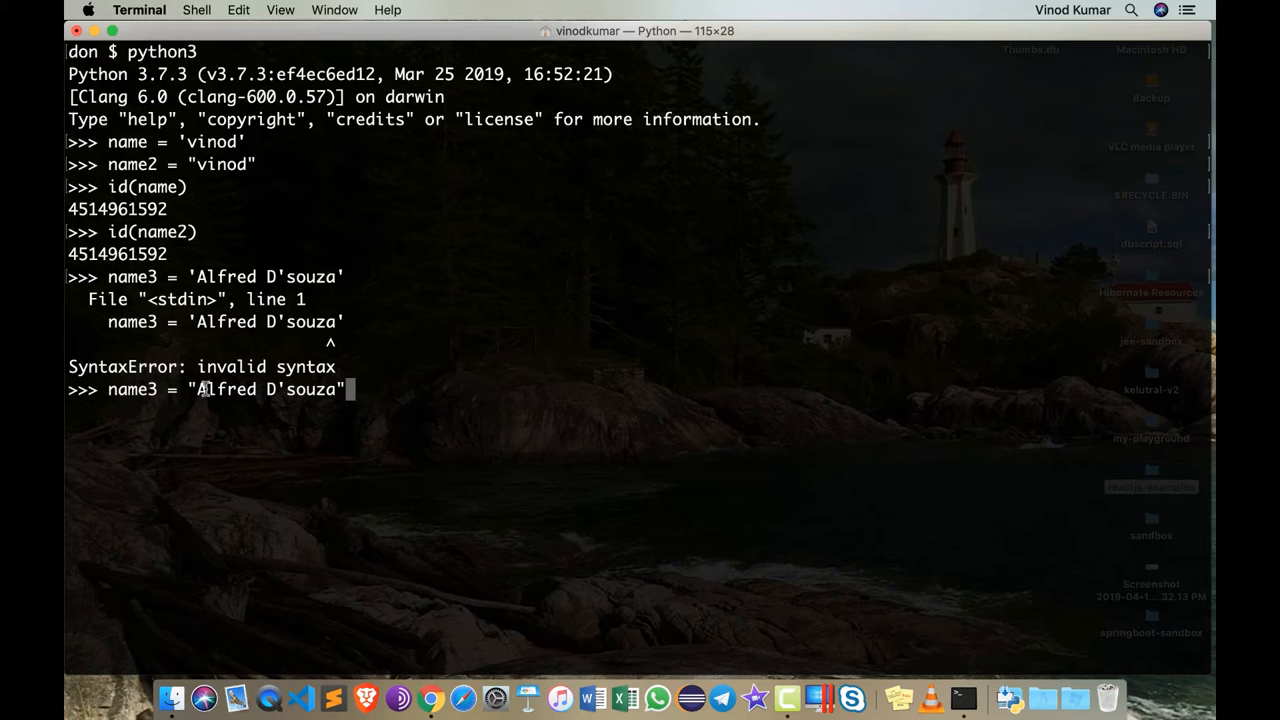
double_click(222, 388)
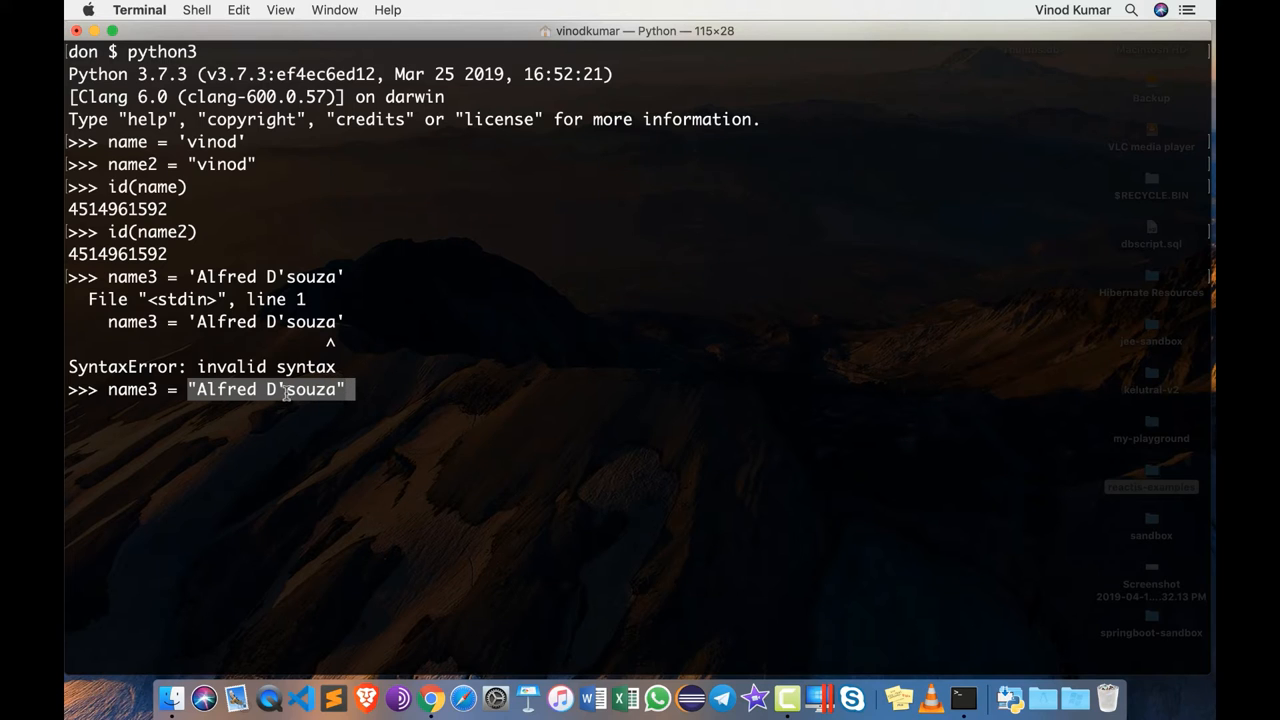
mouse_move(200, 368)
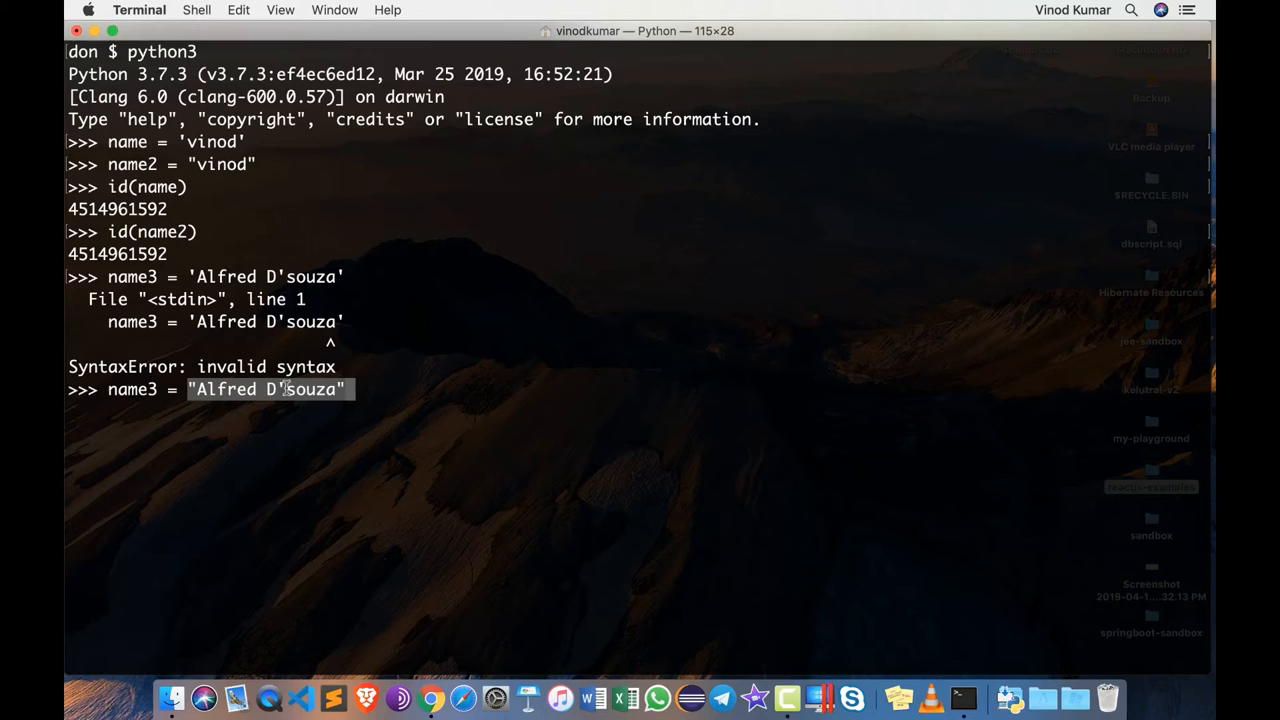
mouse_move(384, 388)
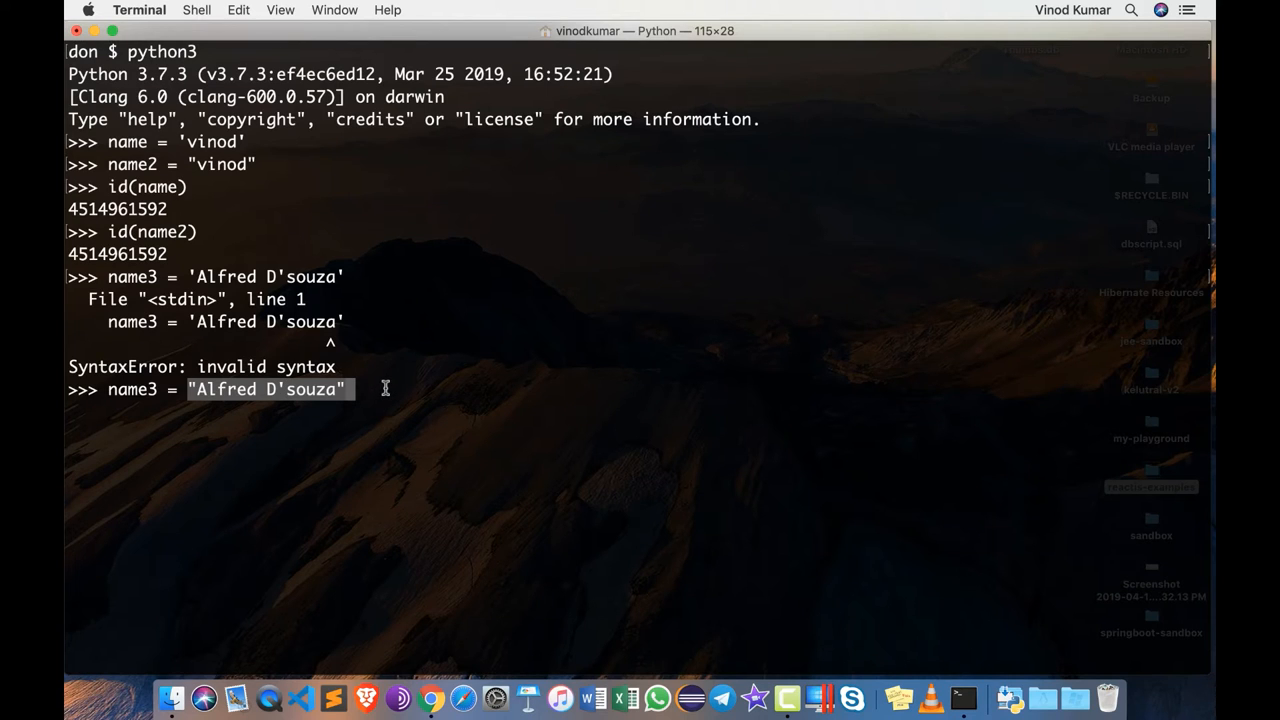
key("enter")
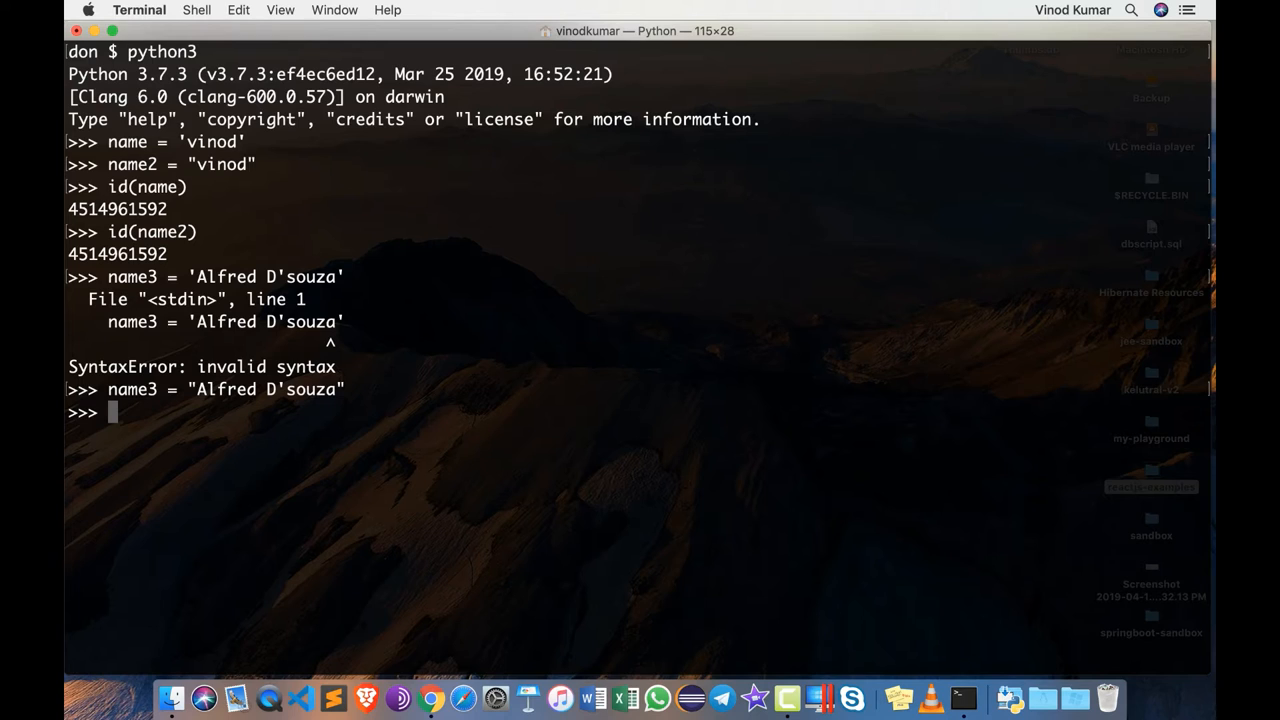
type("print(name3")
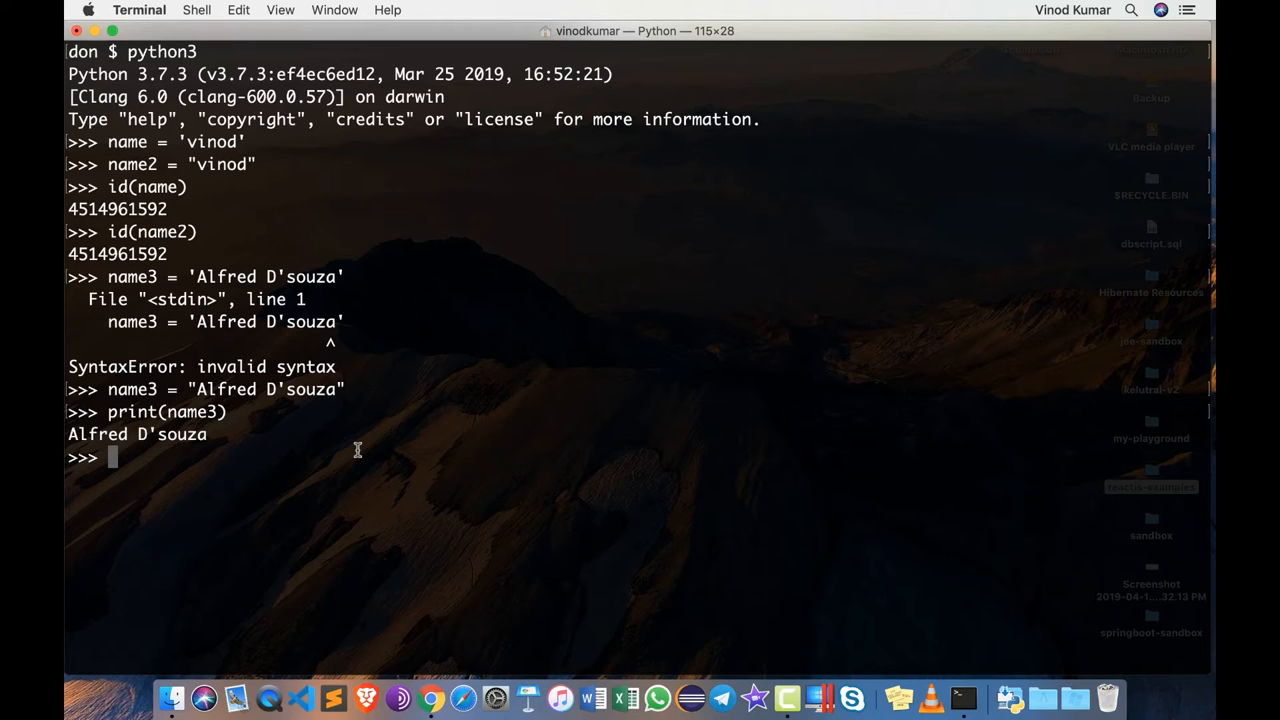
- Enter height = "5' 10"" with an unescaped inner quote, producing an EOL string-literal error
type("height =")
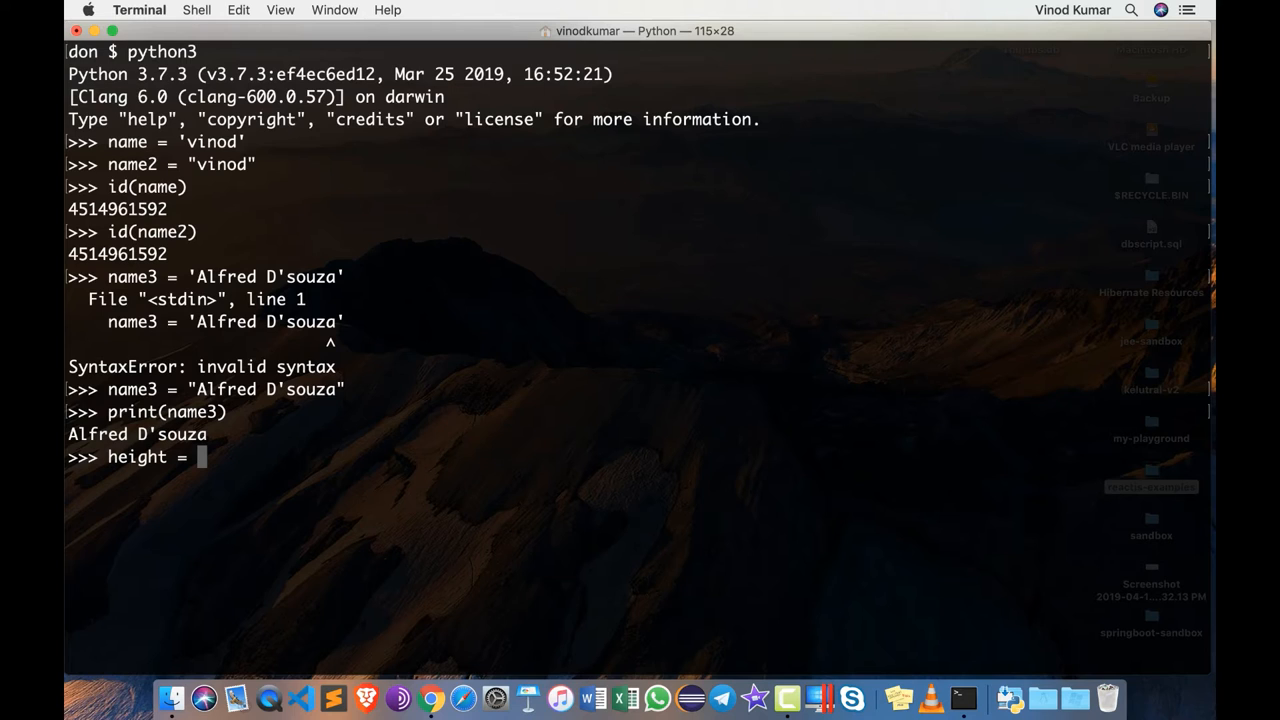
type("\"")
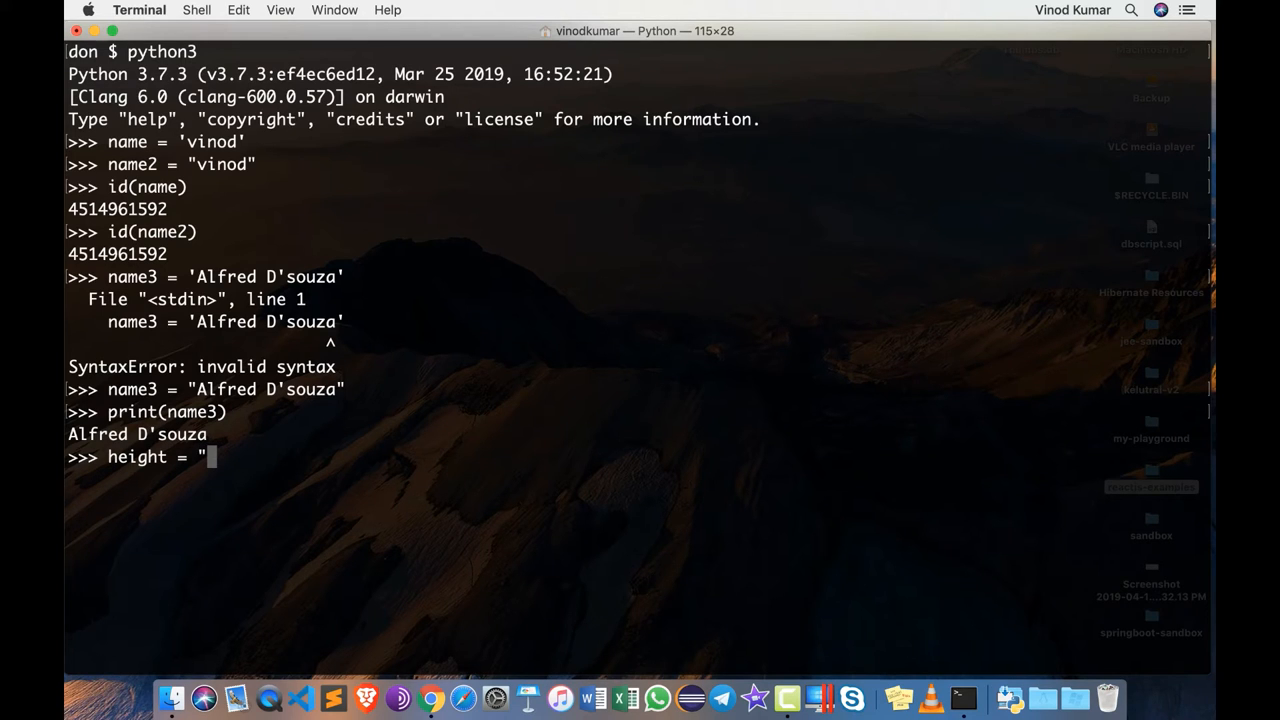
type("5")
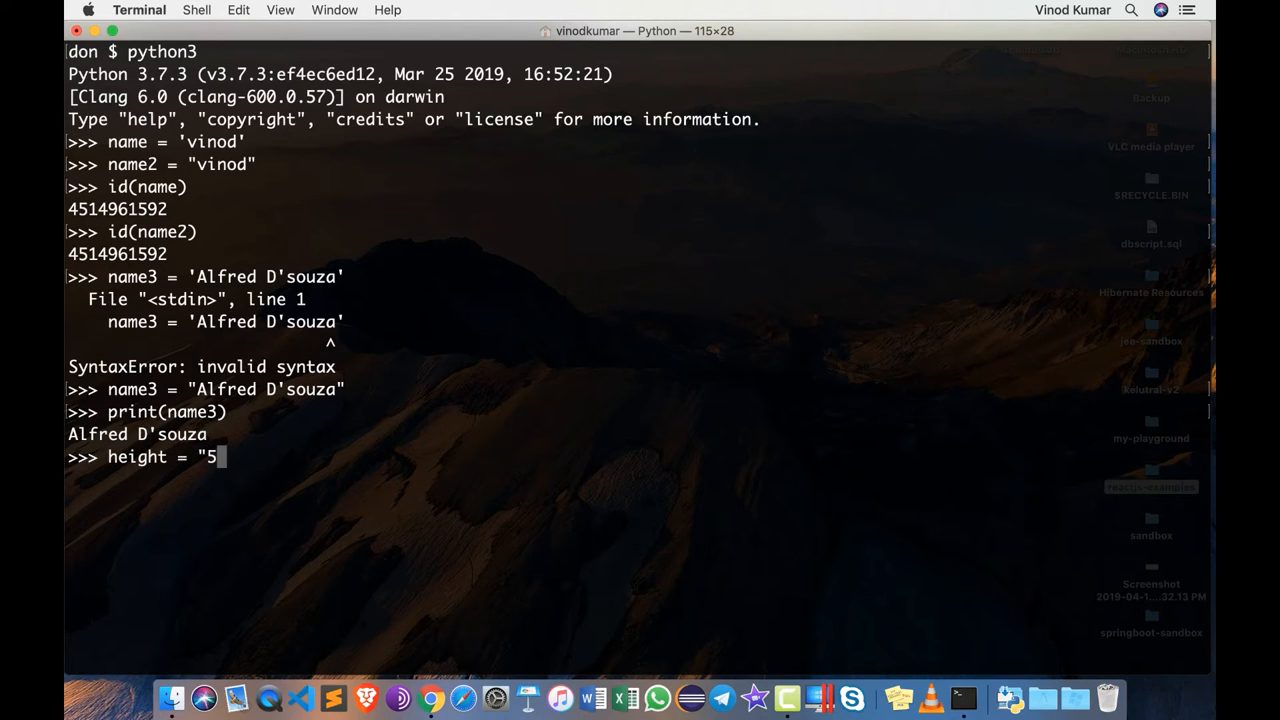
type("'")
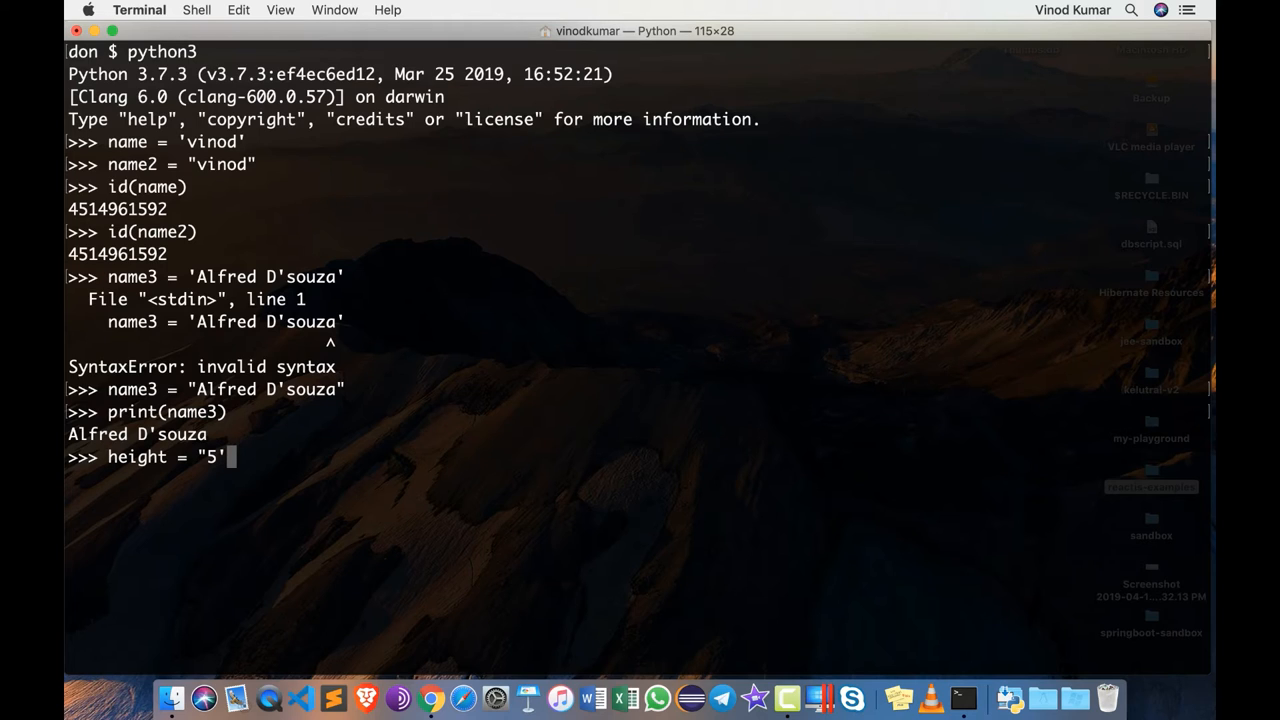
type("10\"")
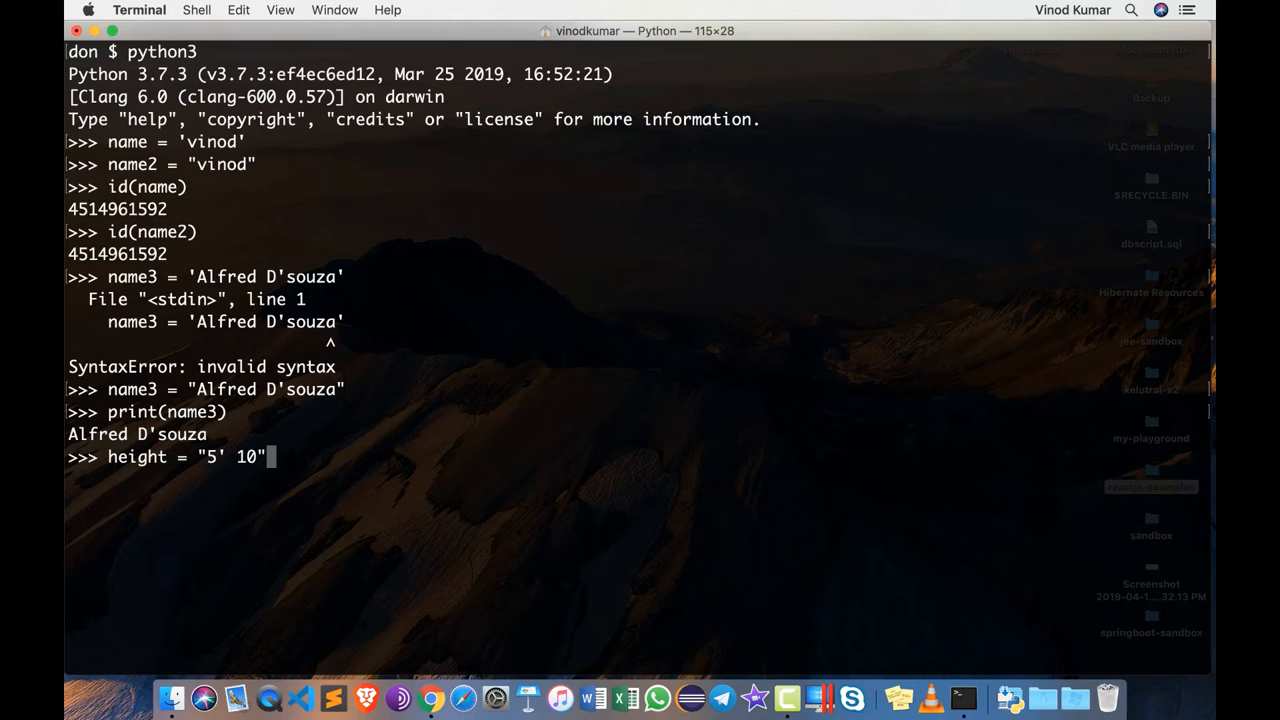
type("\"")
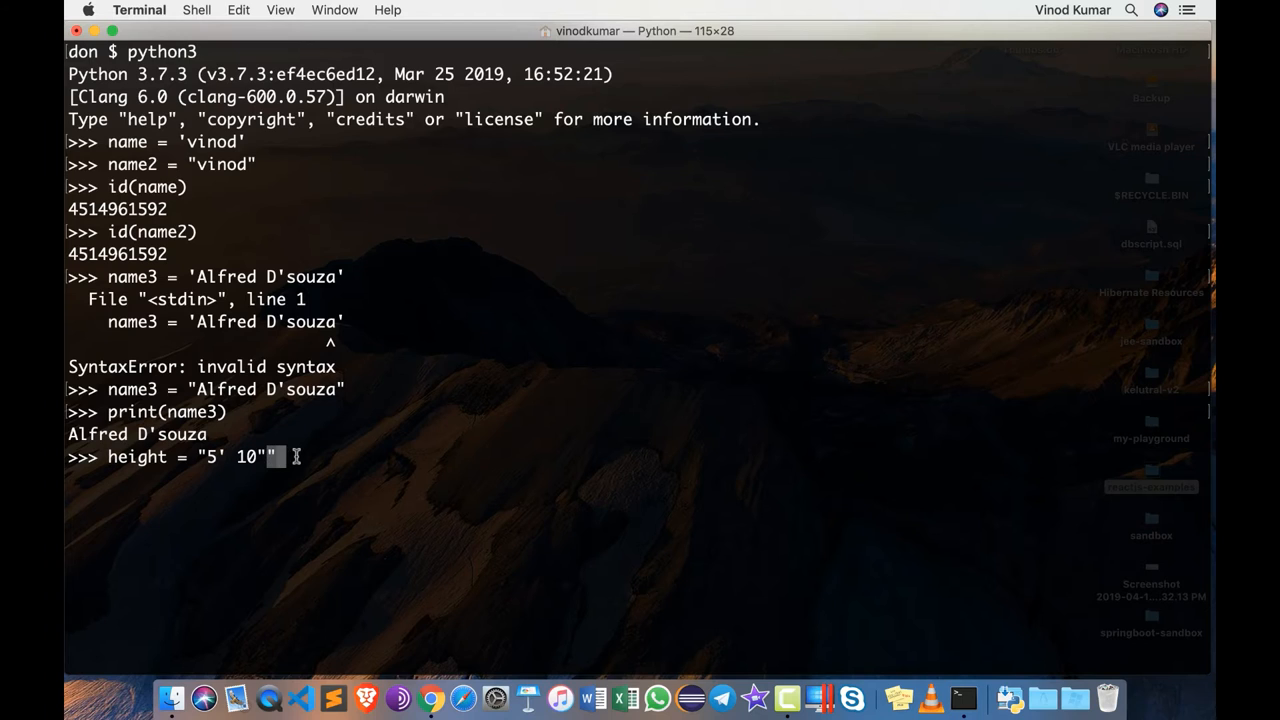
double_click(234, 456)
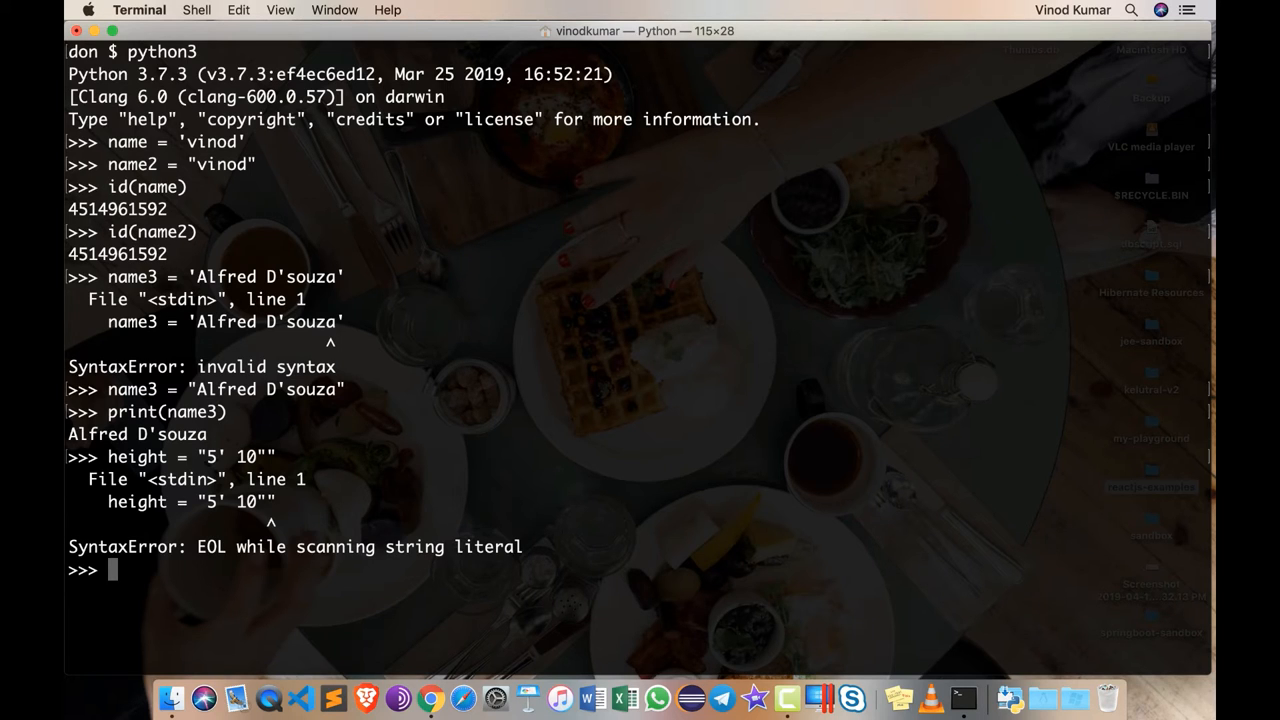
mouse_move(278, 556)
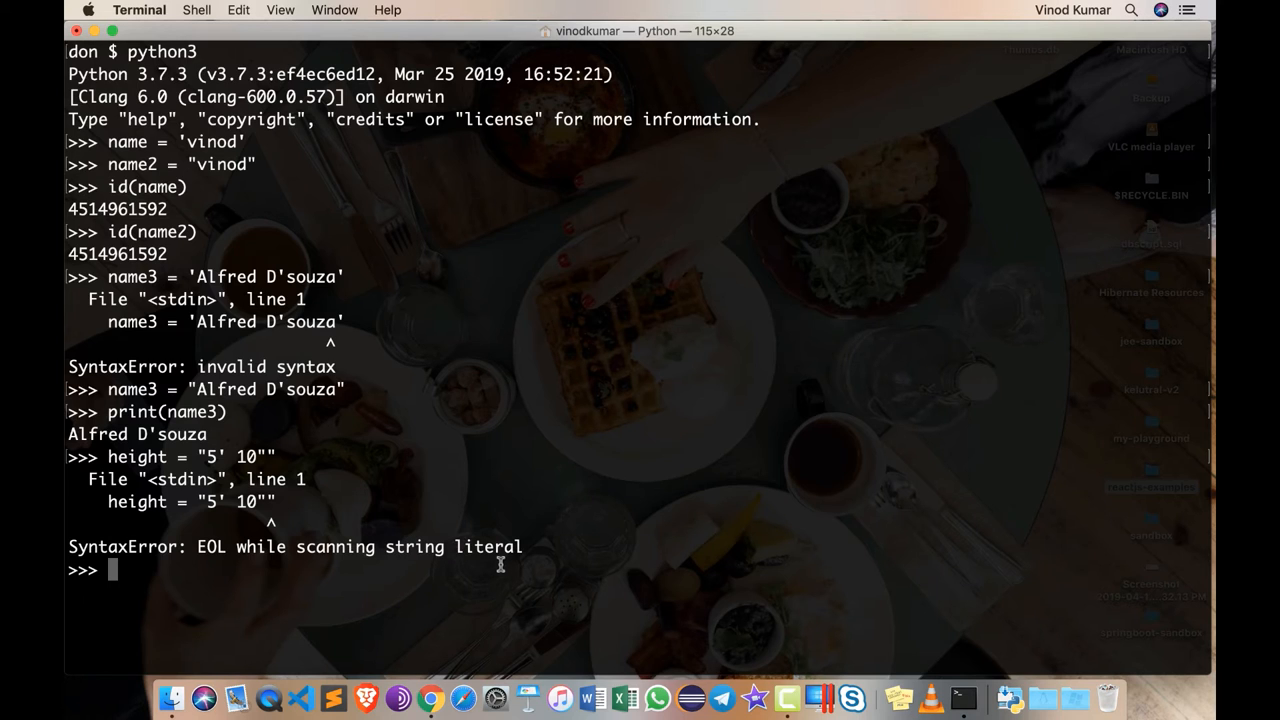
mouse_move(636, 502)
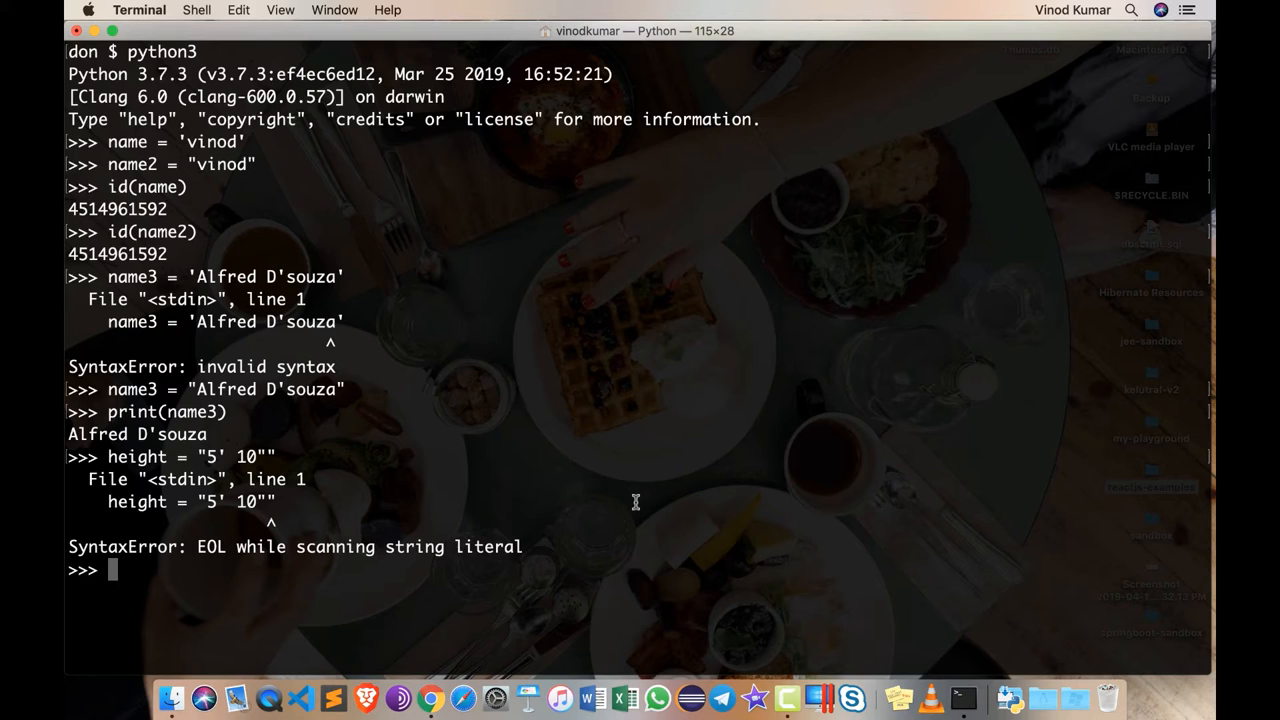
- Re-enter height = "5' 10\"" with the inner quote backslash-escaped, then clear the screen
type("height = \"5' 10\"\"")
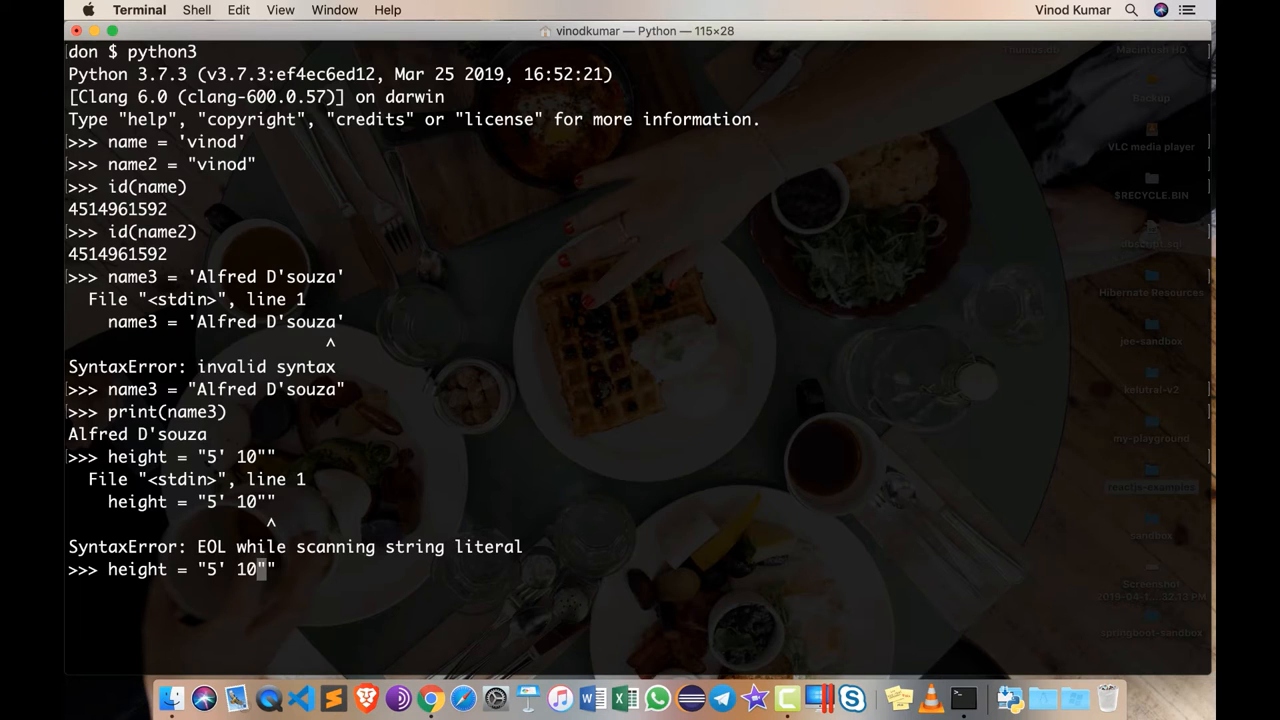
type("\\")
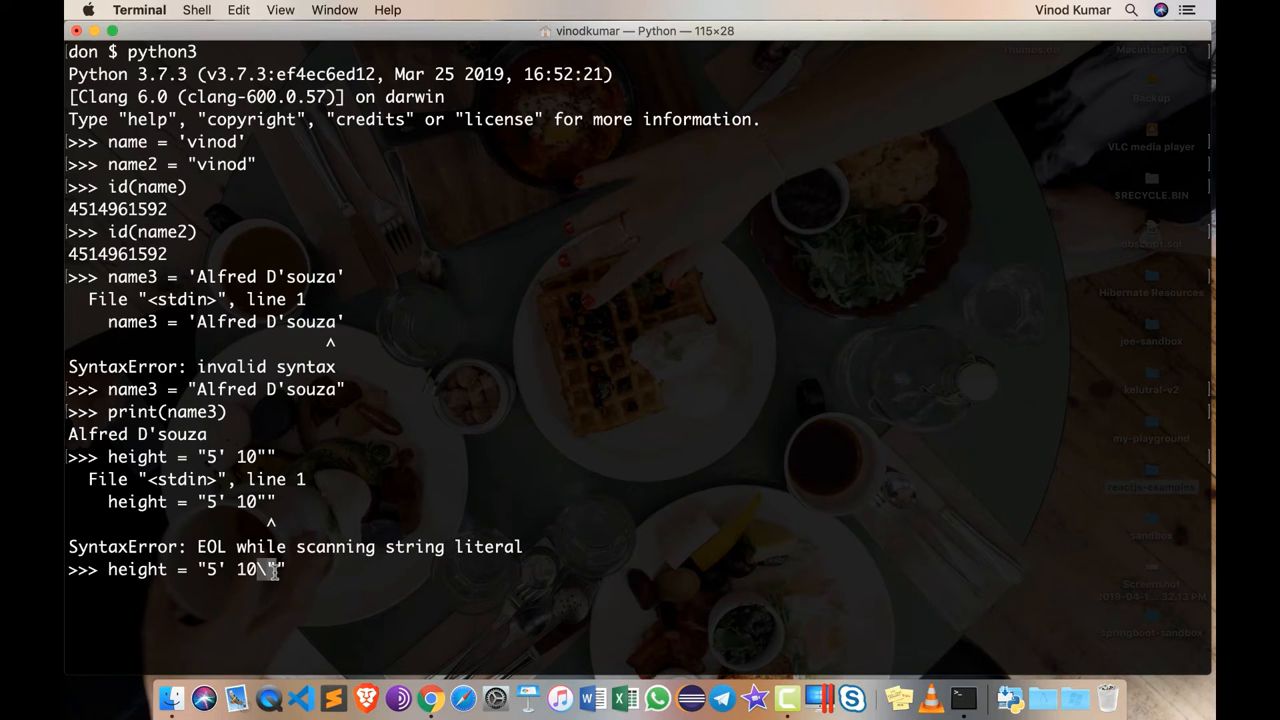
mouse_move(410, 564)
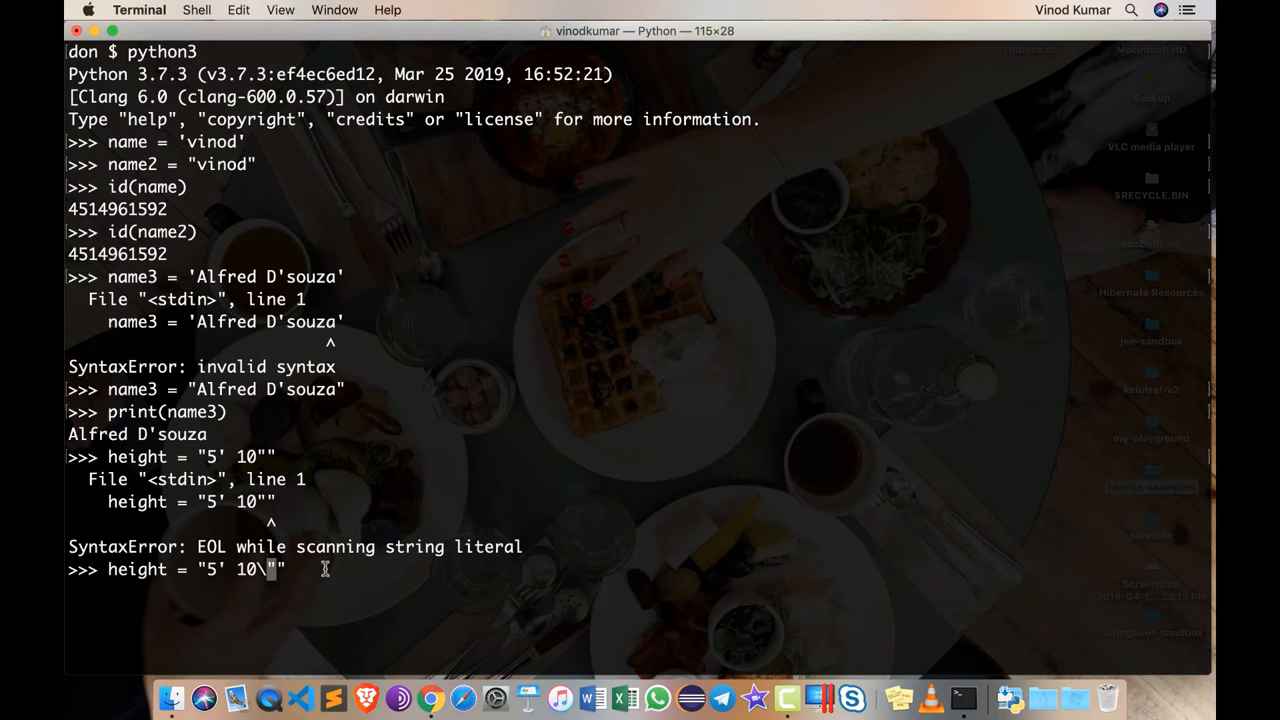
type("pr")
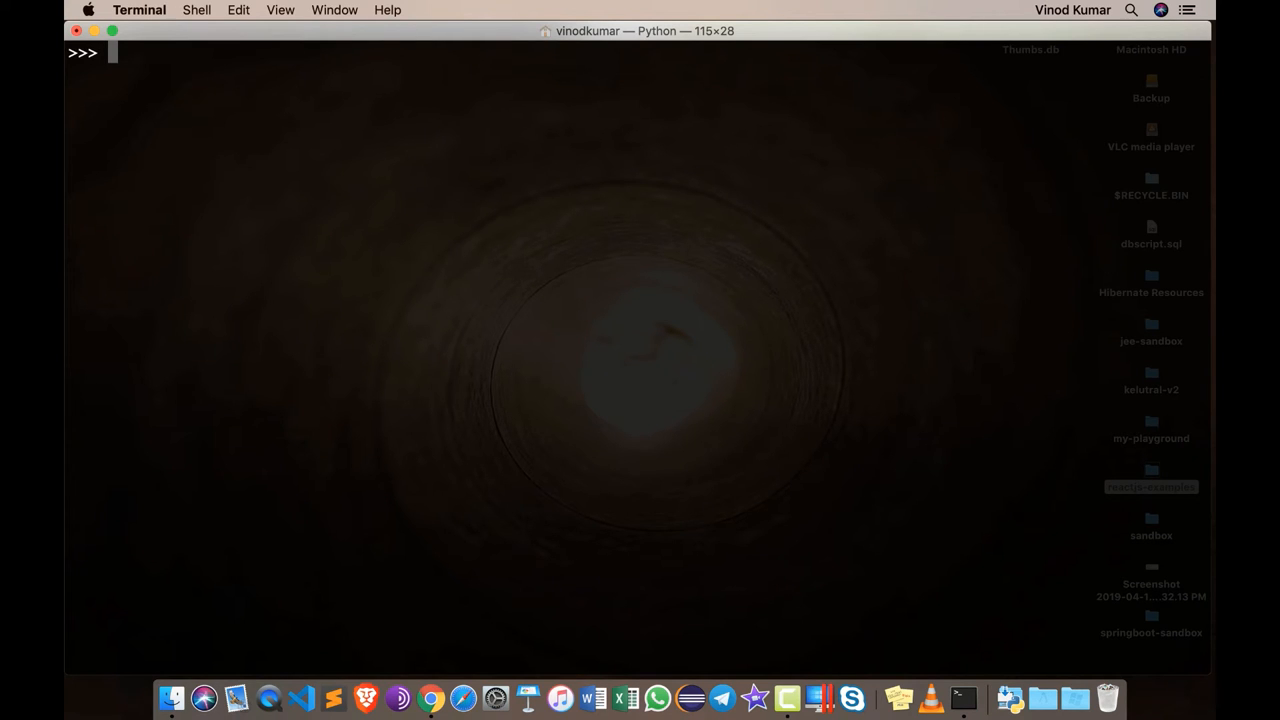
- Begin my_address as a triple-quoted string with first line Elegant Elite
type("my")
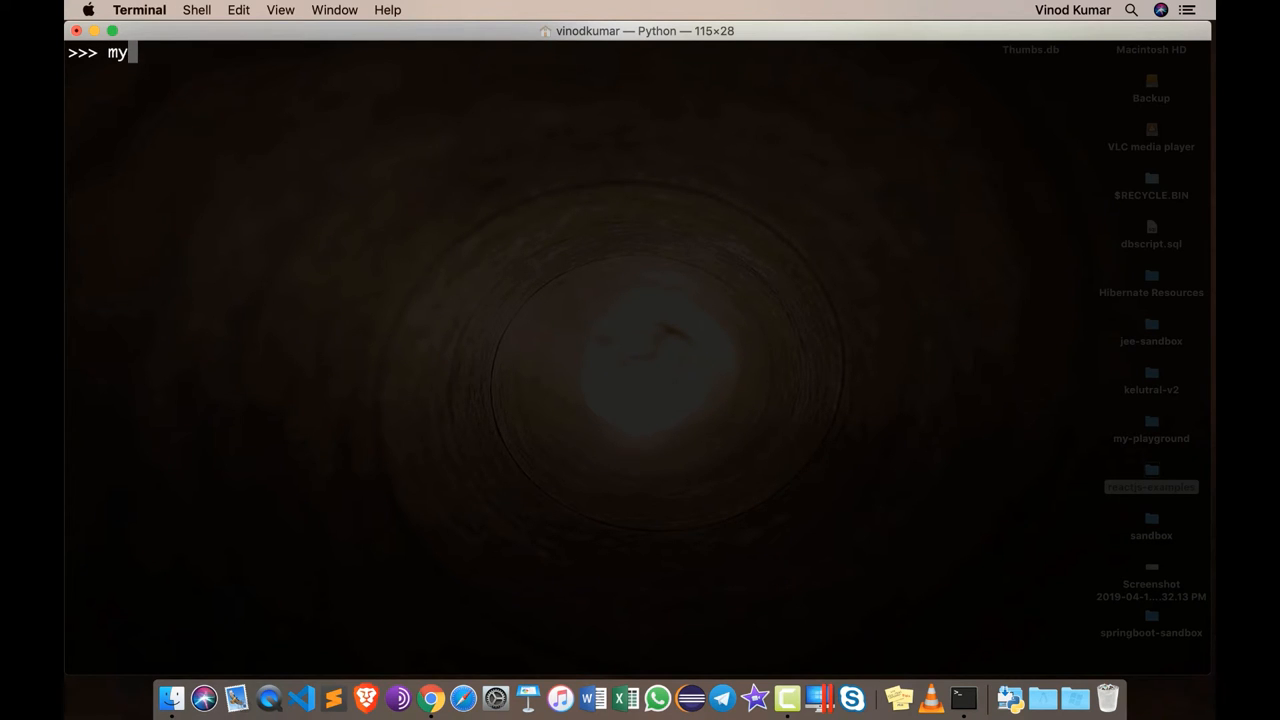
type("_address=")
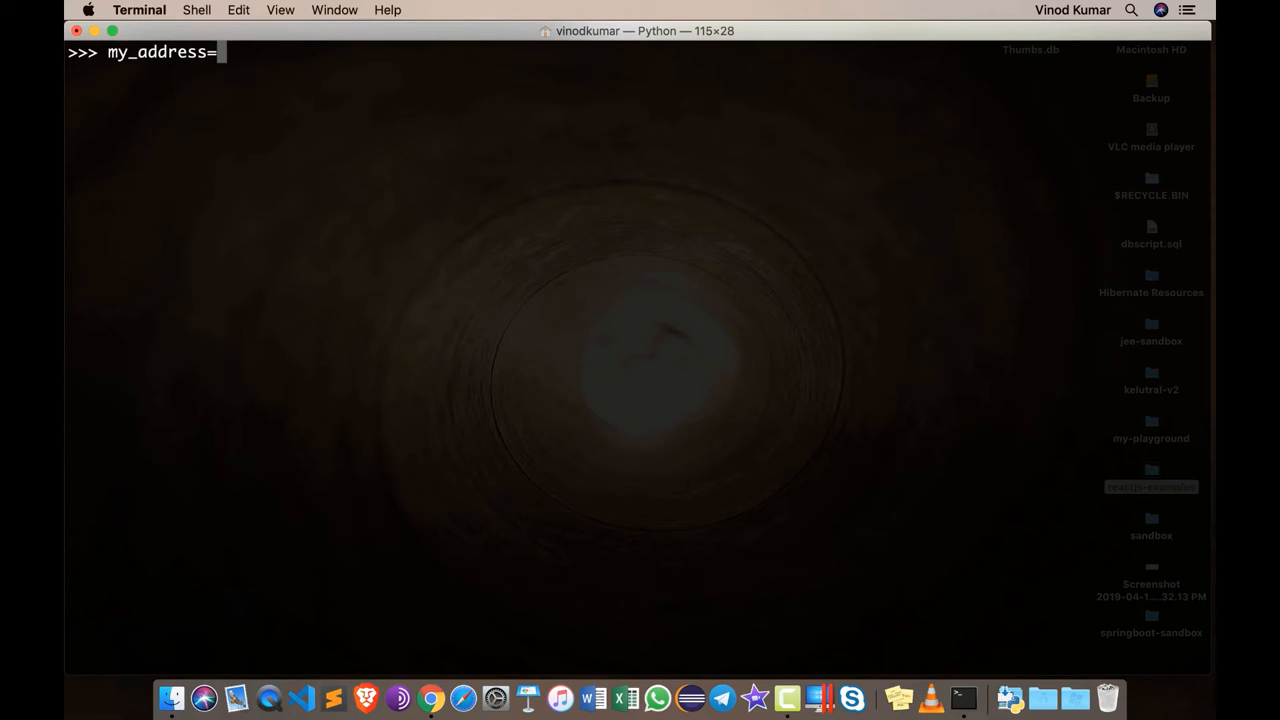
type("''")
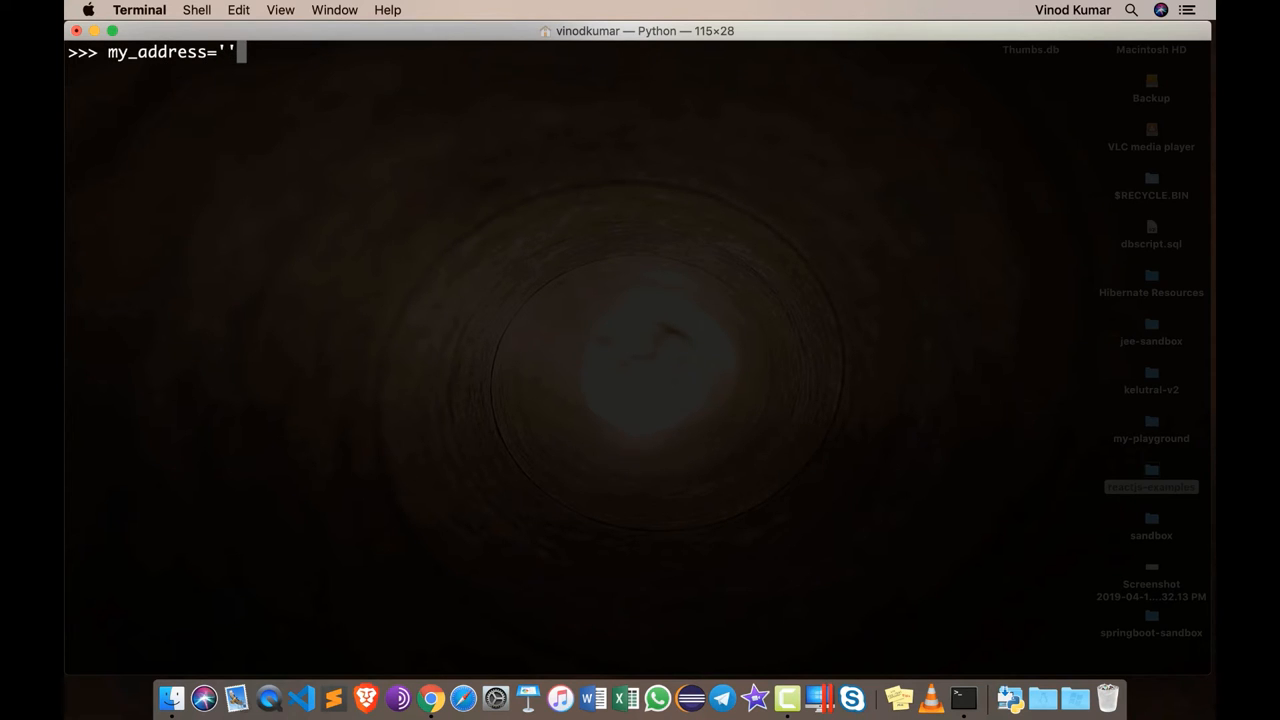
type("'")
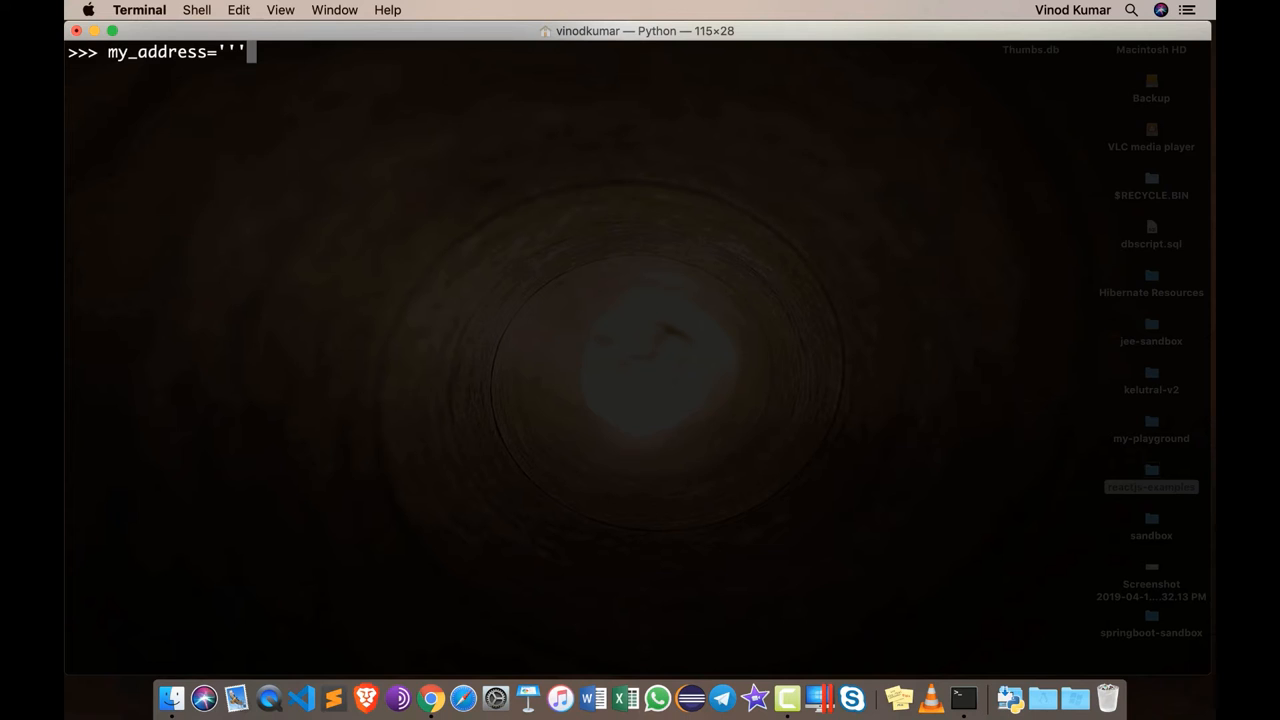
type("Elegant E")
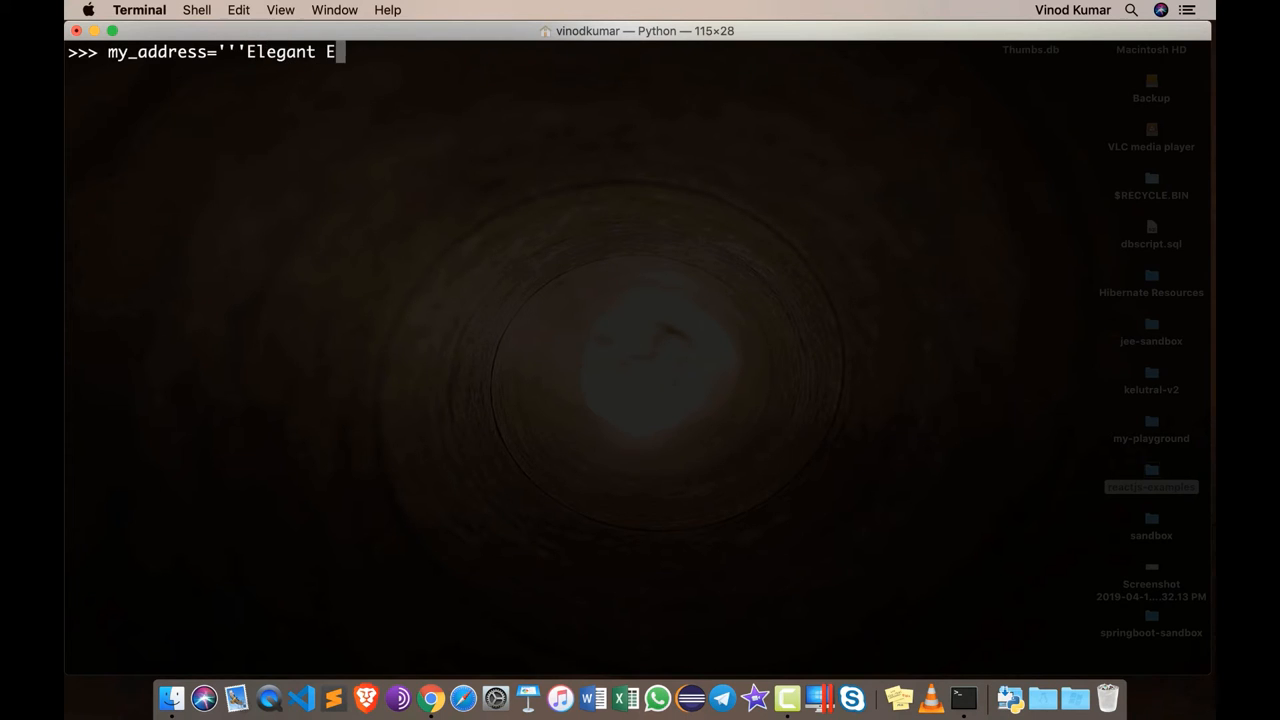
type("lite")
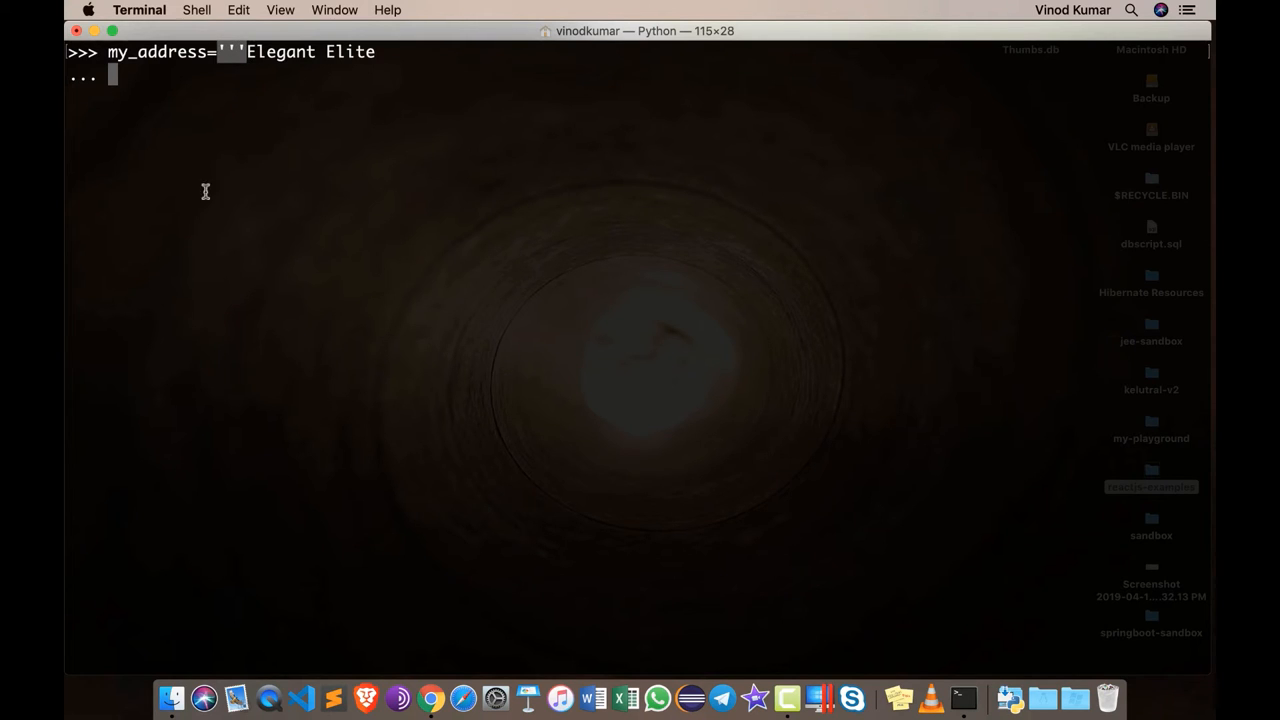
mouse_move(270, 96)
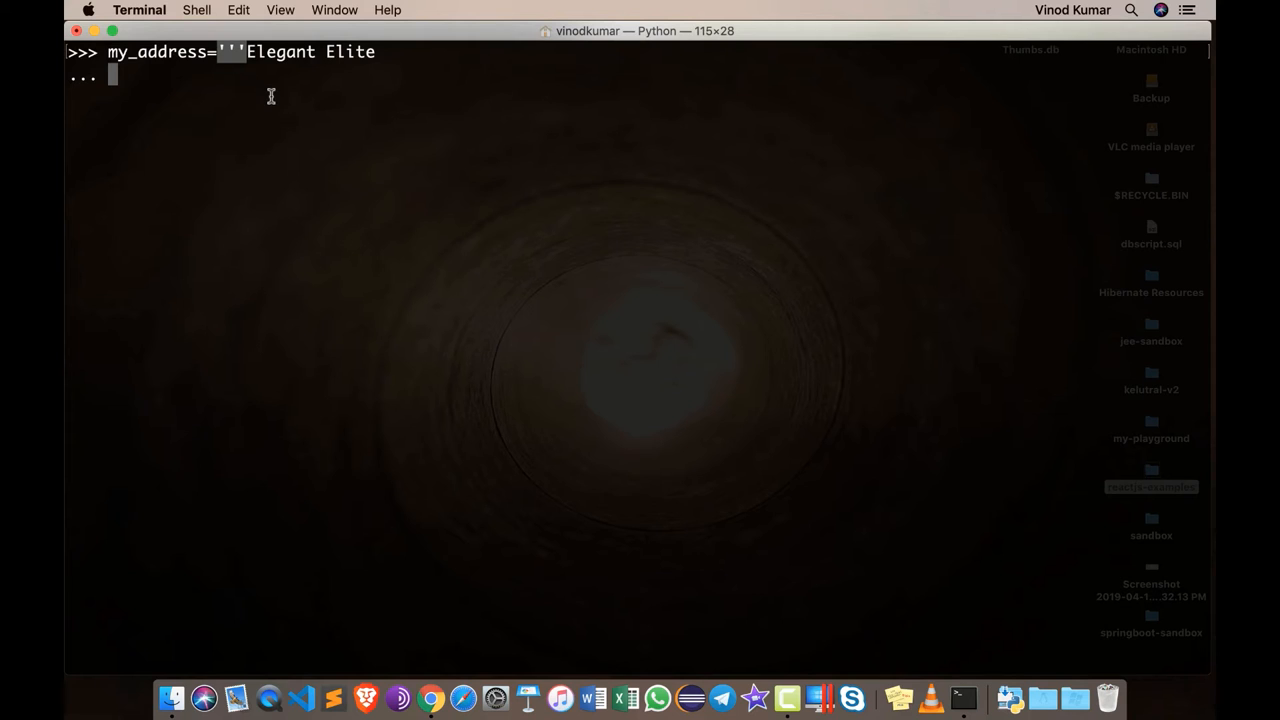
- Add lines 1st cross, 1st main, ISRO layout and Bangalore, closing the triple quotes
type("1st")
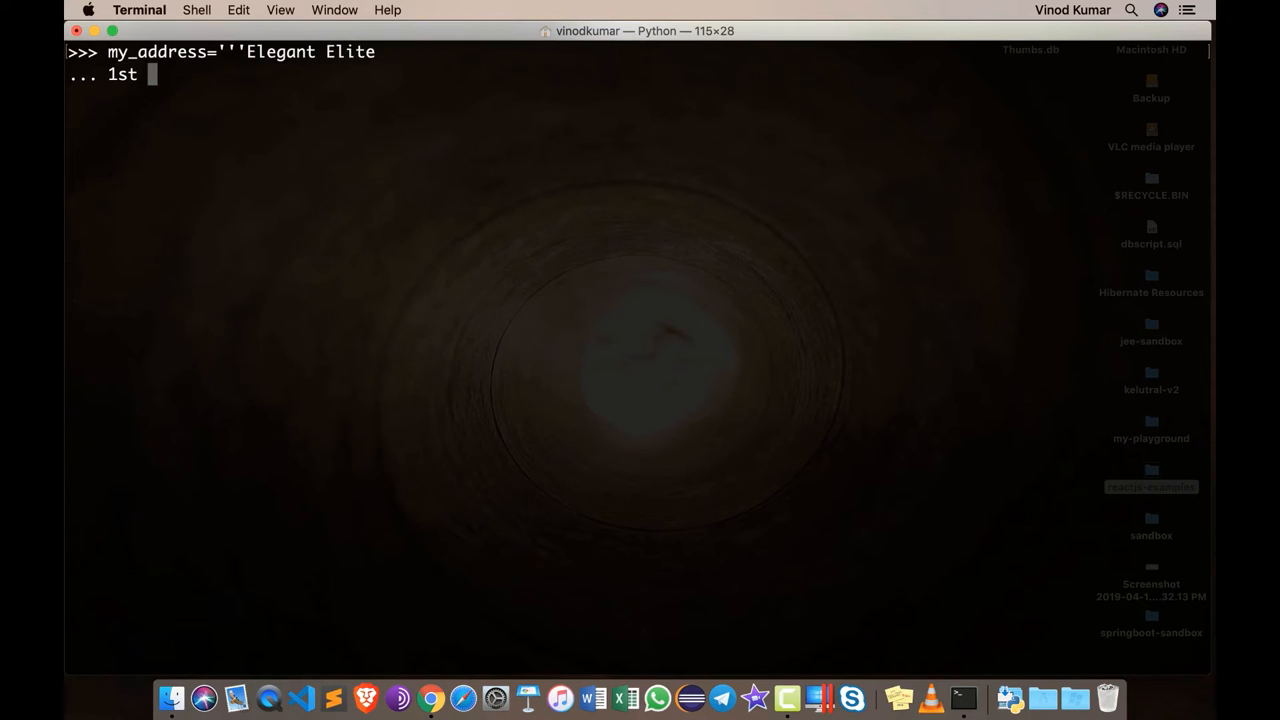
type("croo")
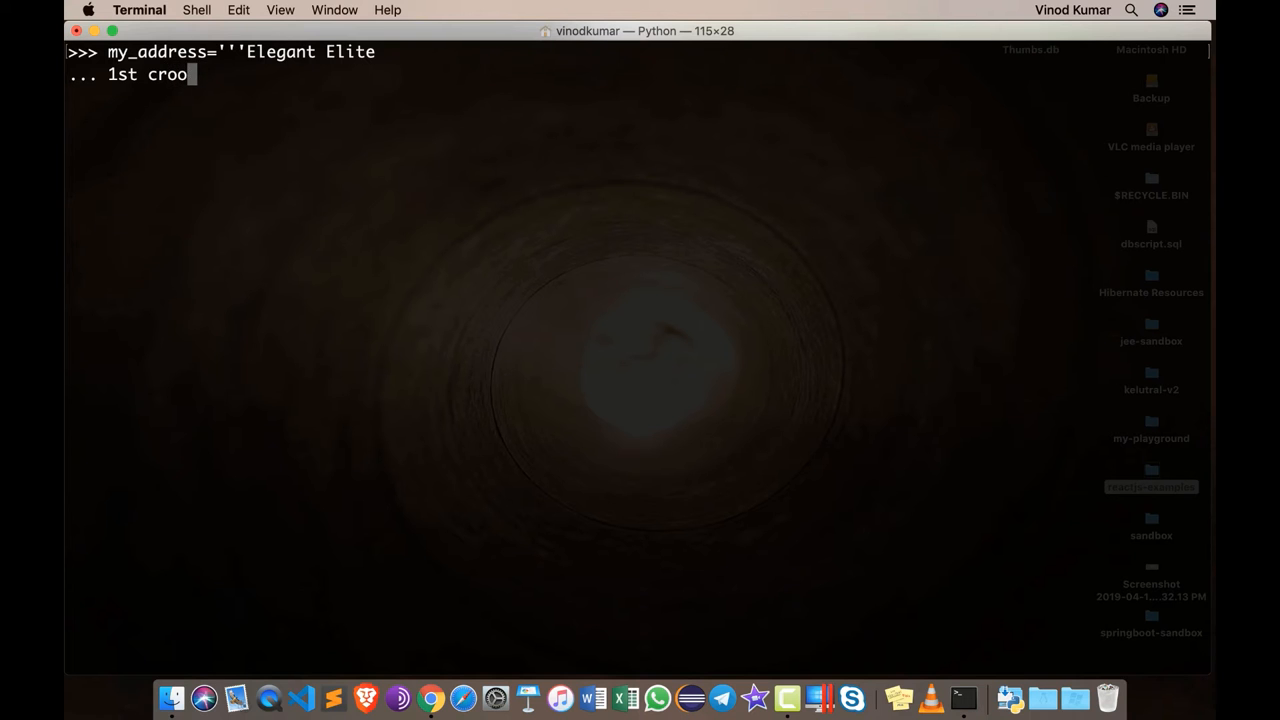
type("ss, 1stmain")
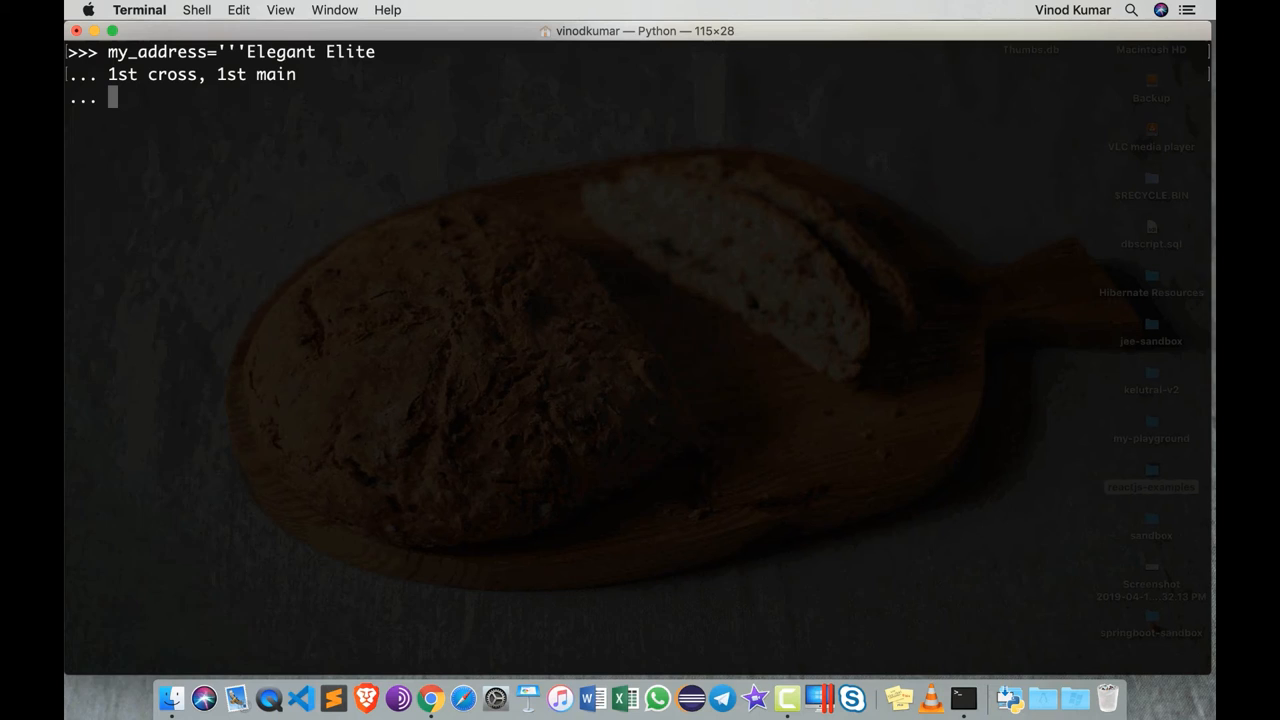
type("ISRO layout")
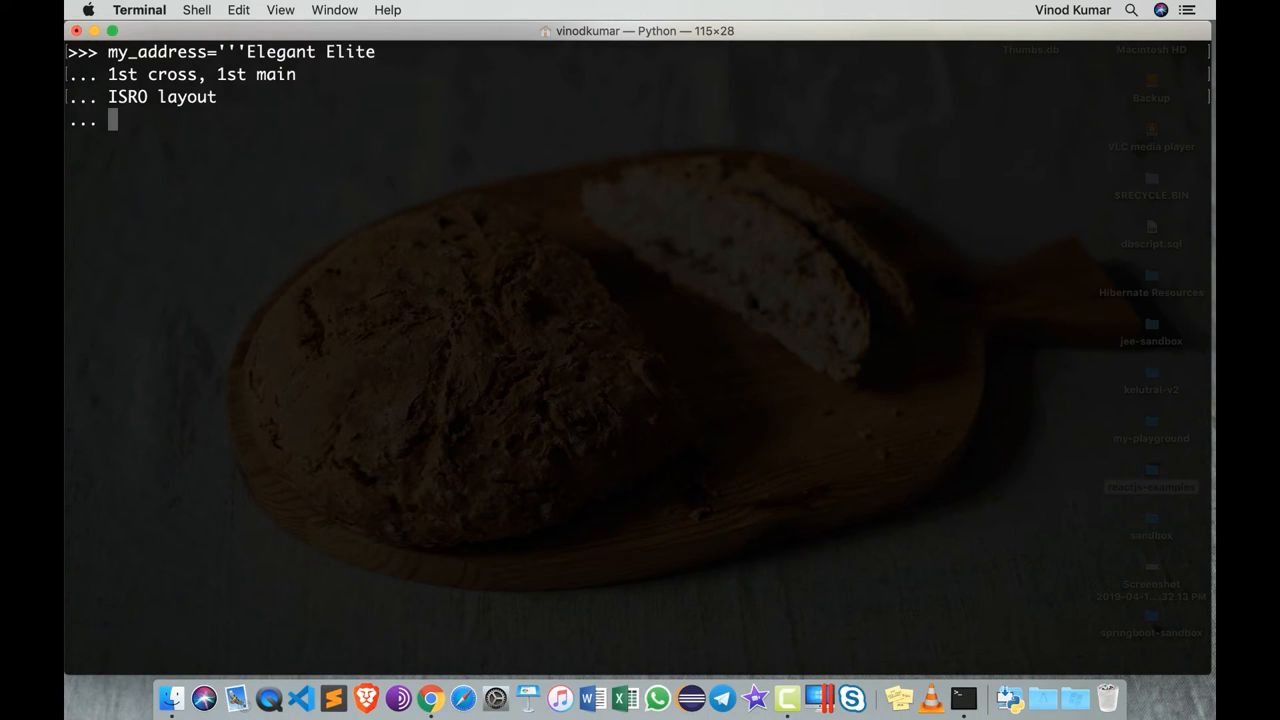
type("Banga")
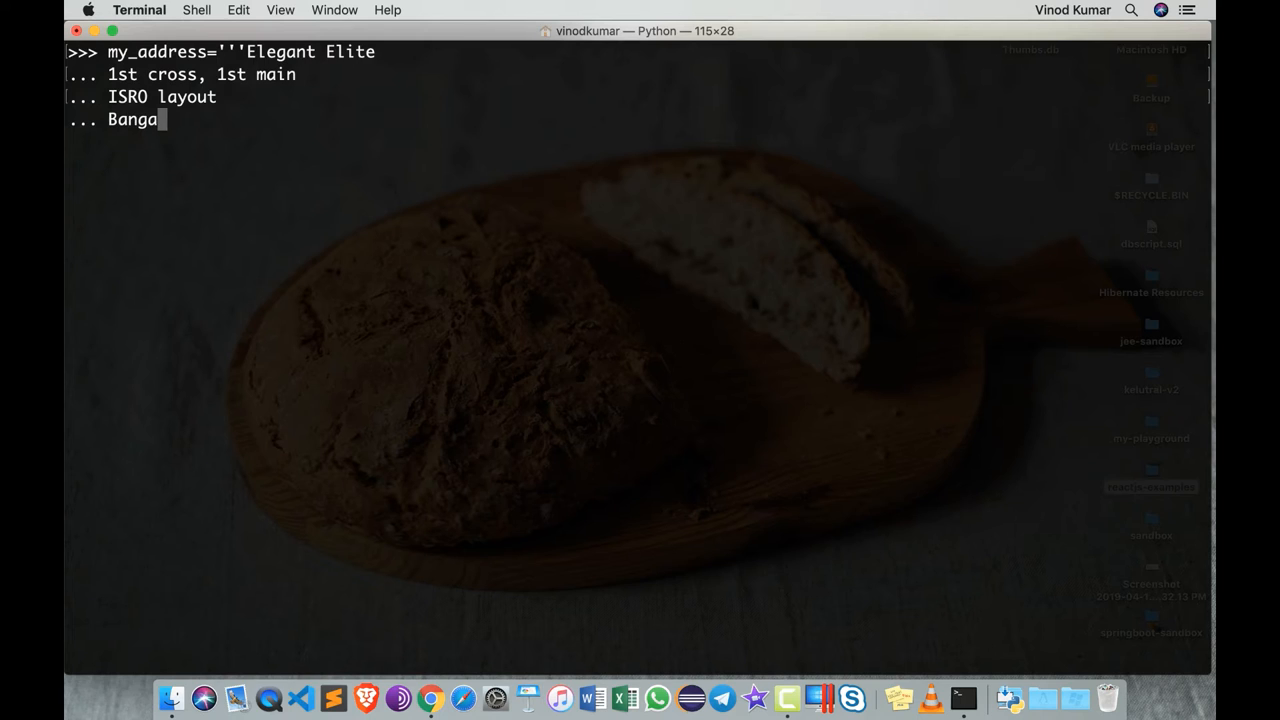
type("lore")
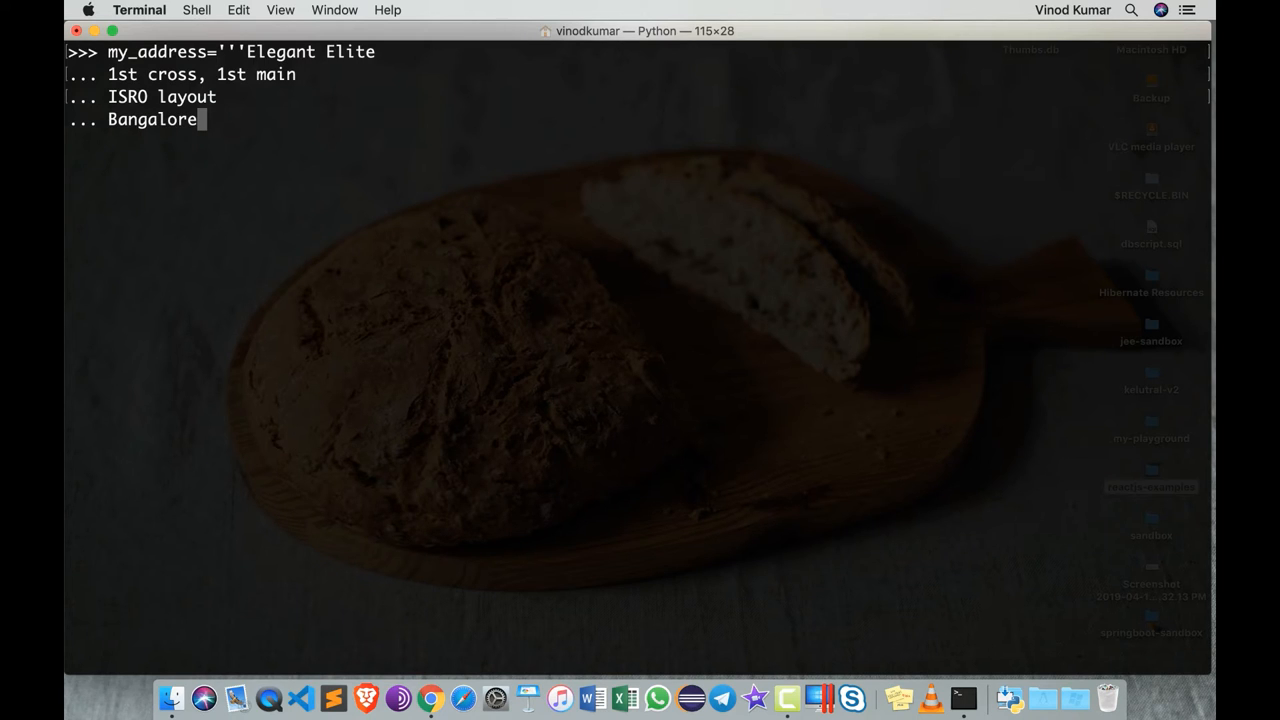
type("'''")
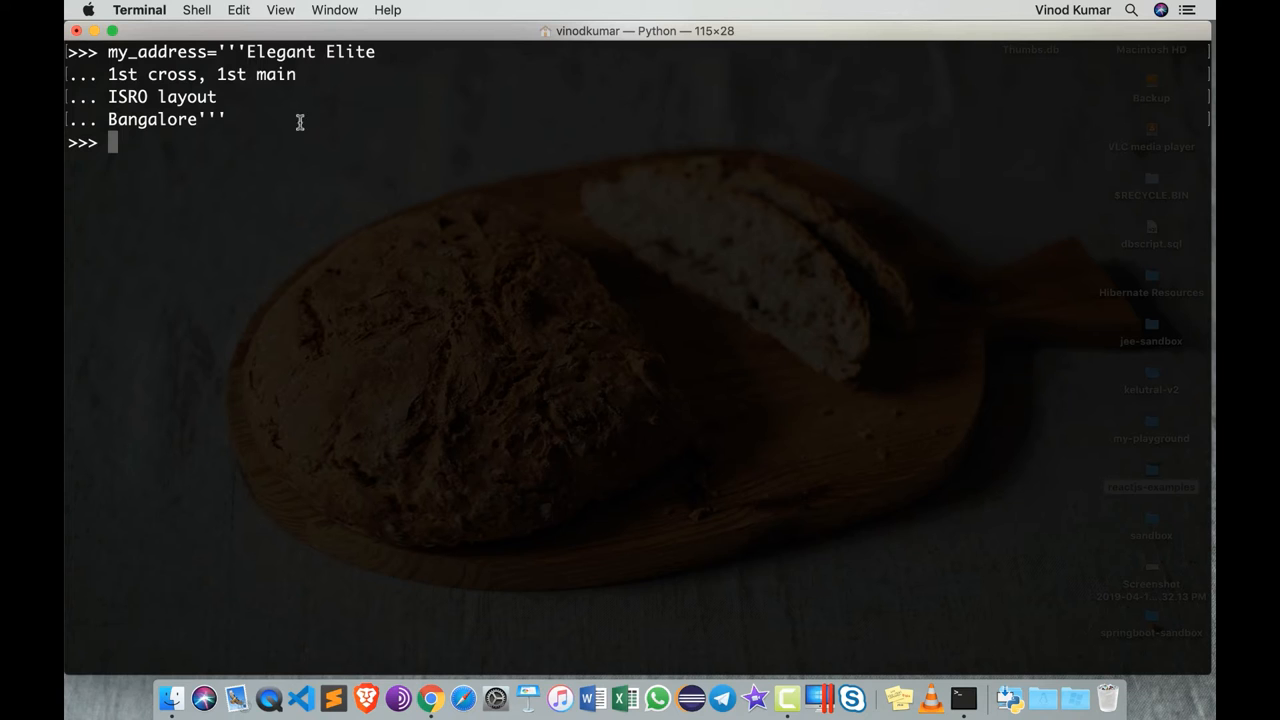
mouse_move(120, 92)
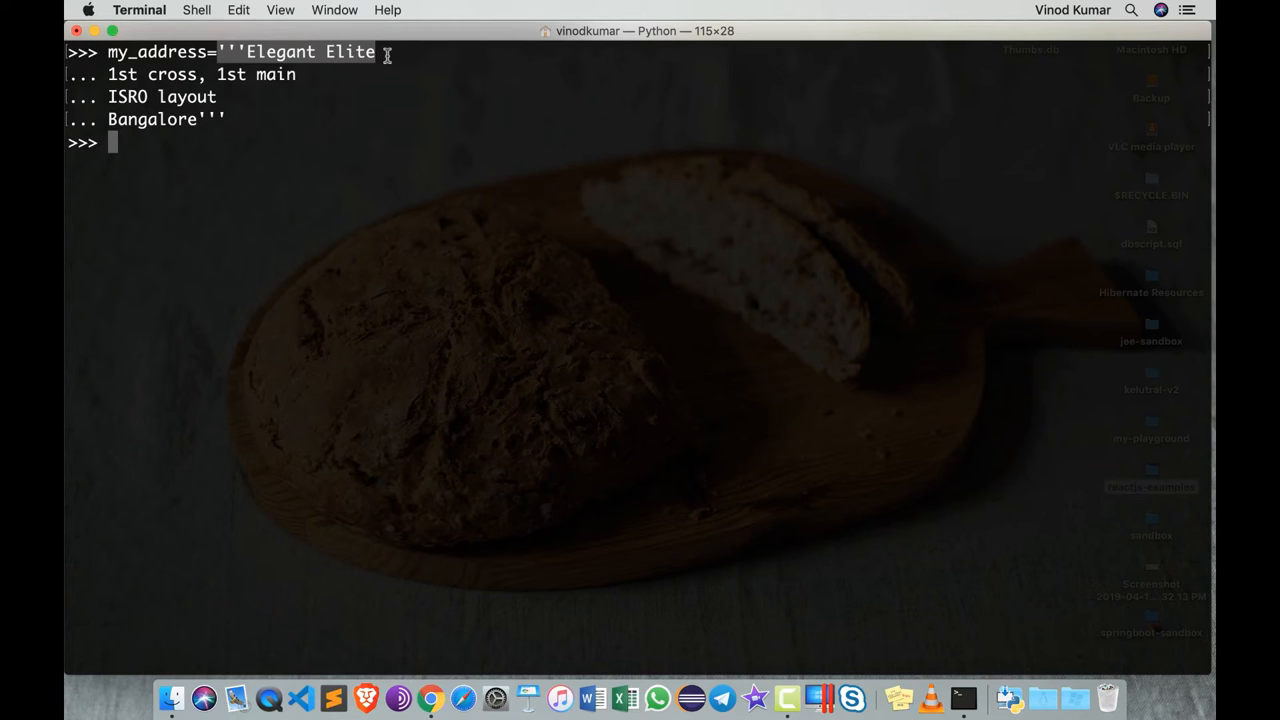
mouse_move(112, 78)
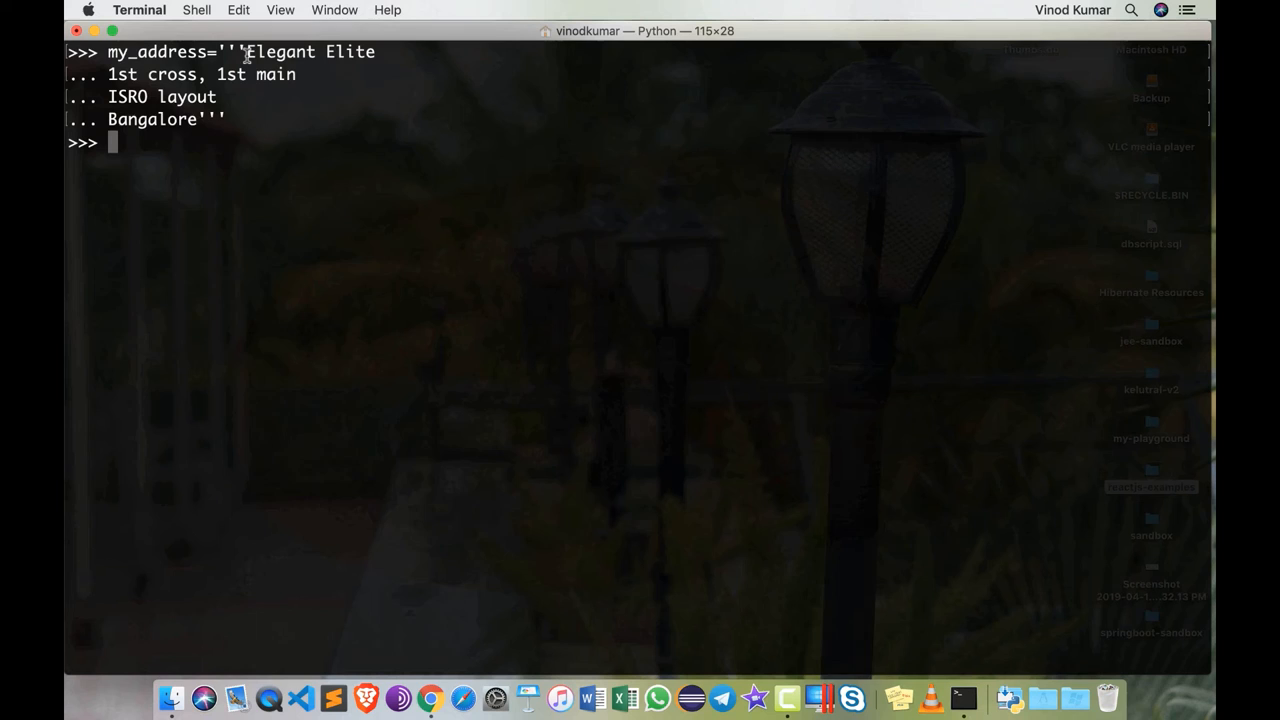
double_click(156, 52)
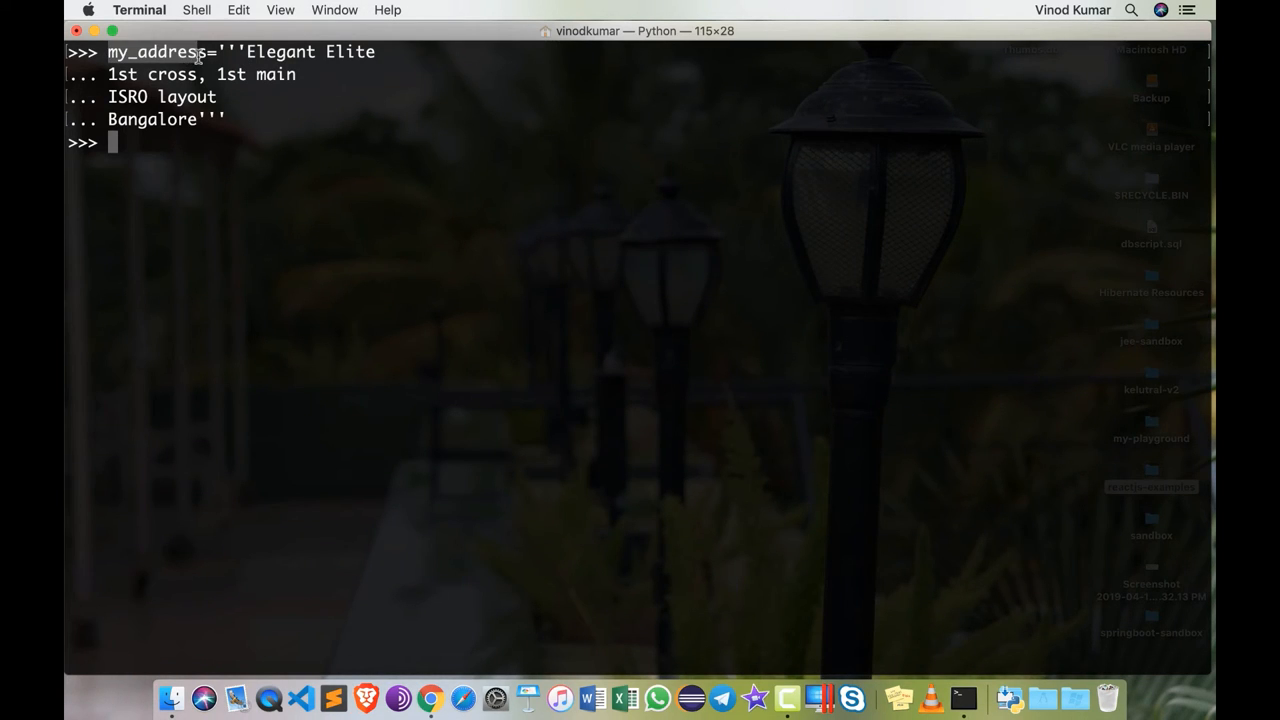
- Evaluate my_address to echo the string with its embedded \n newline escapes
type("my")
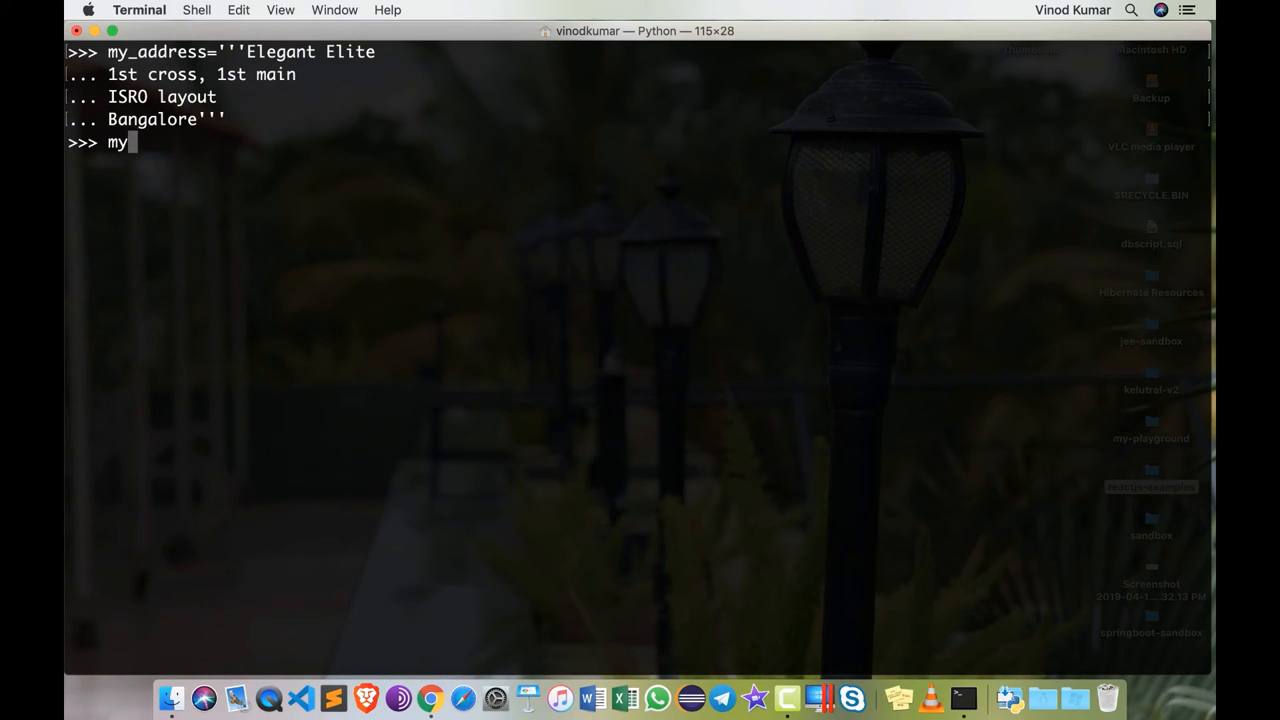
type("_address")
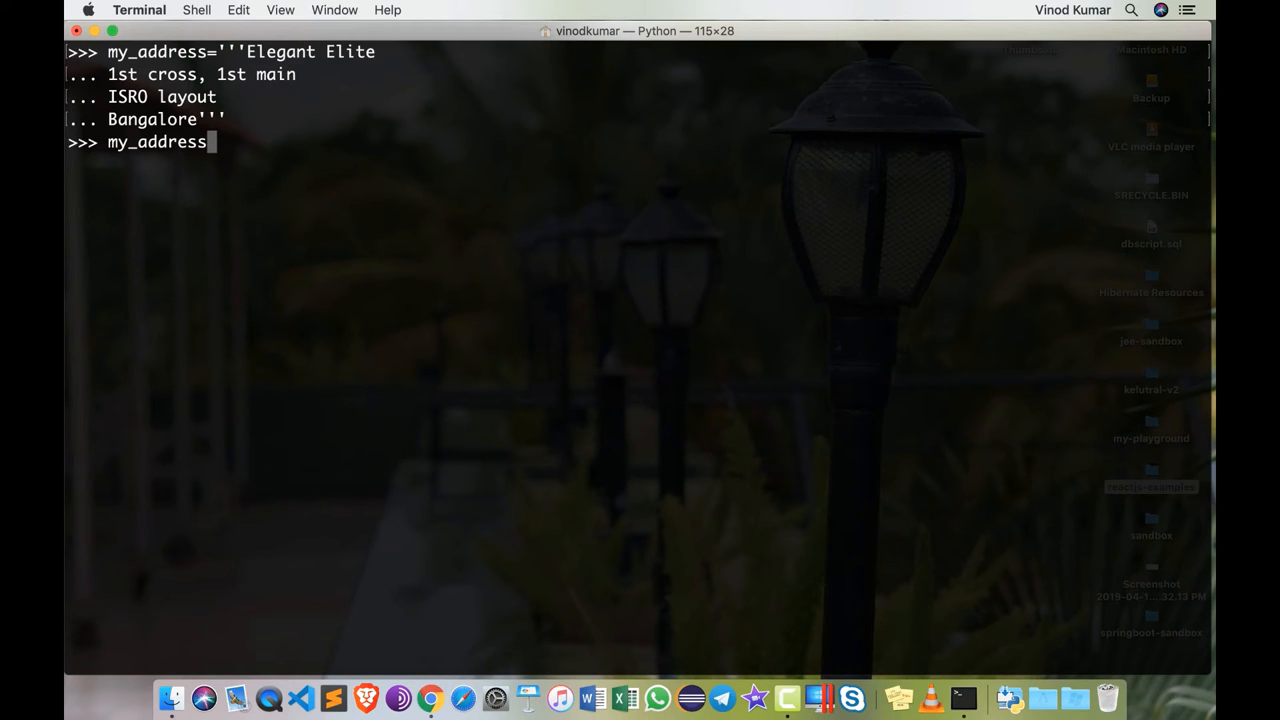
key("enter")
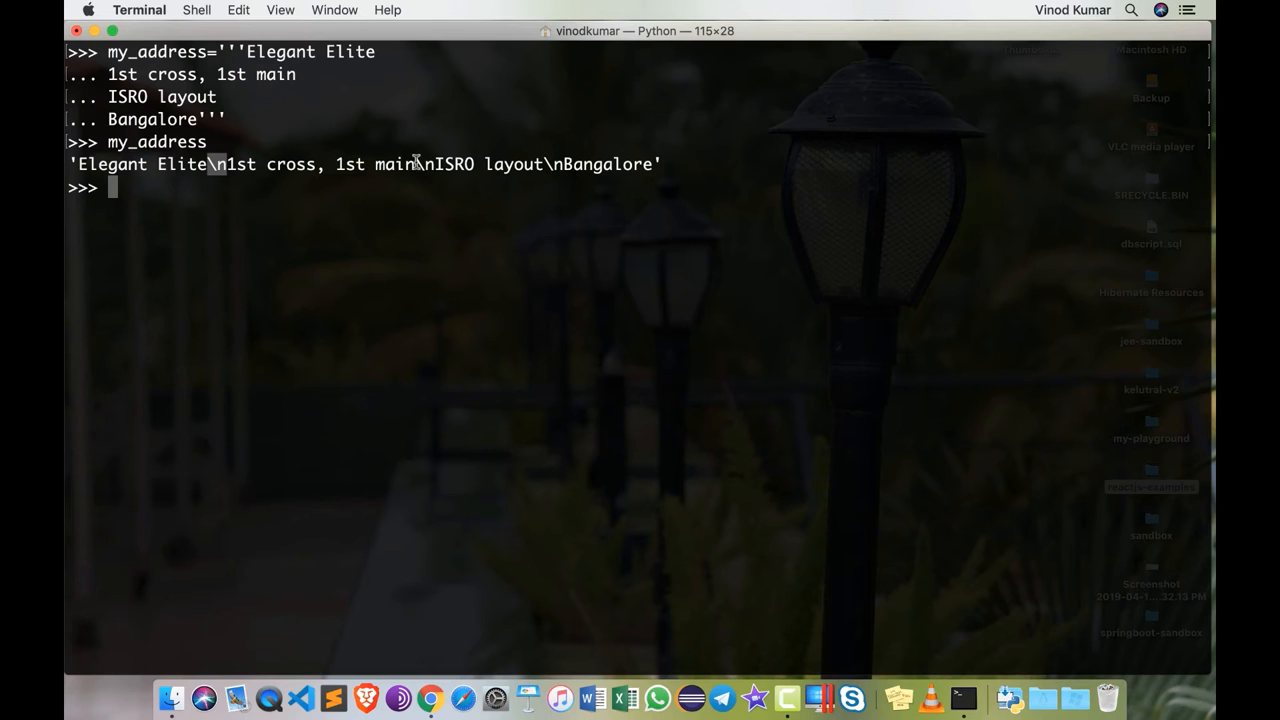
mouse_move(530, 198)
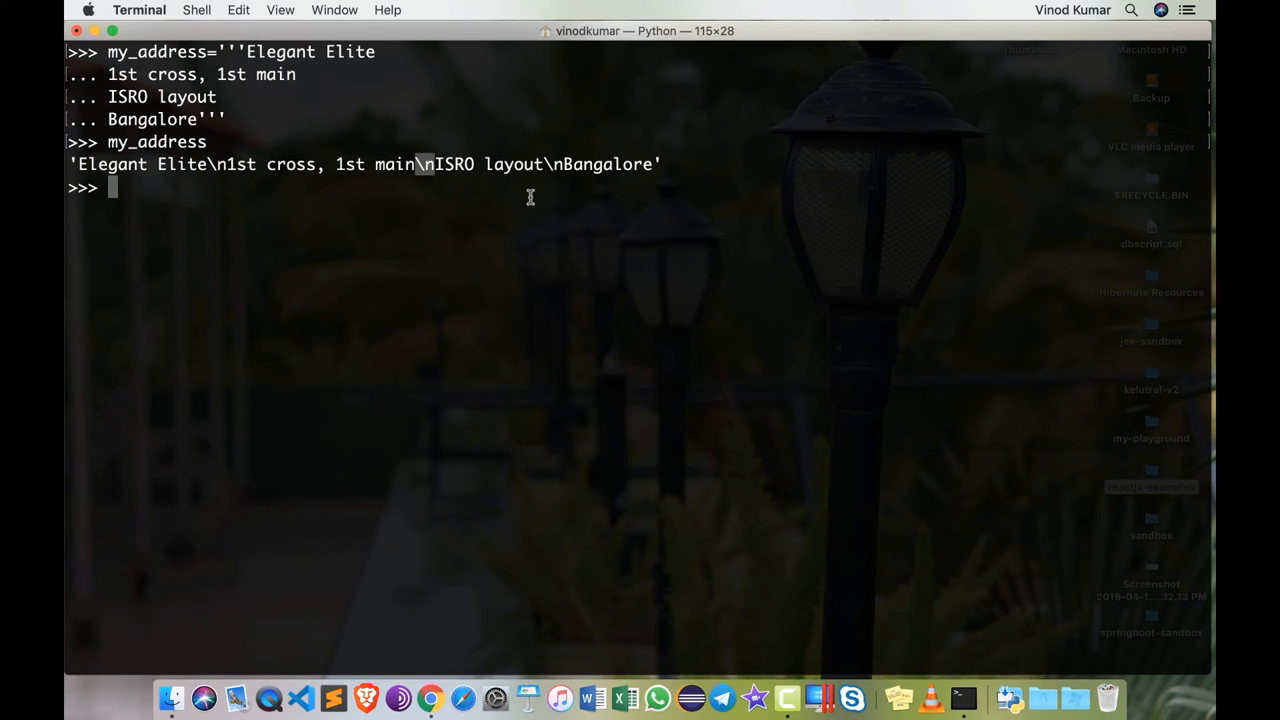
mouse_move(546, 212)
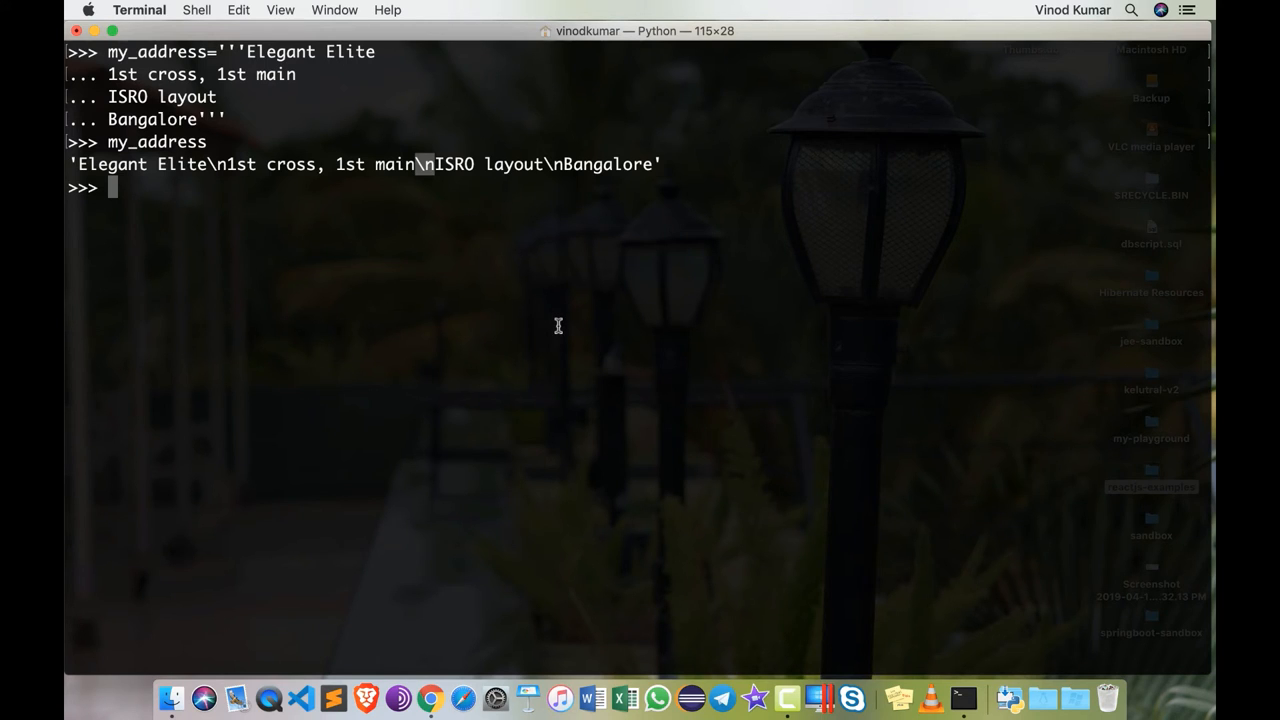
- Start typing print(my_ad, then clear the terminal screen to a fresh prompt
type("print")
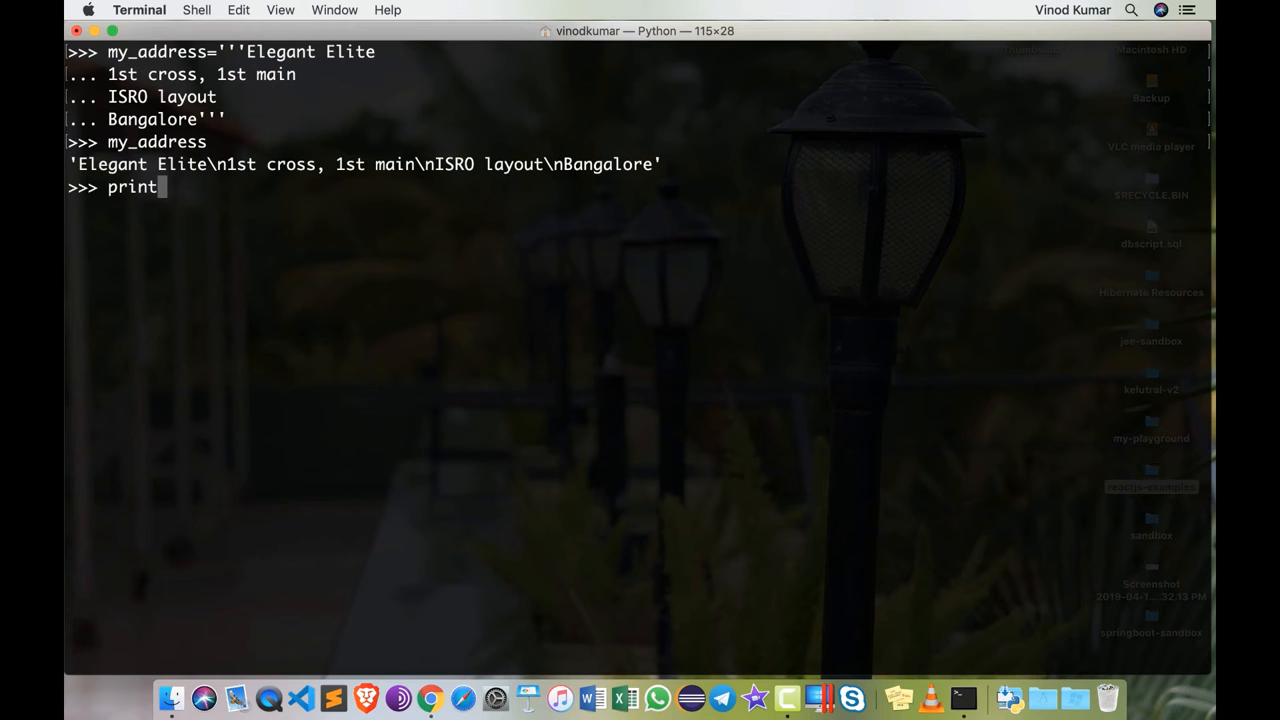
type("(my_ad")
type("i")
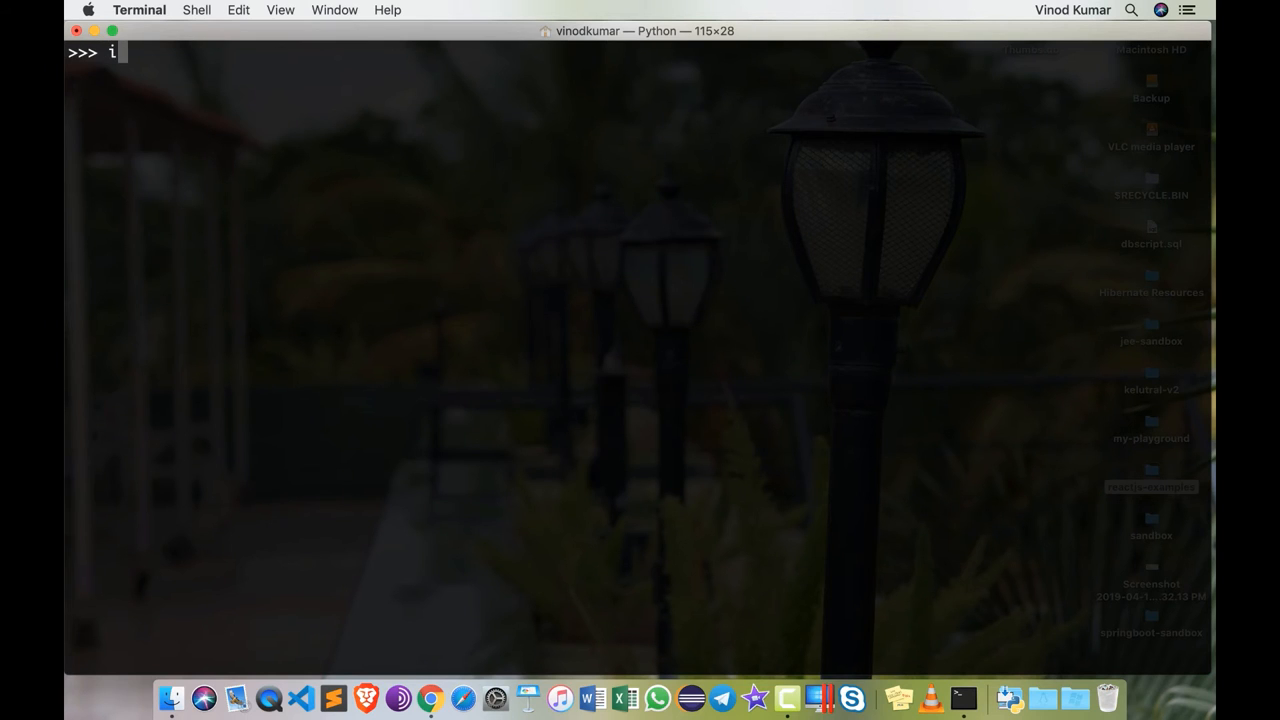
- Run dir(str) and point out one of the listed string methods
type("dir(str)")
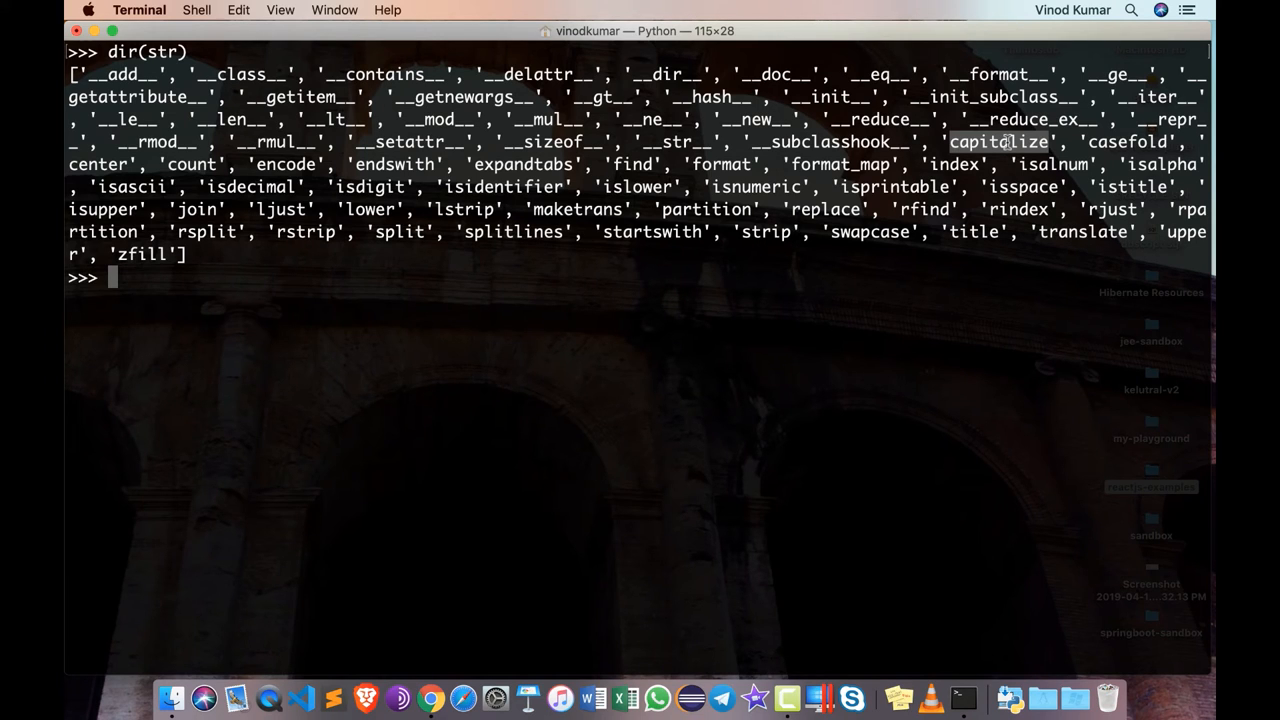
mouse_move(388, 166)
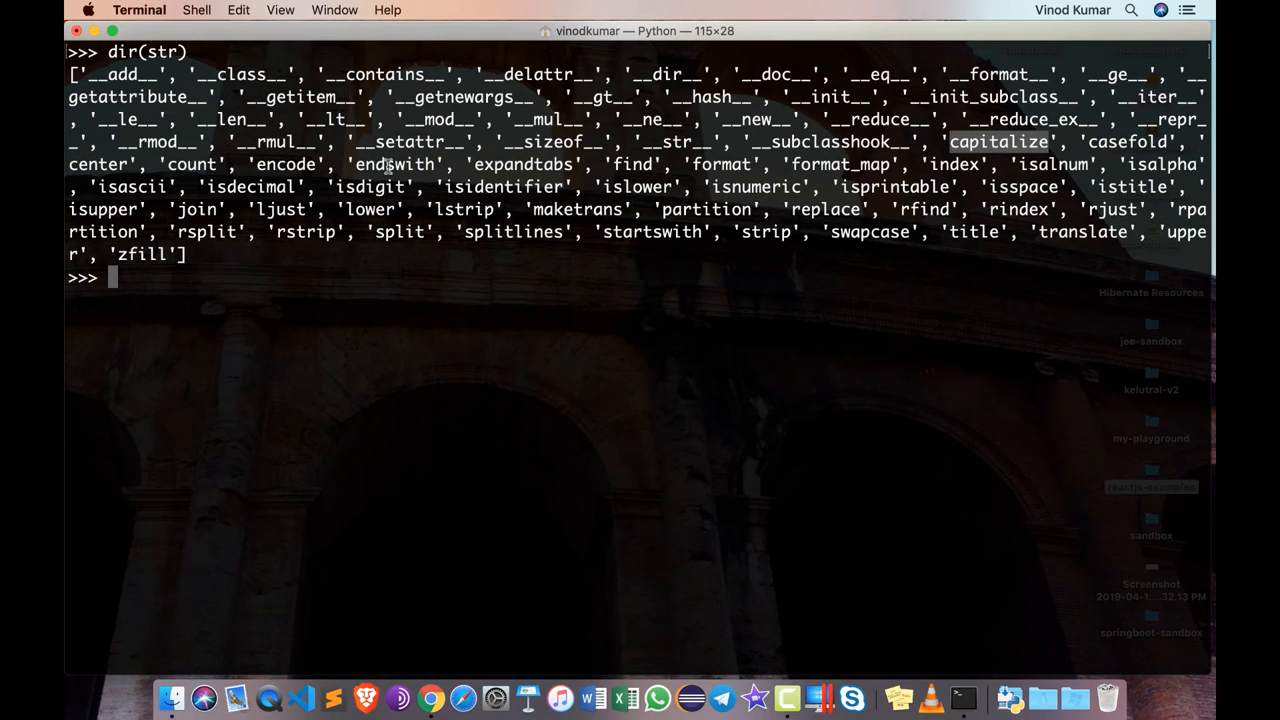
mouse_move(204, 204)
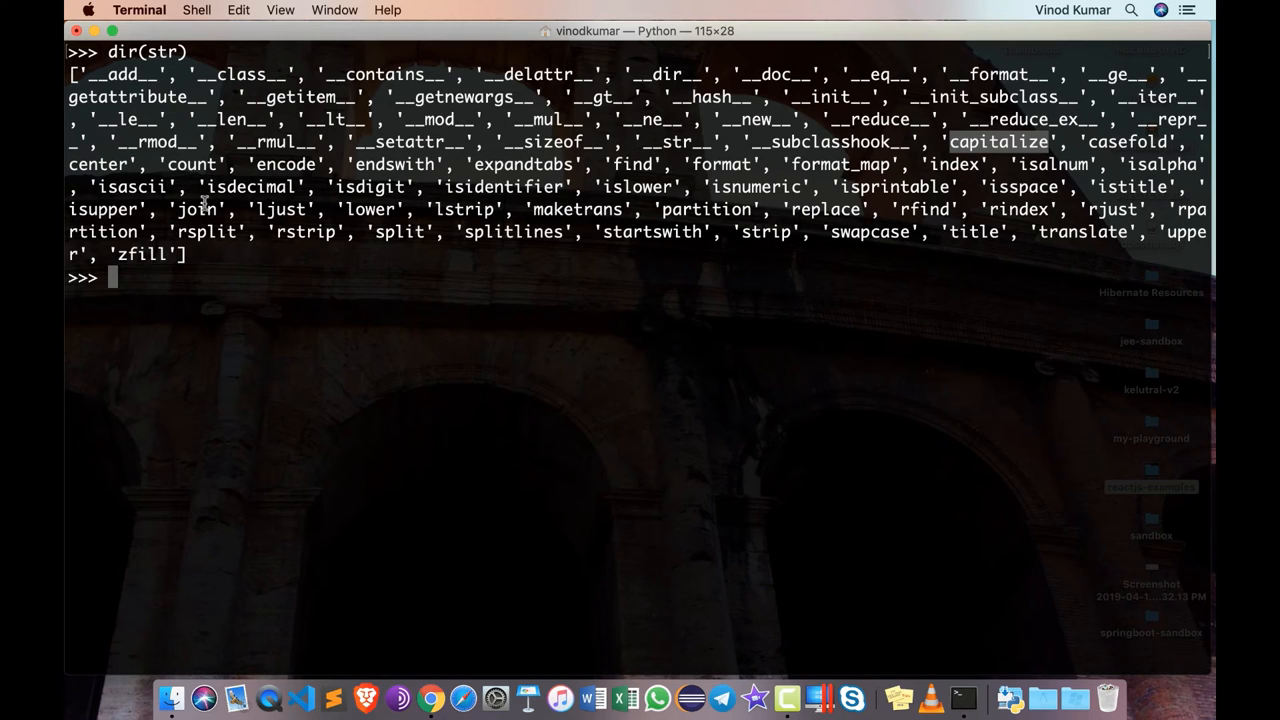
mouse_move(284, 208)
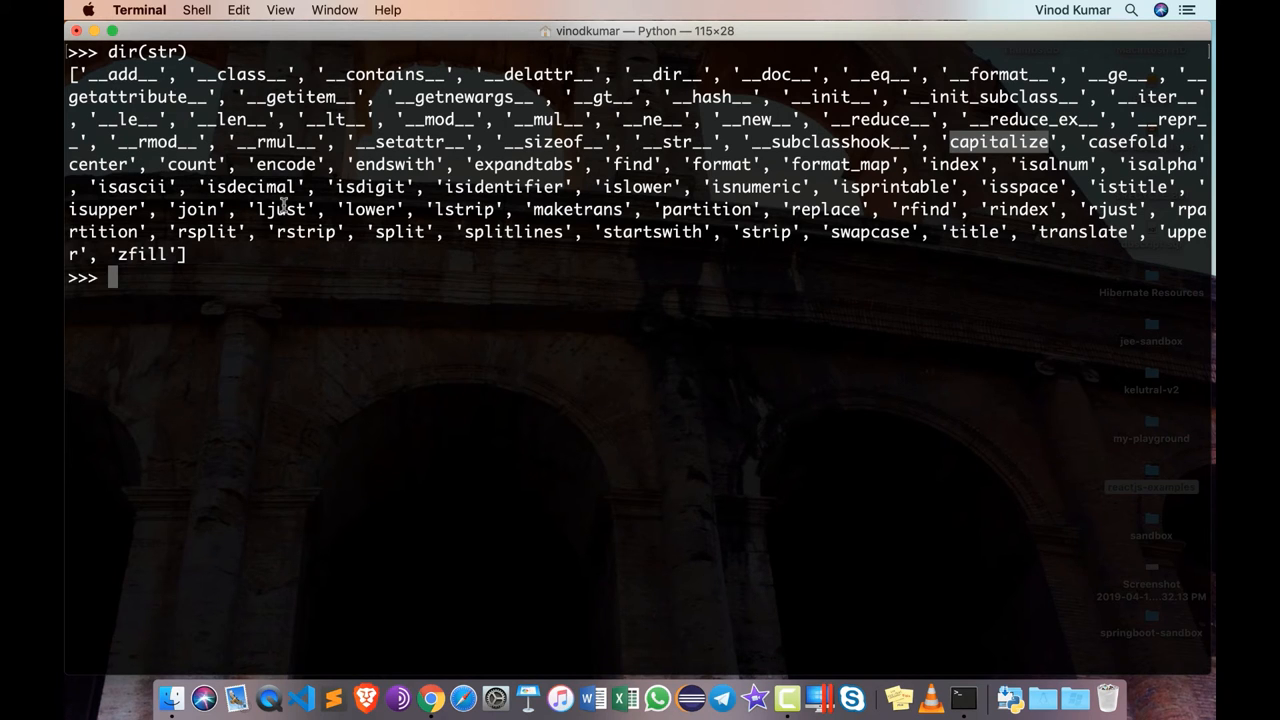
double_click(396, 164)
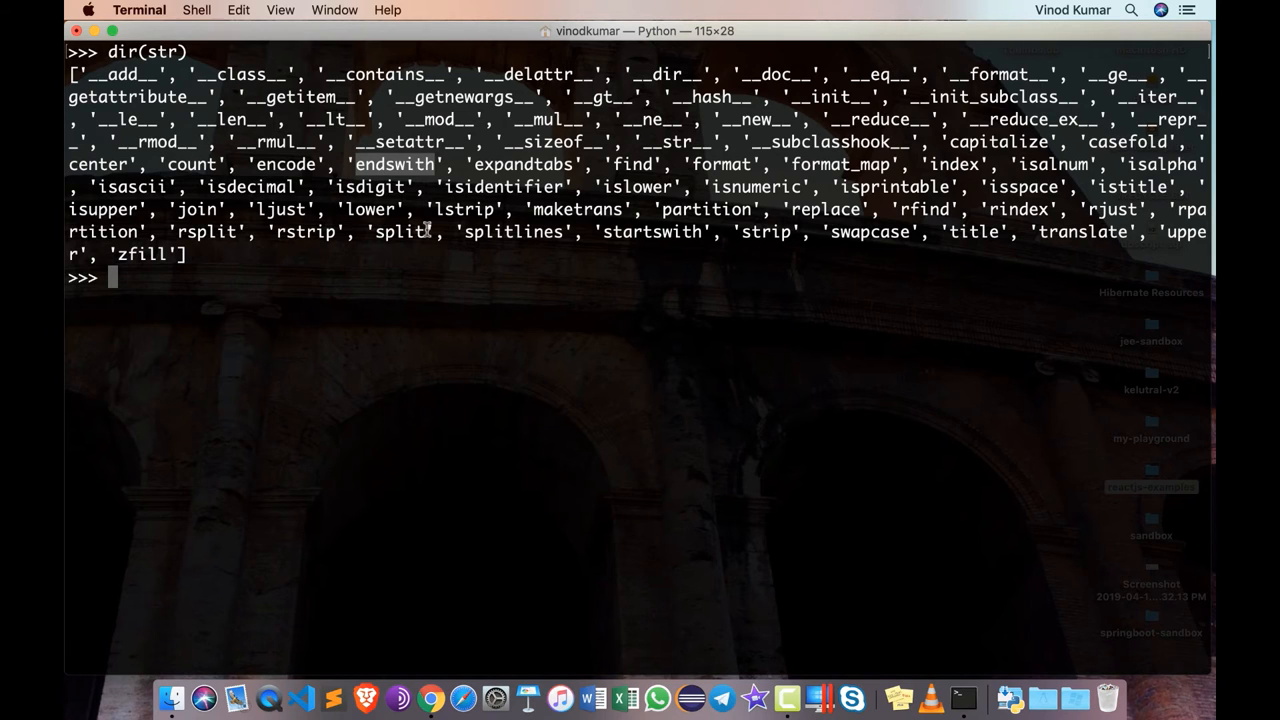
mouse_move(470, 296)
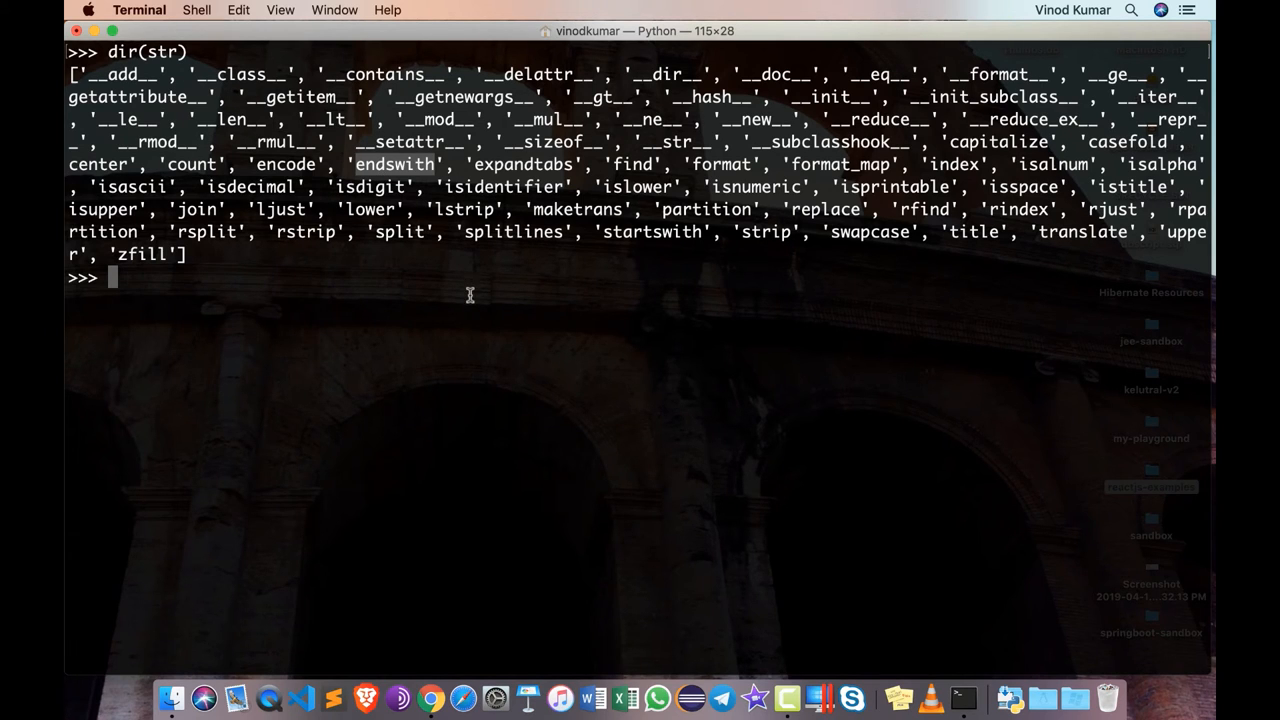
mouse_move(580, 328)
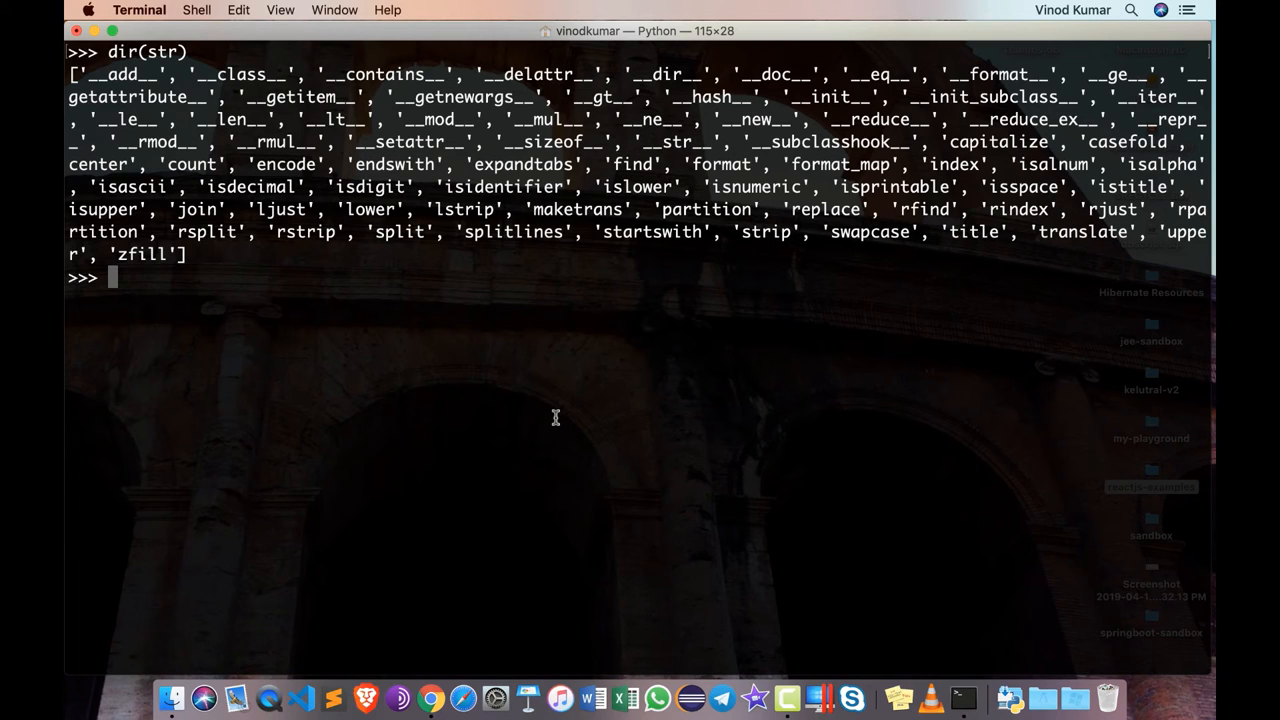
- Run name.endswith('od') returning True, then name.endswith('ar') returning False
type("name.endsw")
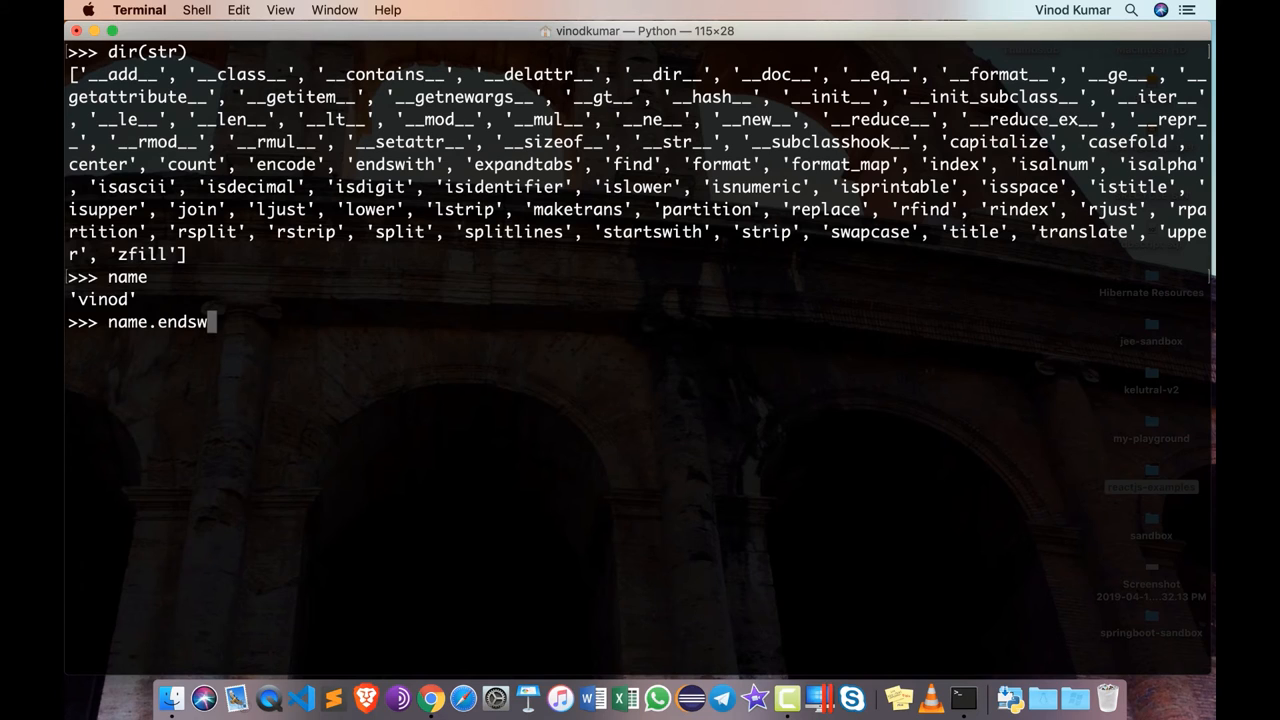
type("ith('d')")
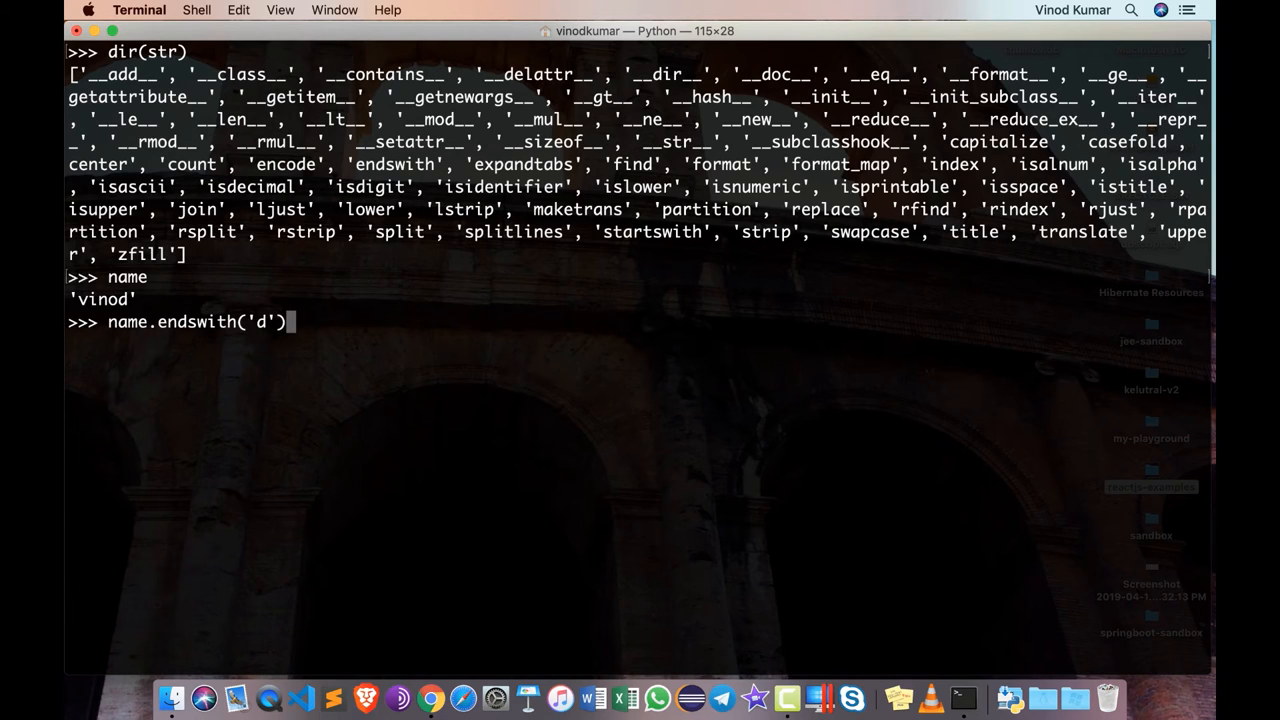
type("o")
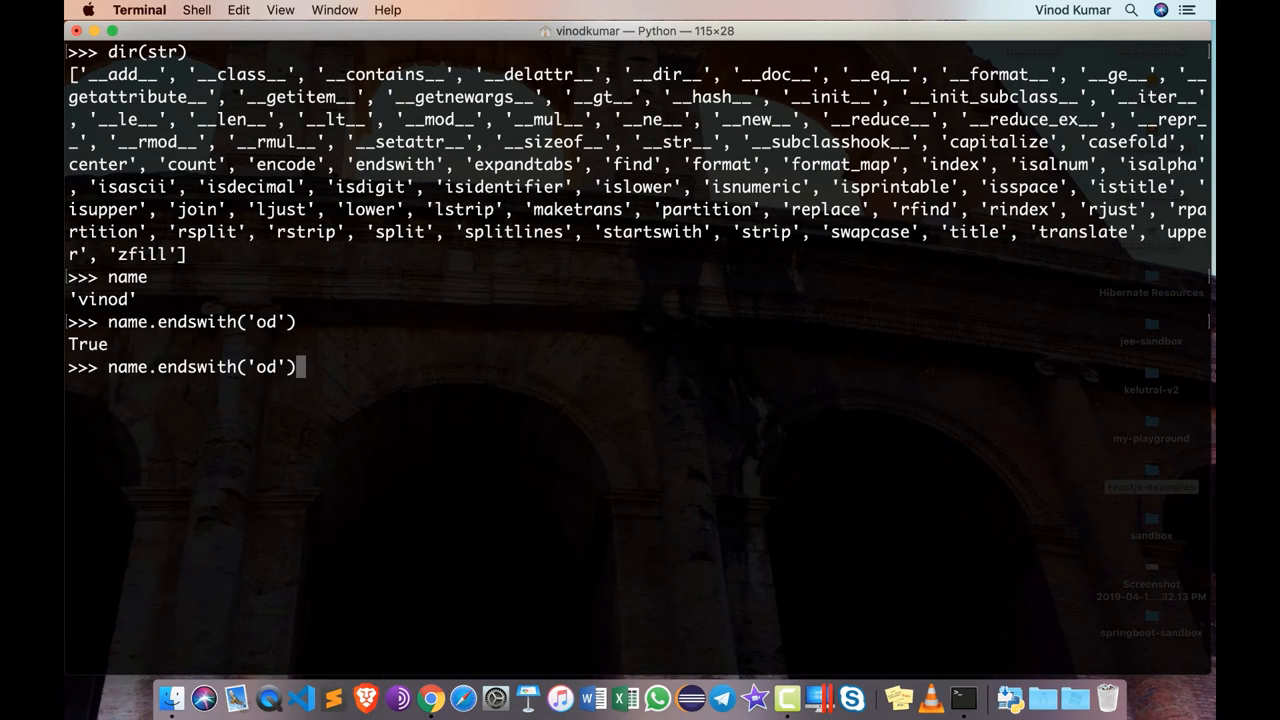
key("Backspace")
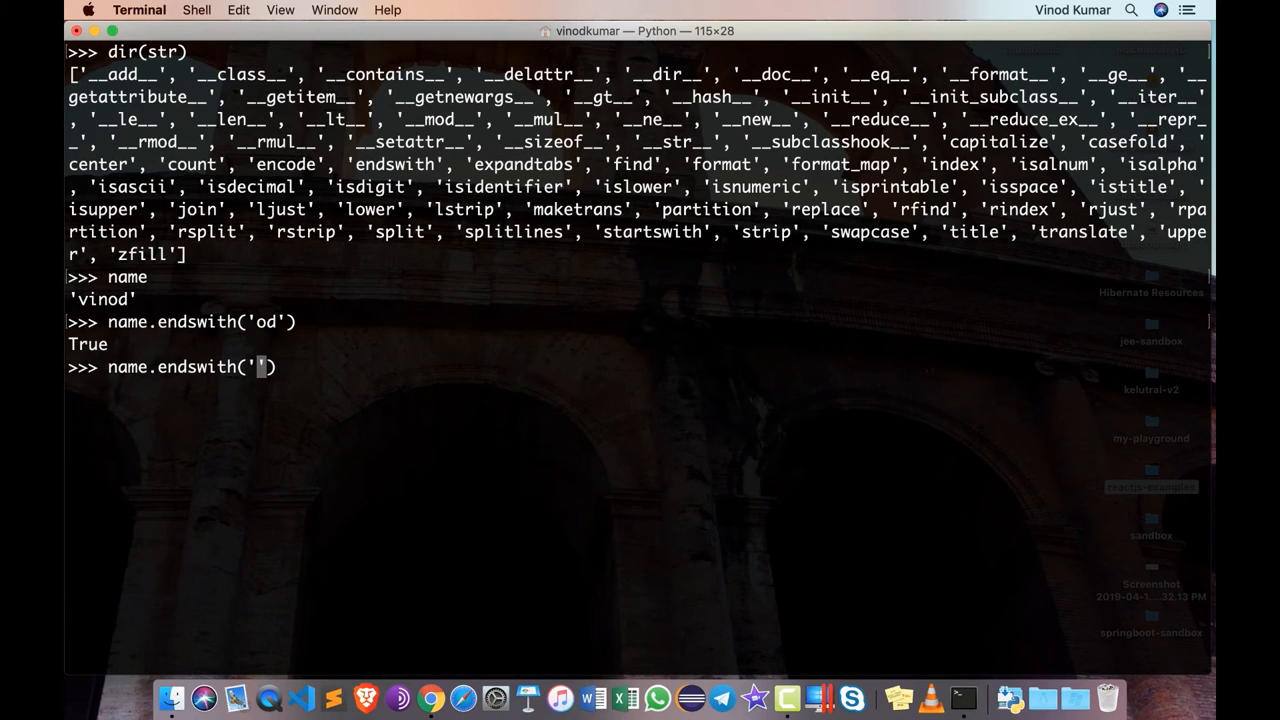
type("ar")
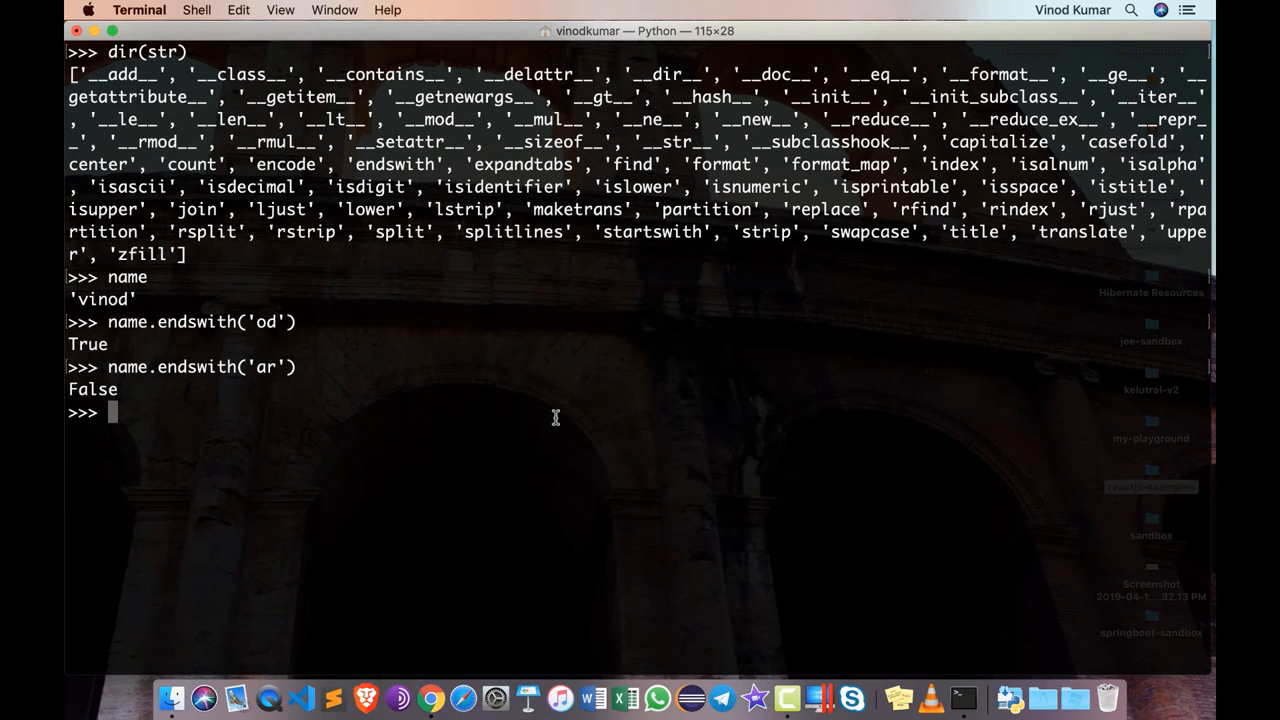
mouse_move(108, 322)
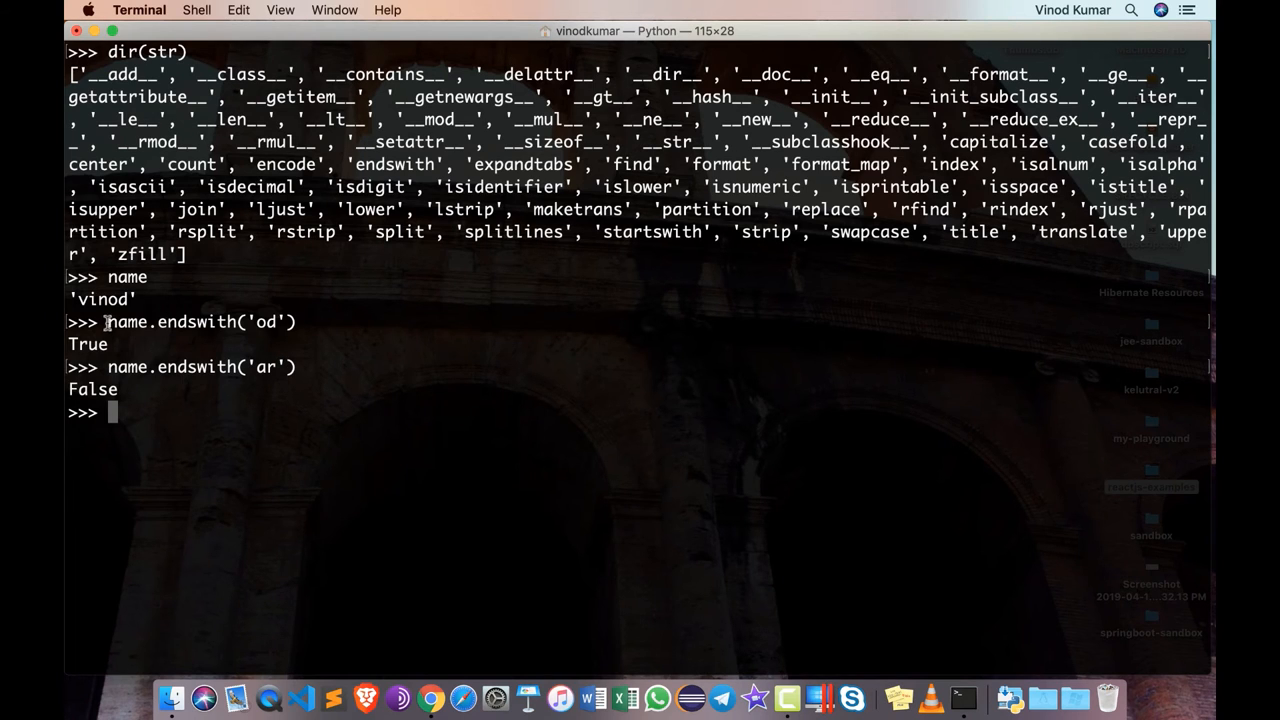
double_click(128, 320)
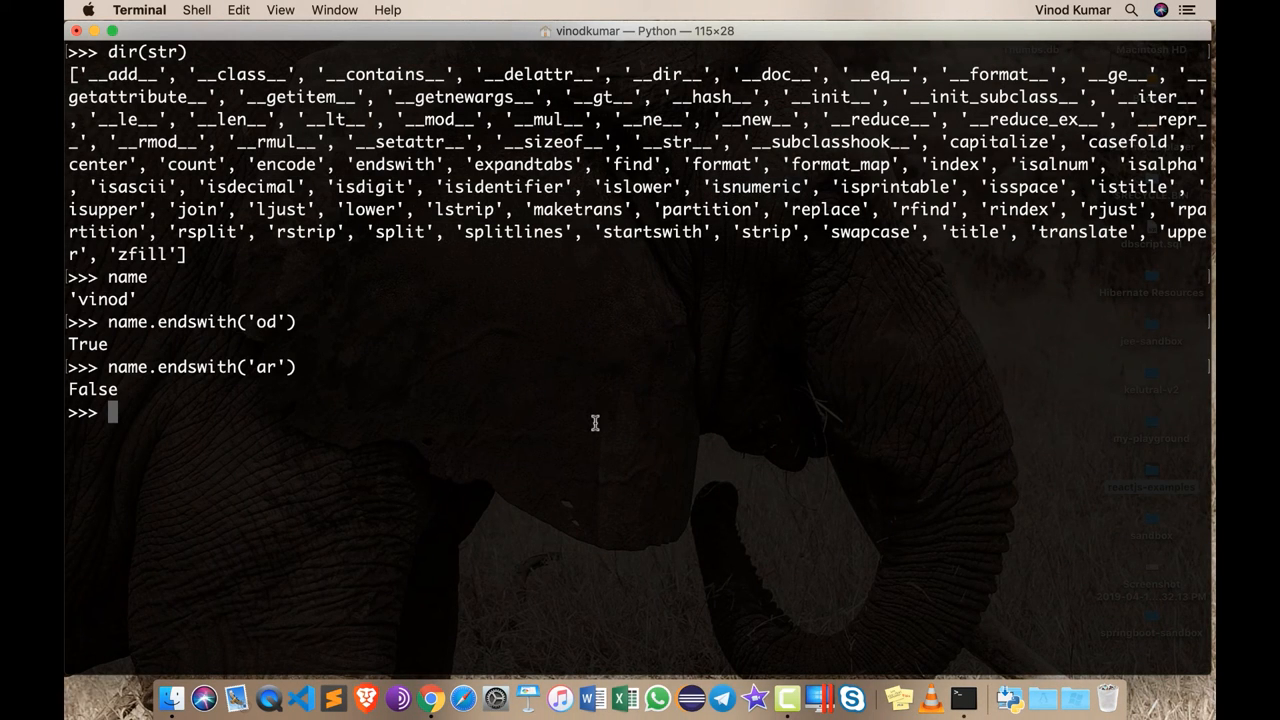
- Assign x = '100' and check x.isnumeric() returns True
type("x =")
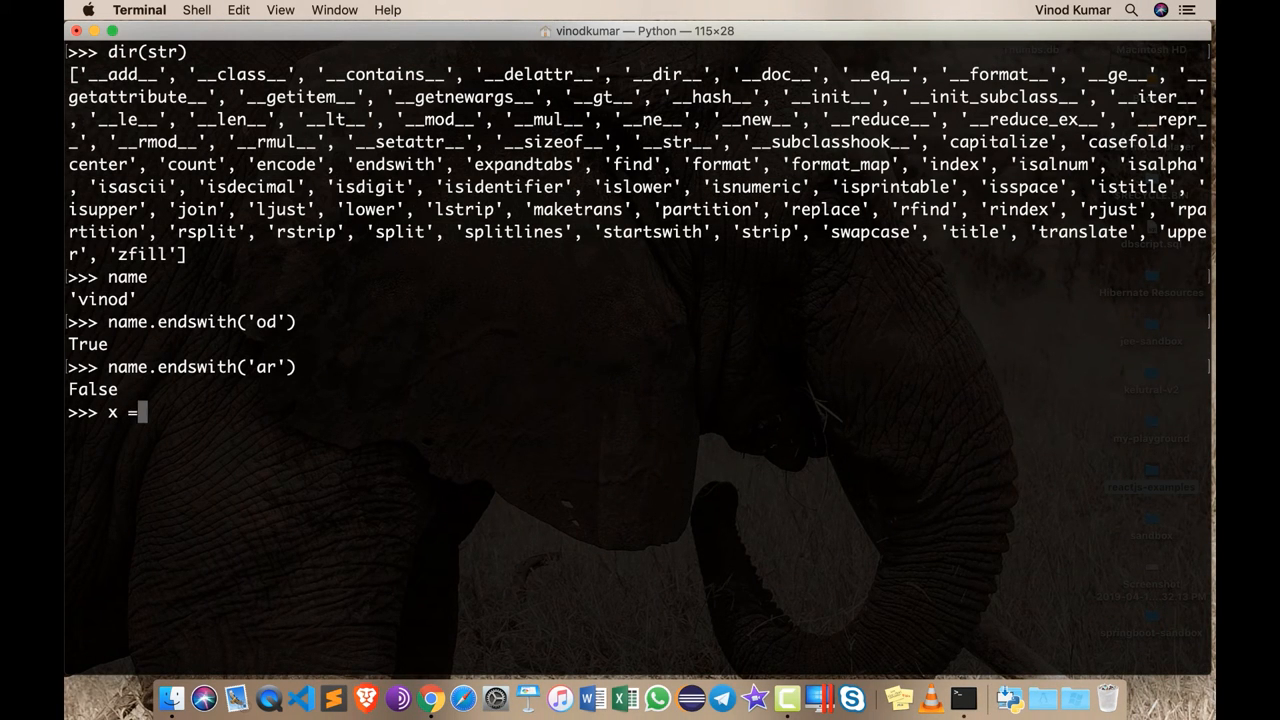
type("'")
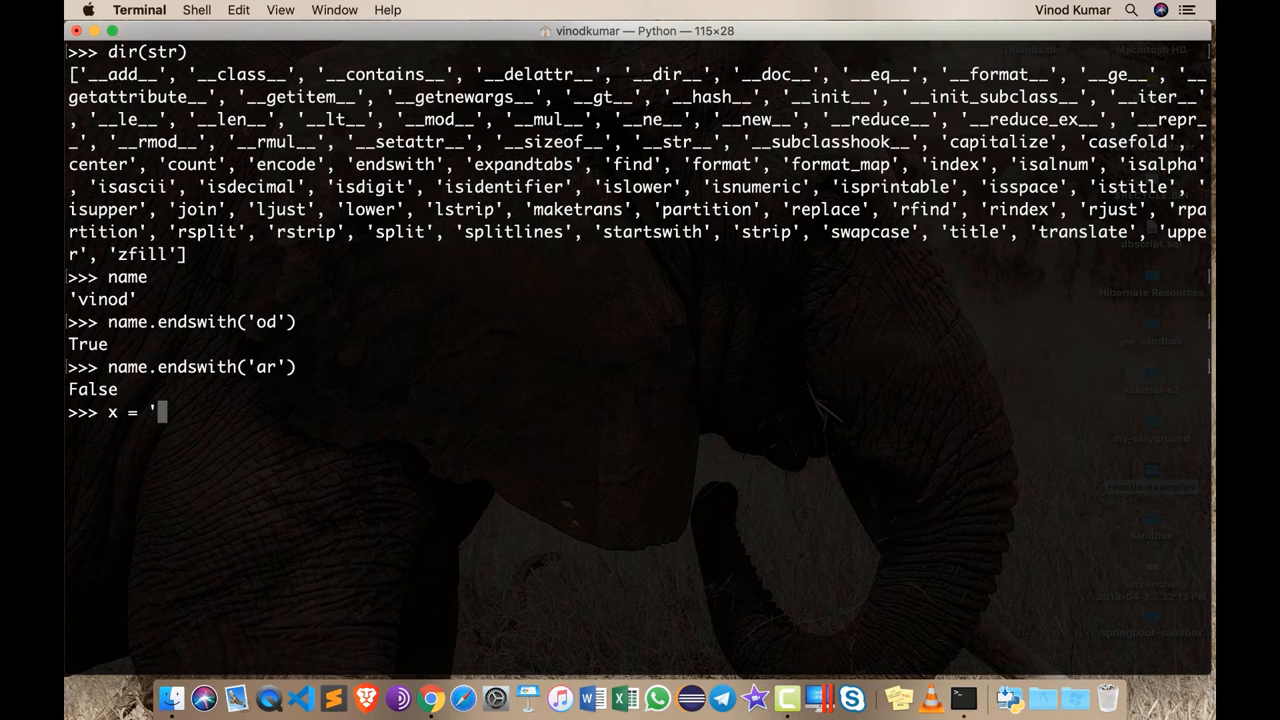
type("100'")
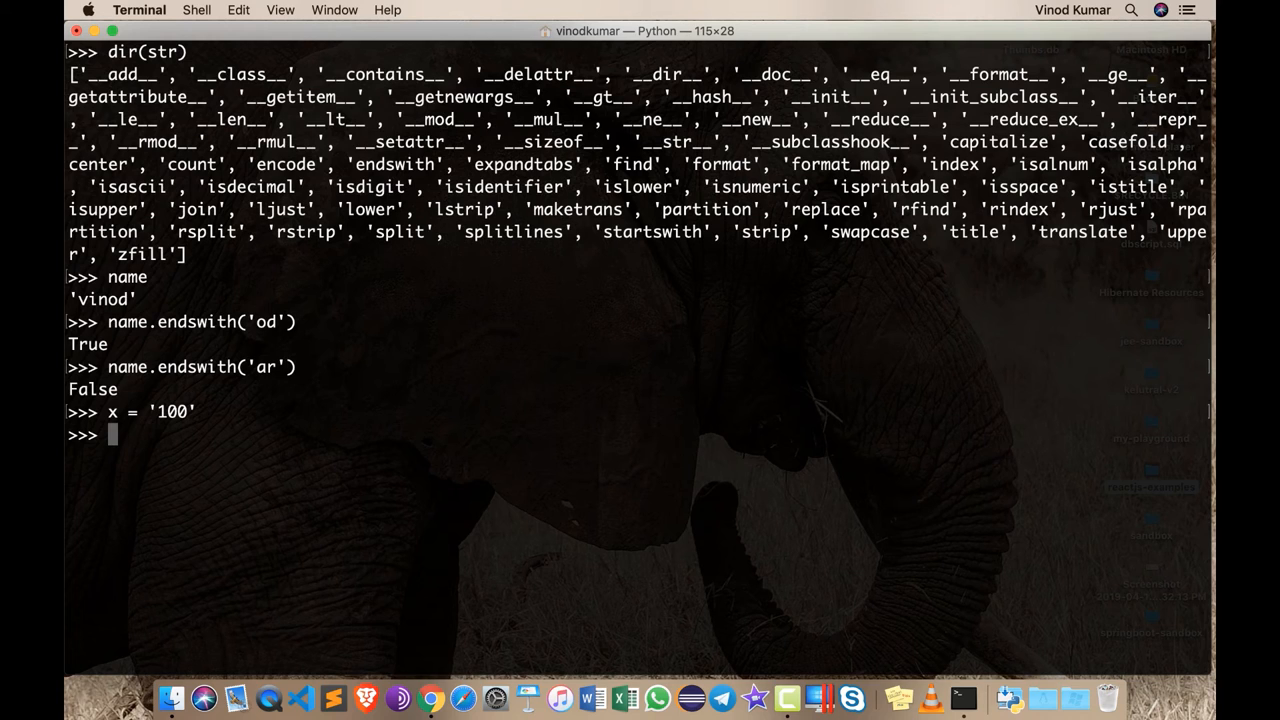
type("x.is")
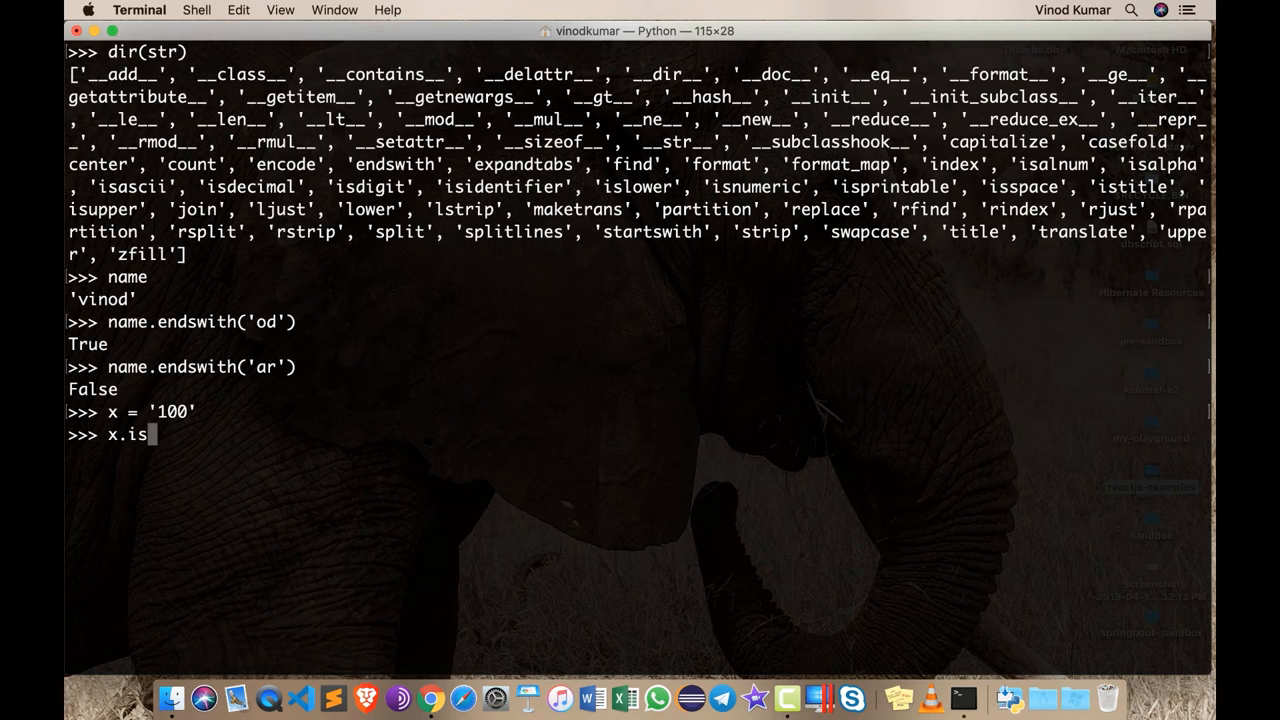
type("numeric()")
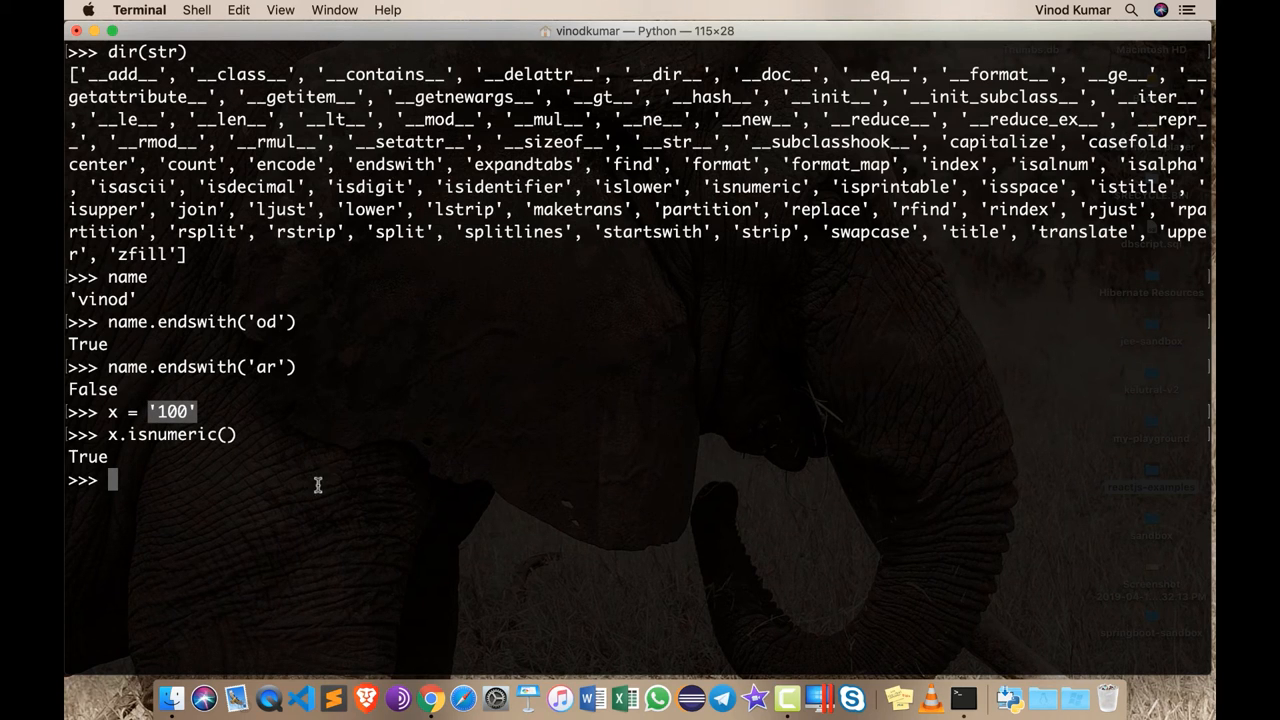
- Reassign x = '100-20' and check x.isnumeric() returns False
type("x =")
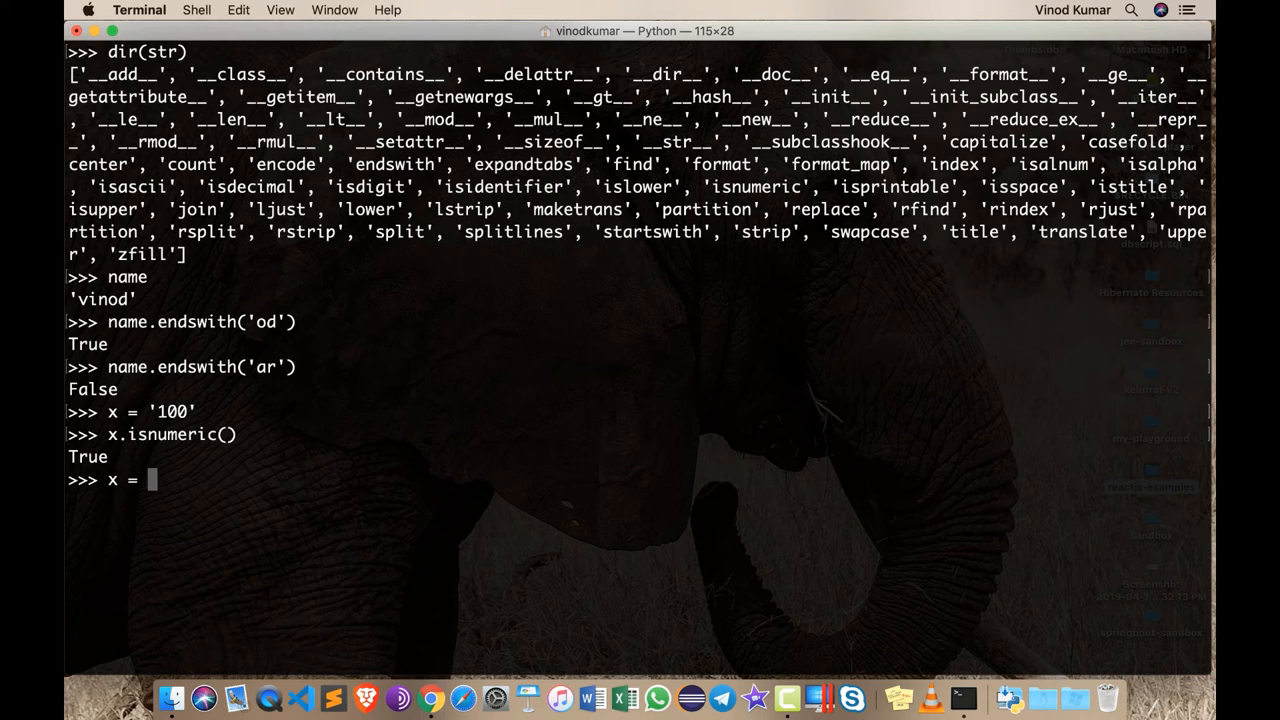
type("'100-2")
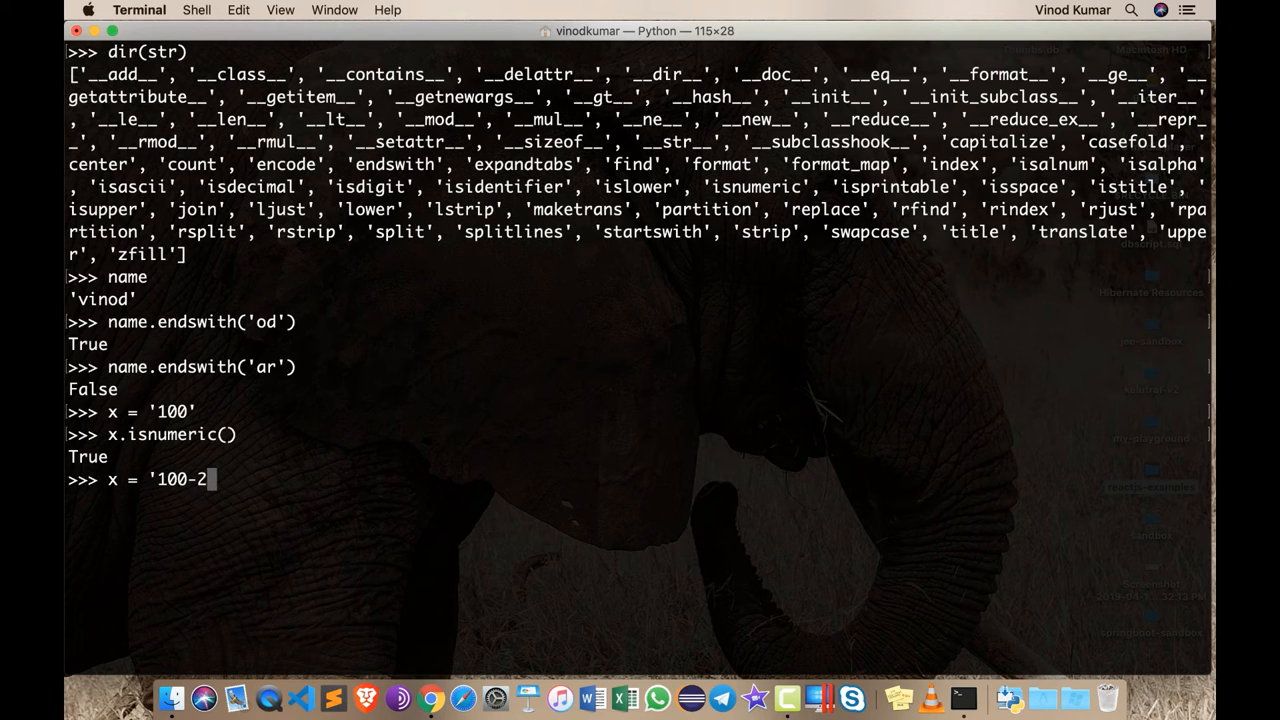
key("Return")
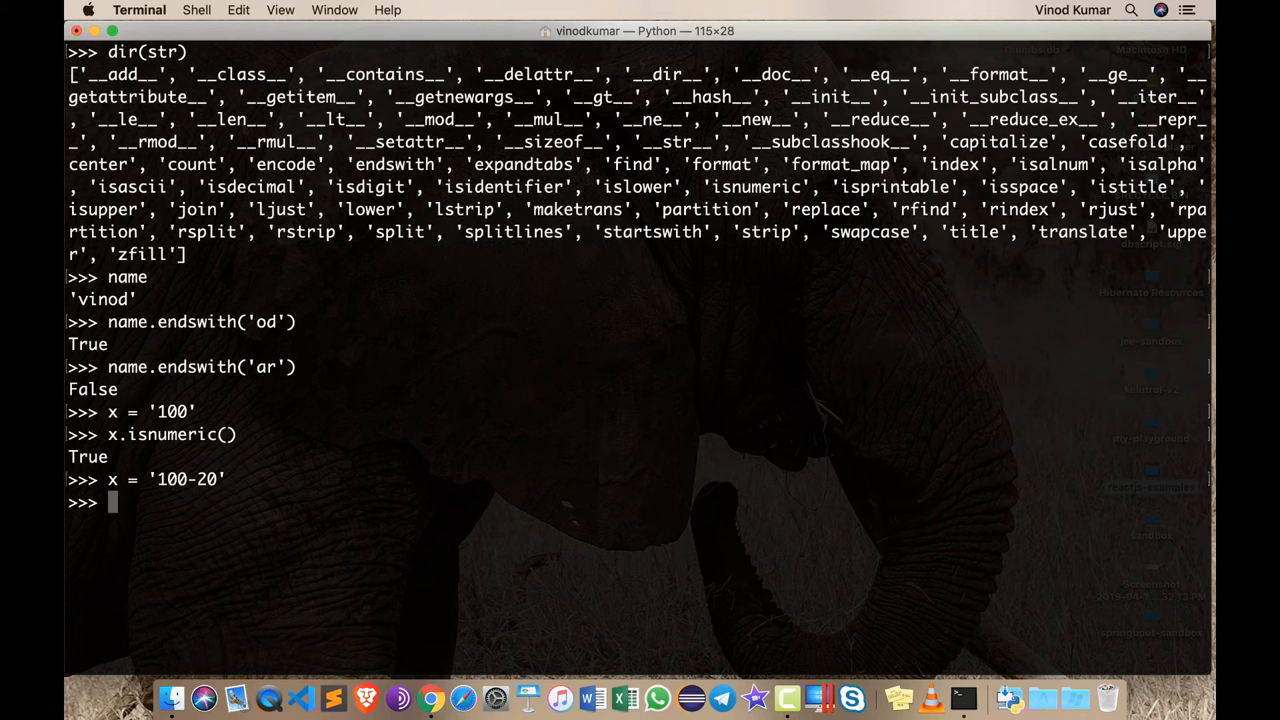
type("x.isnumeric()")
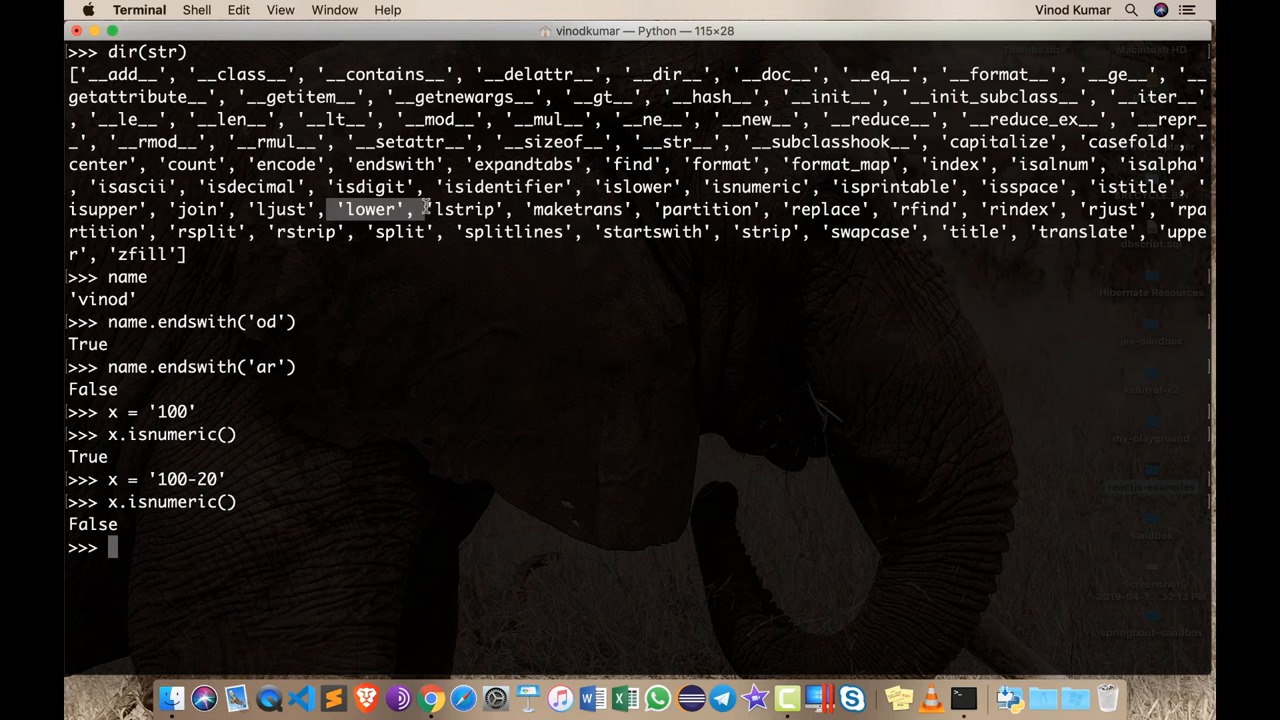
mouse_move(788, 310)
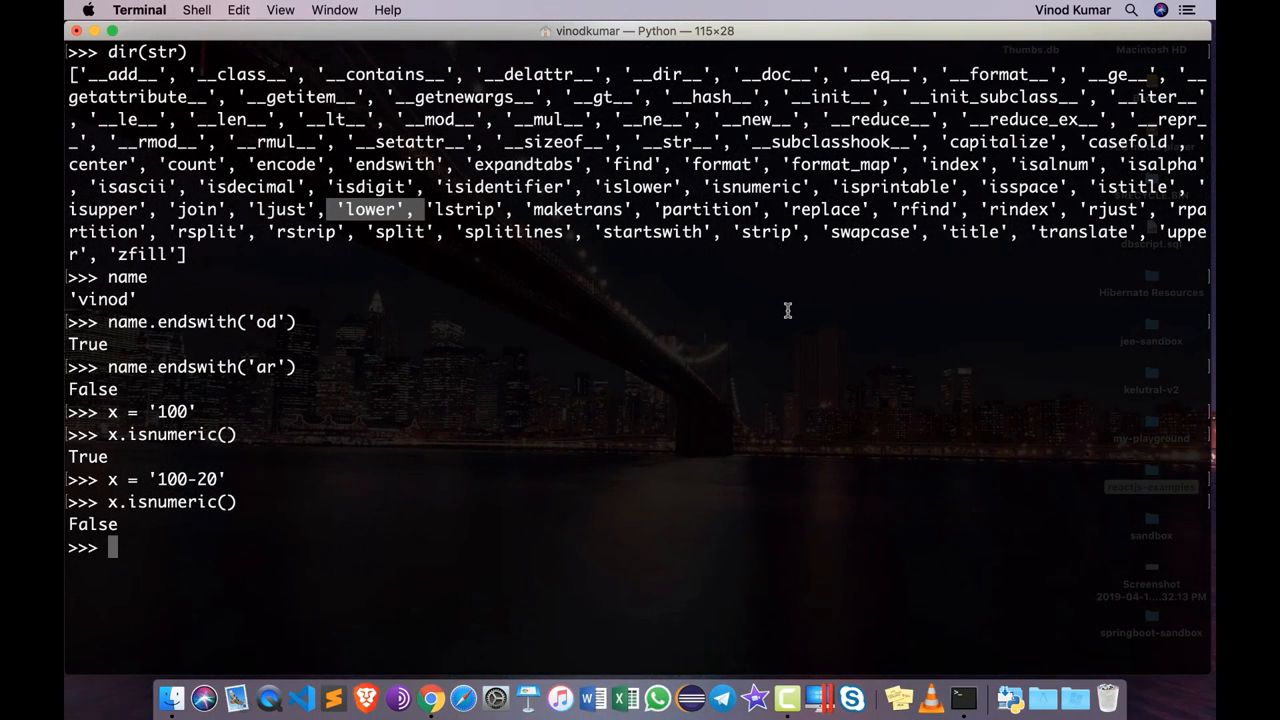
- Show name.upper() gives 'VINOD' while name itself stays 'vinod'
type("name")
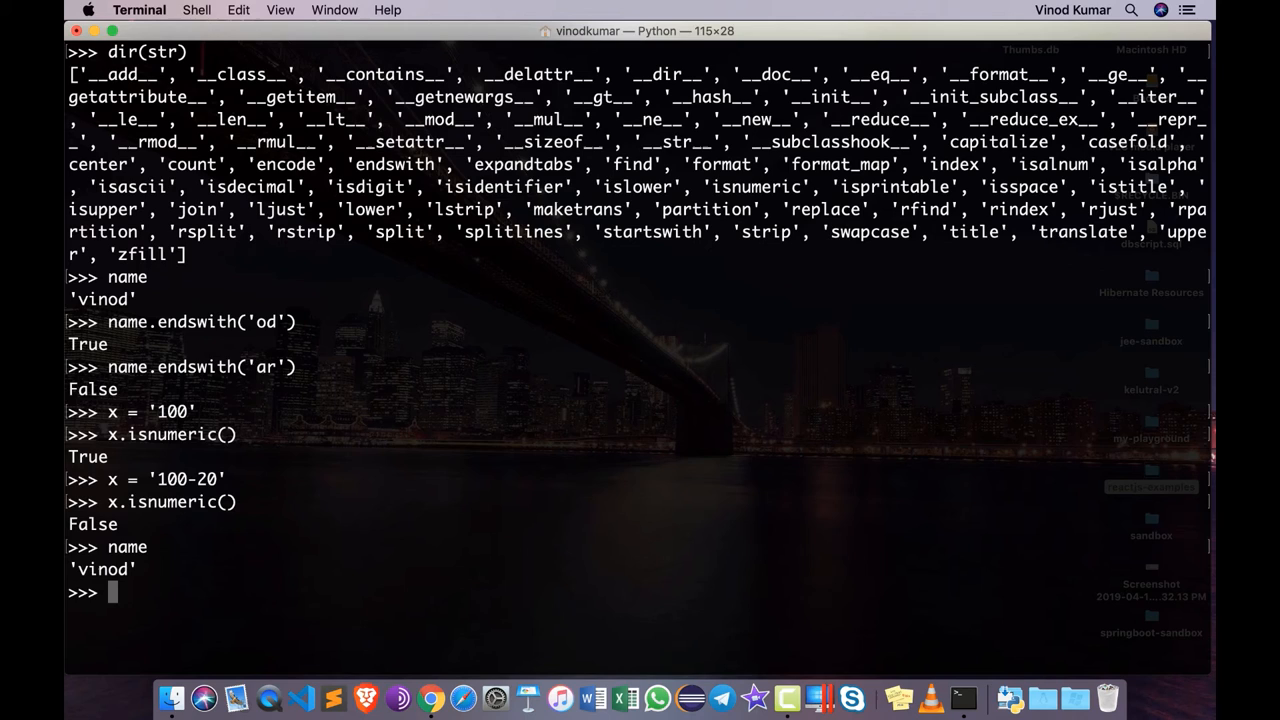
type("name.")
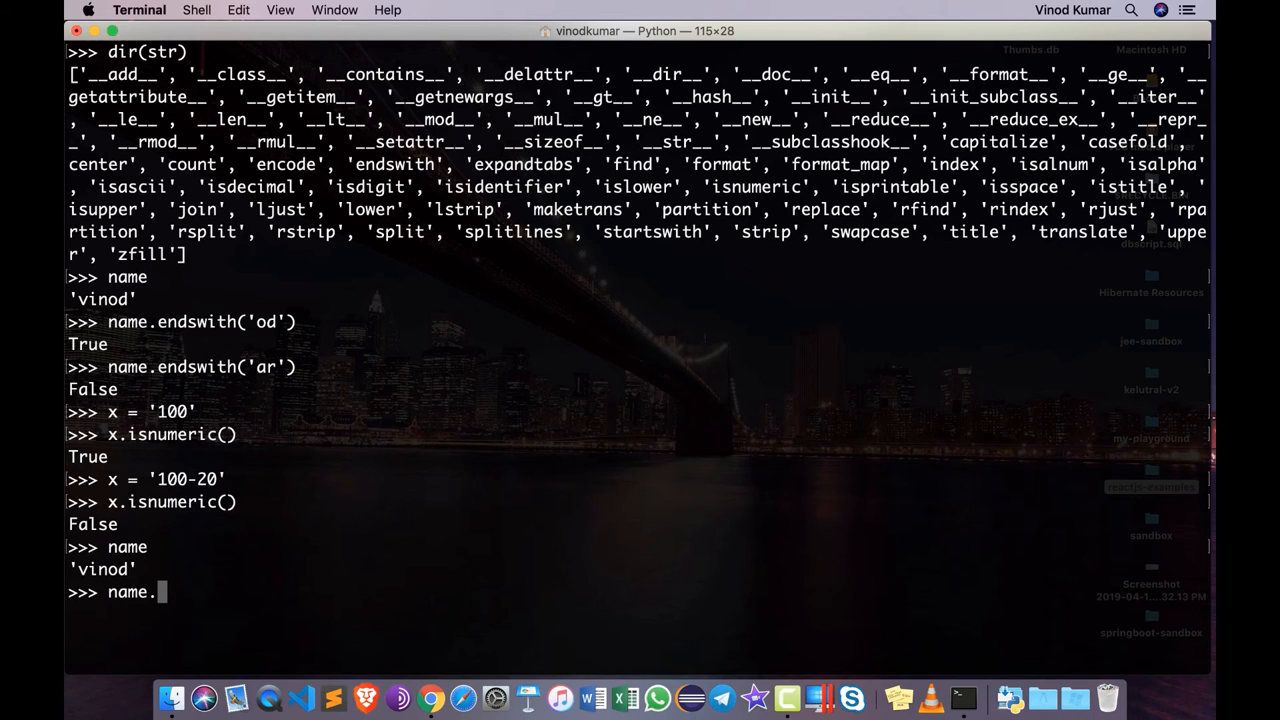
type("upper(")
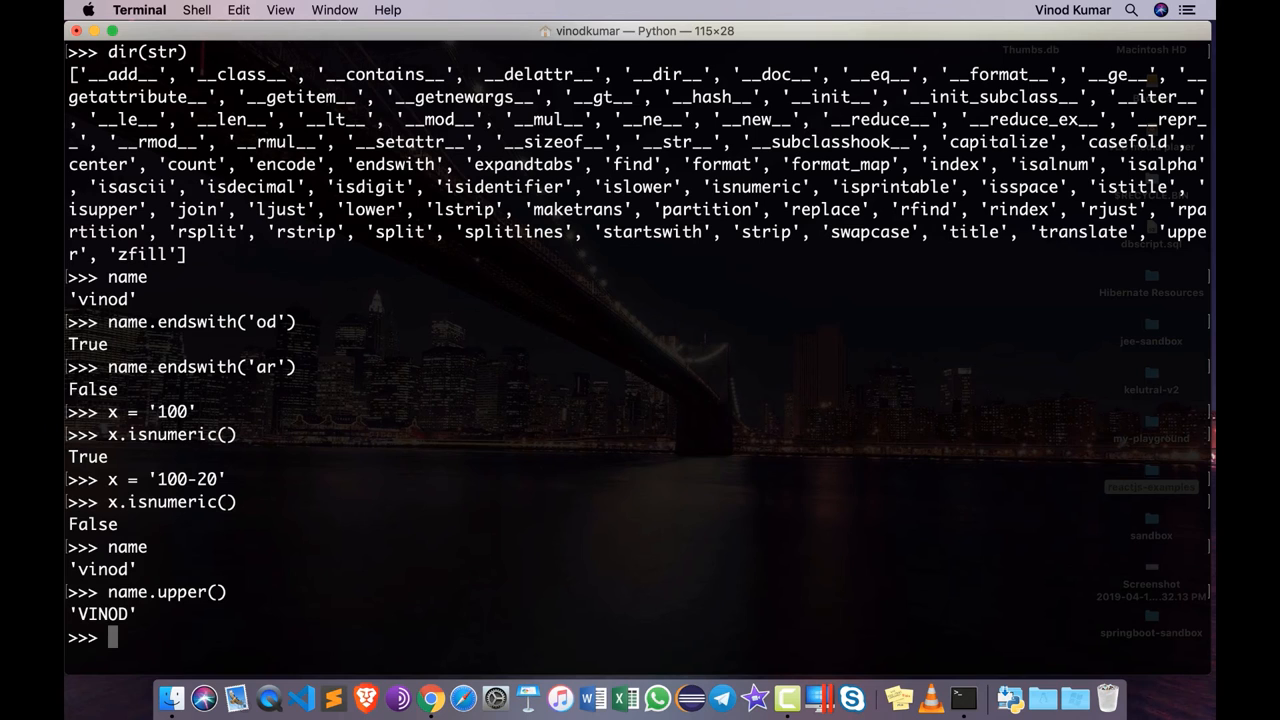
type("name")
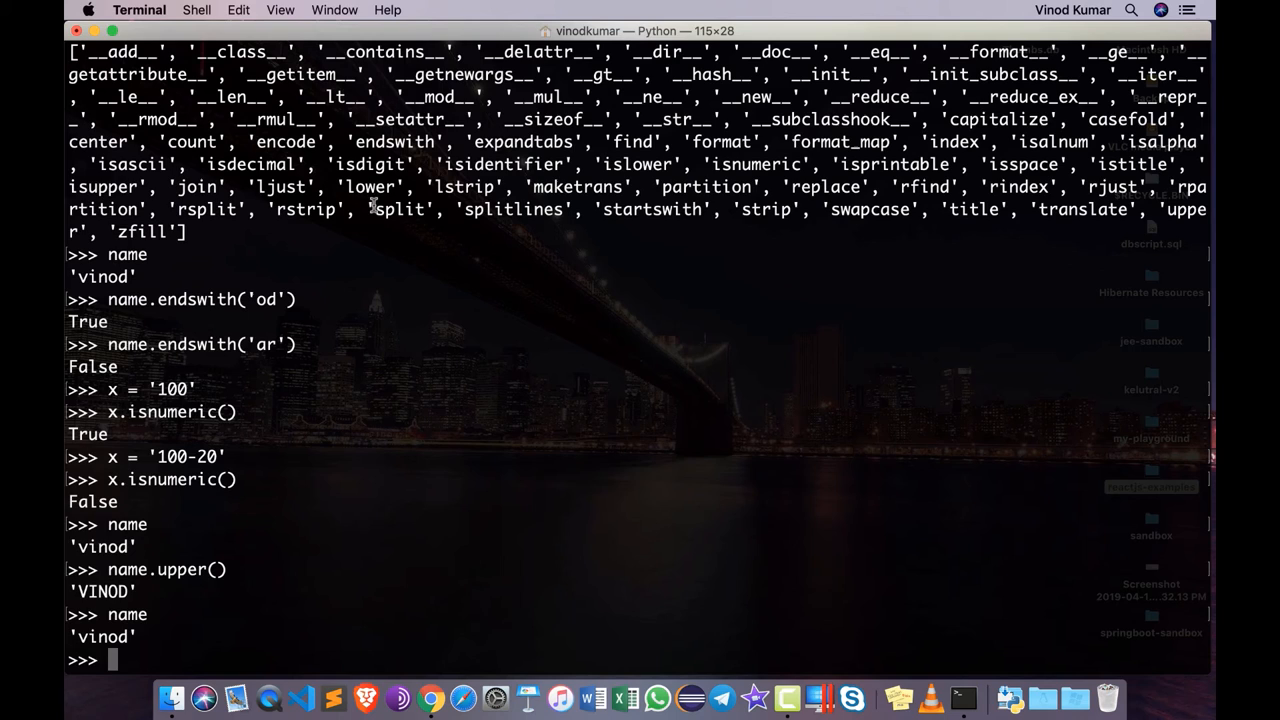
double_click(400, 210)
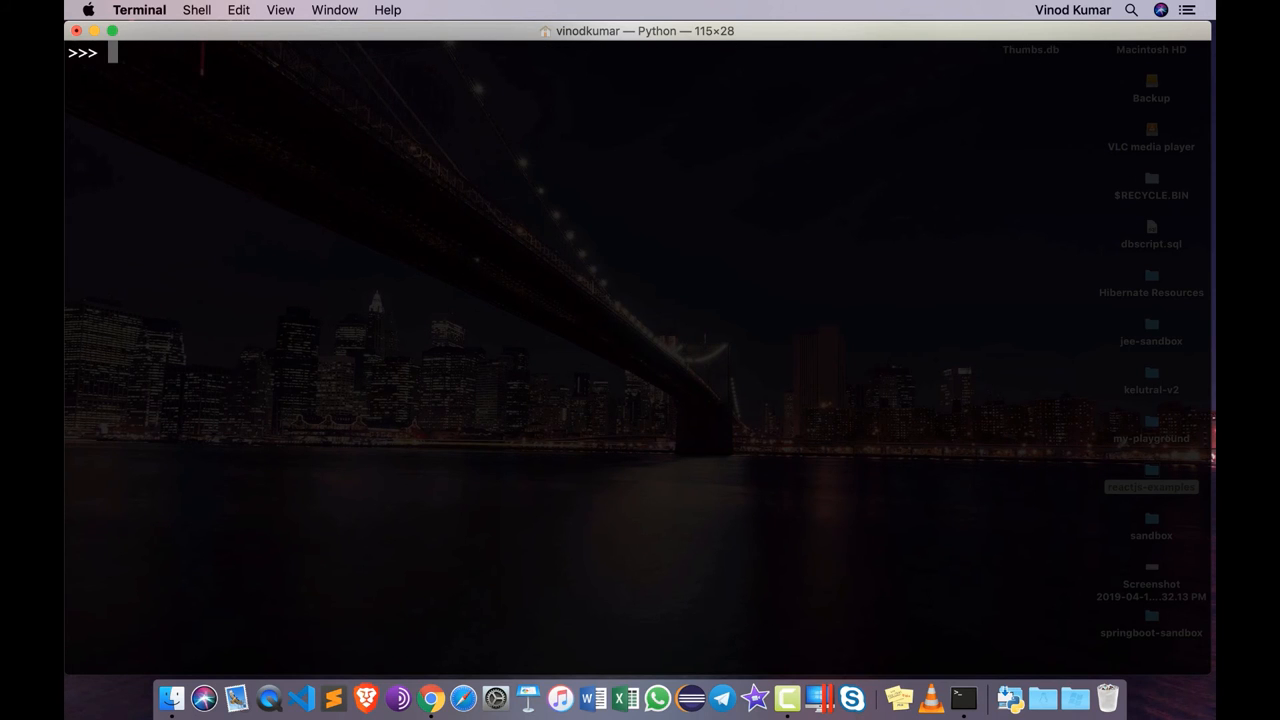
- Assign cities = 'bangalore,mysore,mumbai,delhi' as one comma-separated string
type("cities='")
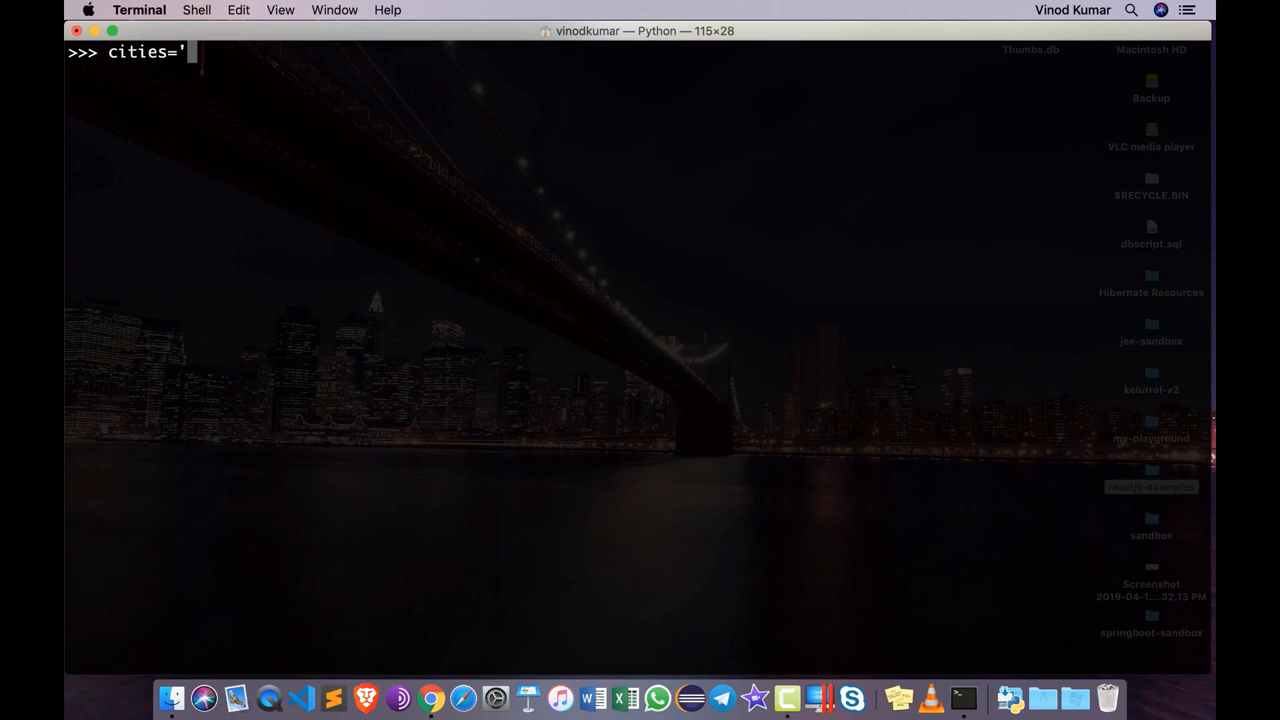
type("ba")
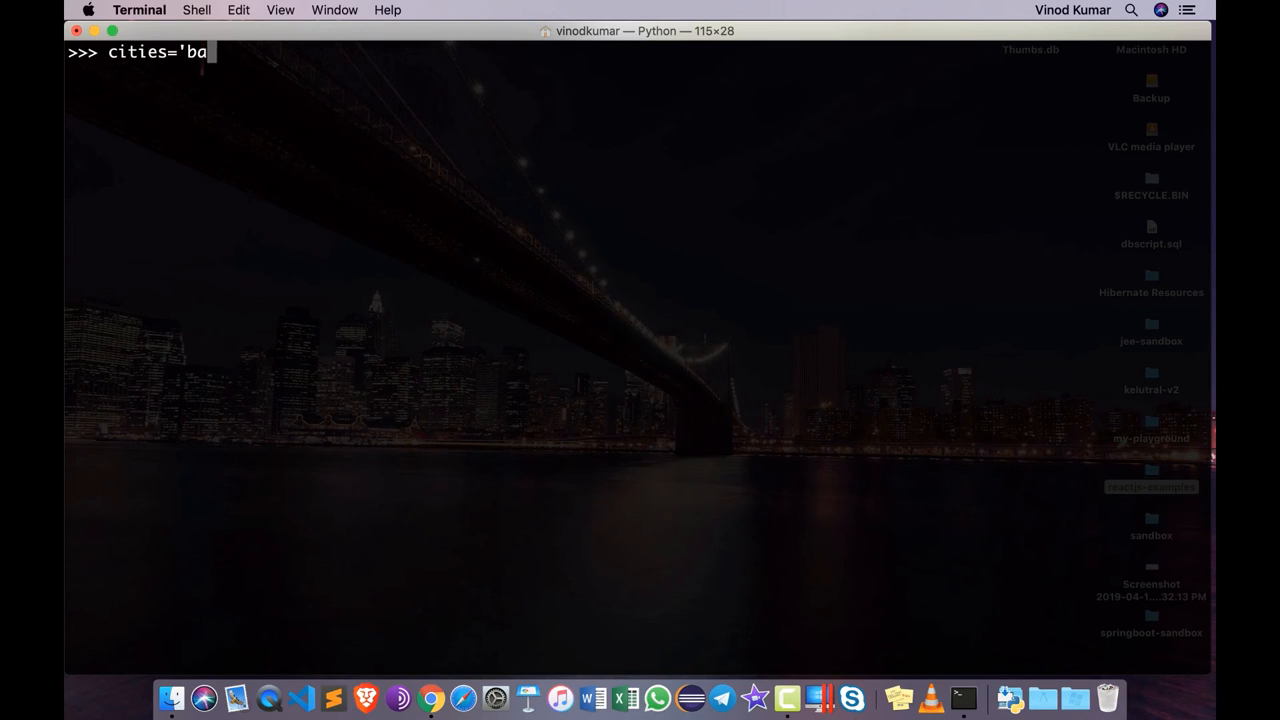
type("ngalore,m")
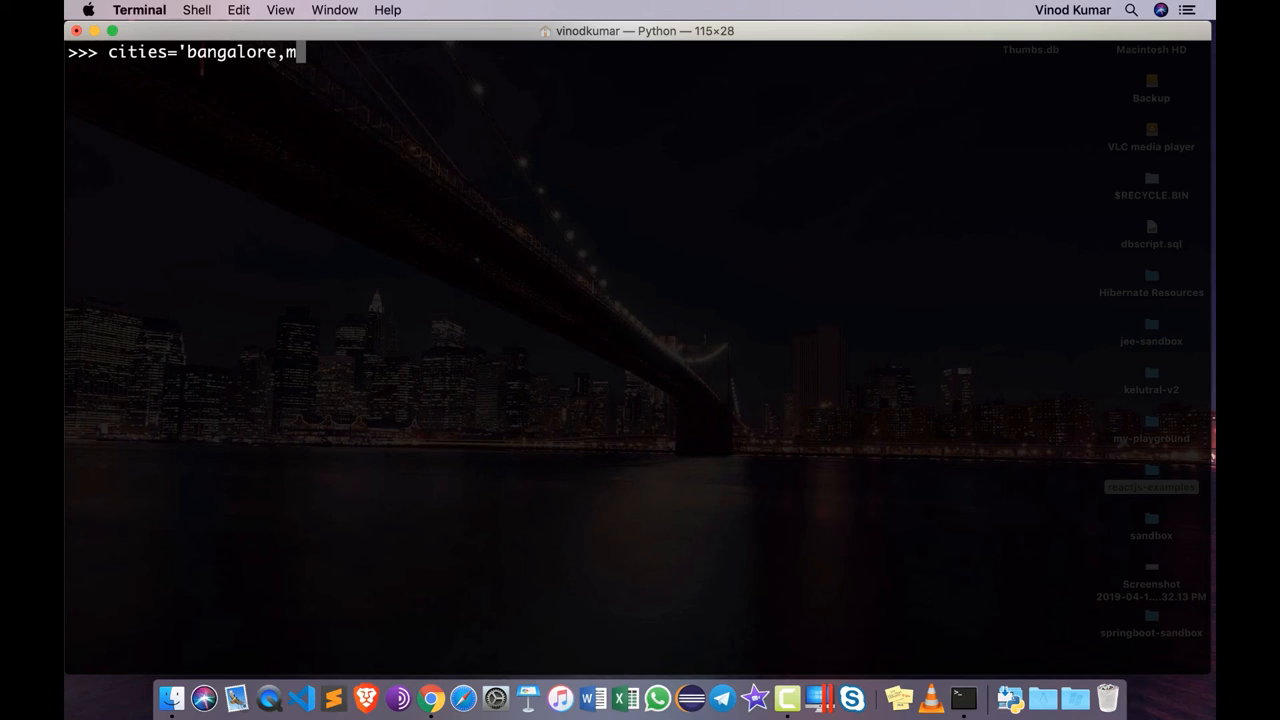
type("ysore,mu")
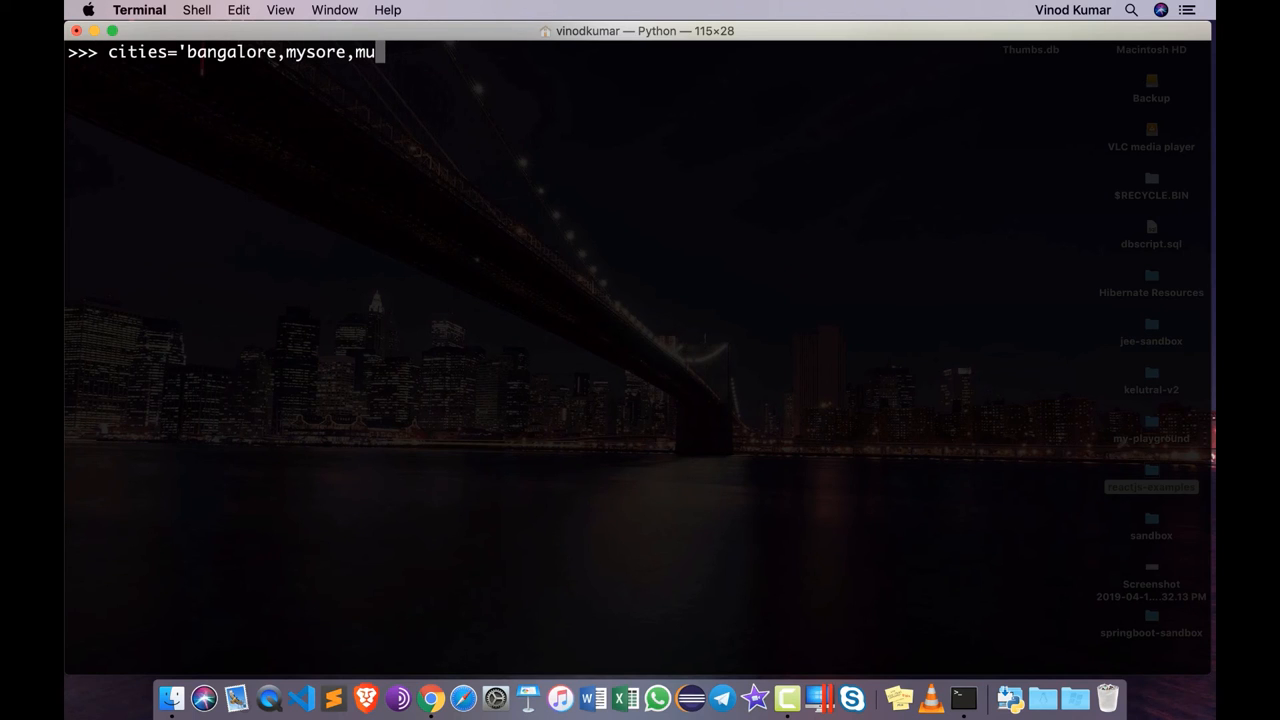
type("bai")
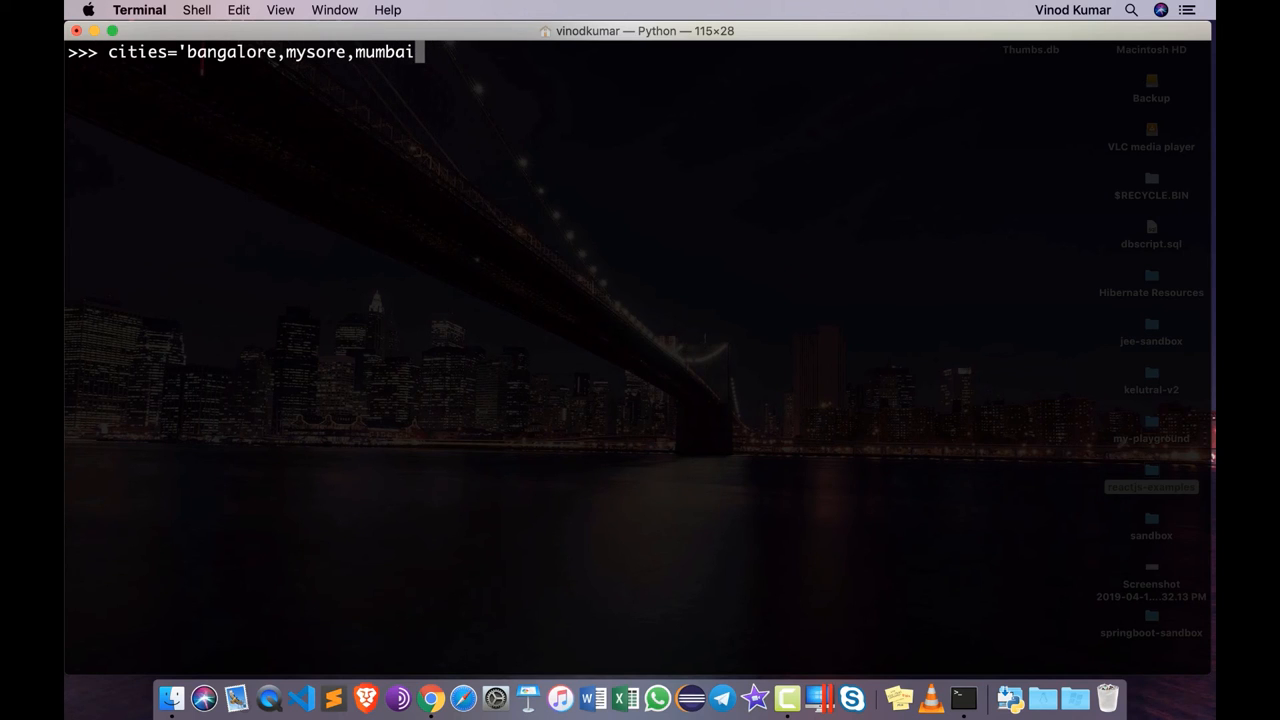
type(",delhi'")
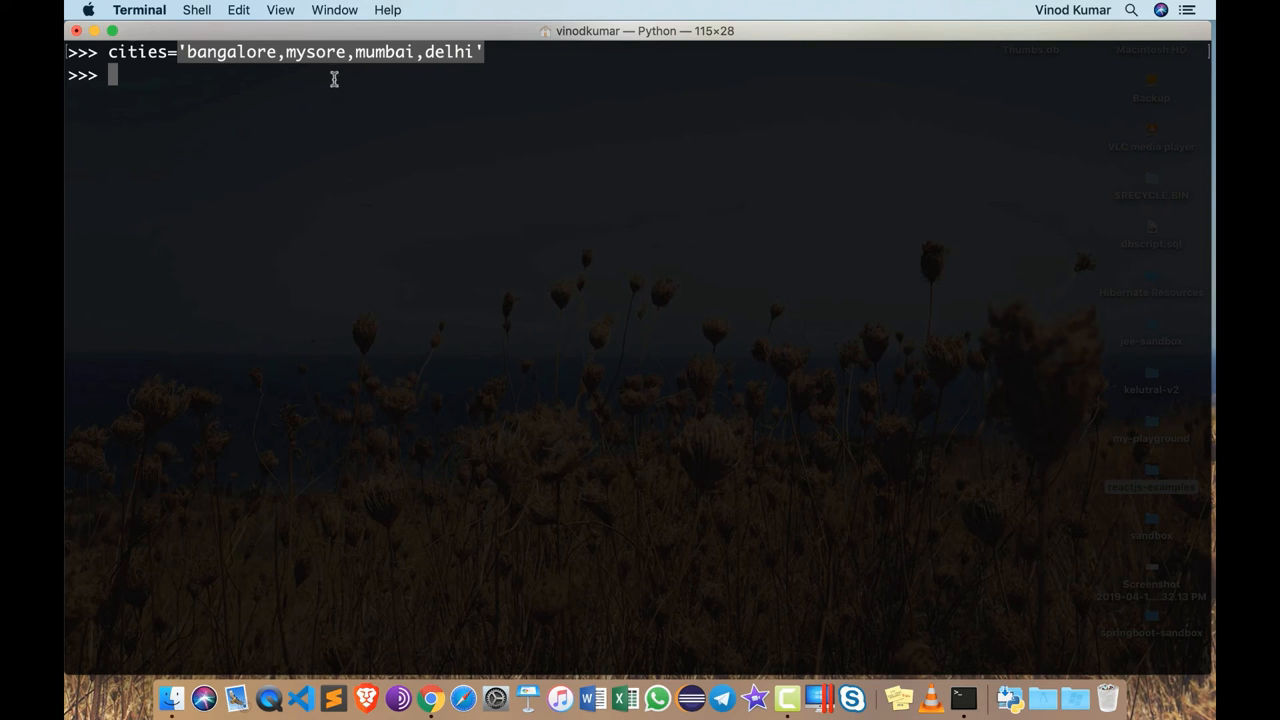
mouse_move(432, 160)
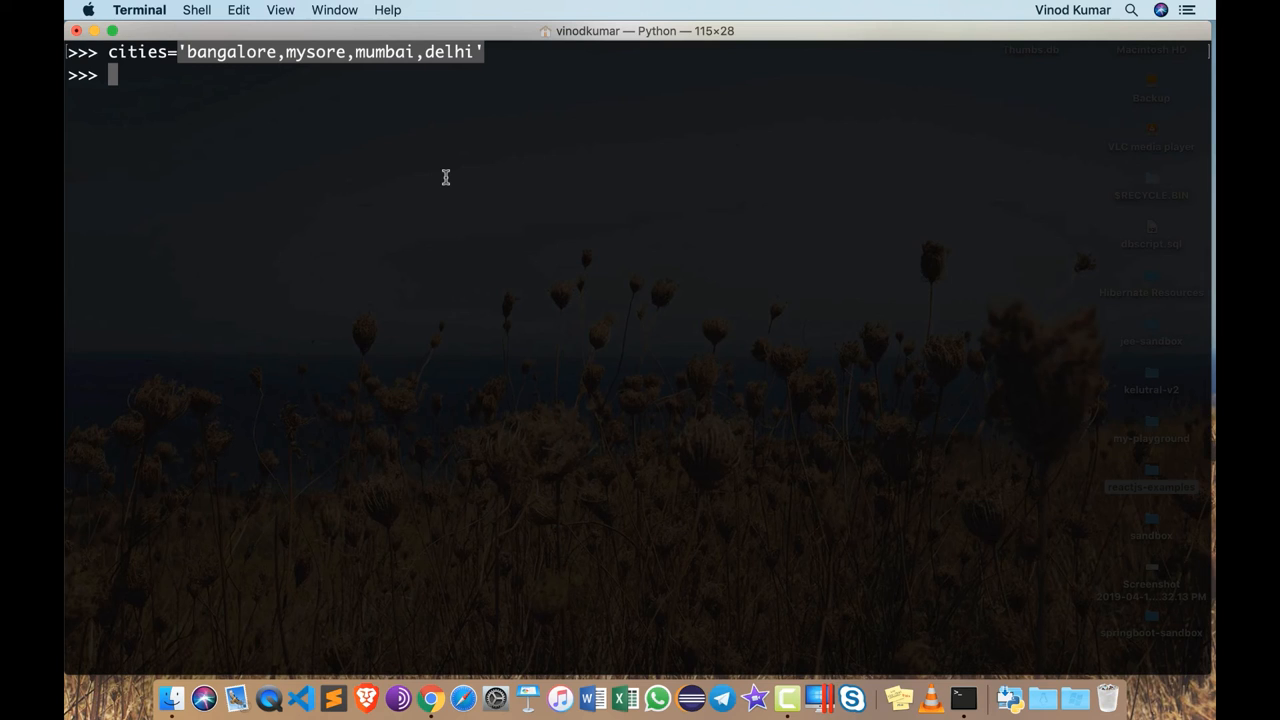
- Run cities.split(',') to get ['bangalore', 'mysore', 'mumbai', 'delhi'] and highlight the result
type("cit")
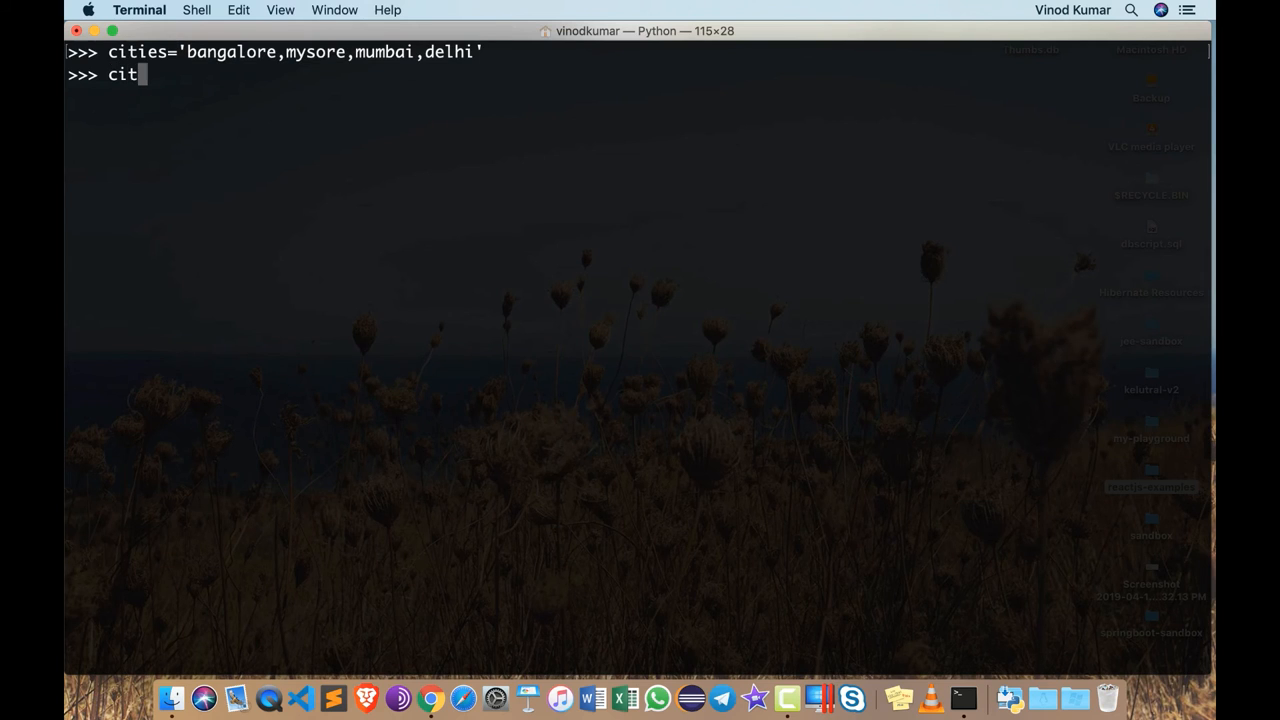
type("ies.split")
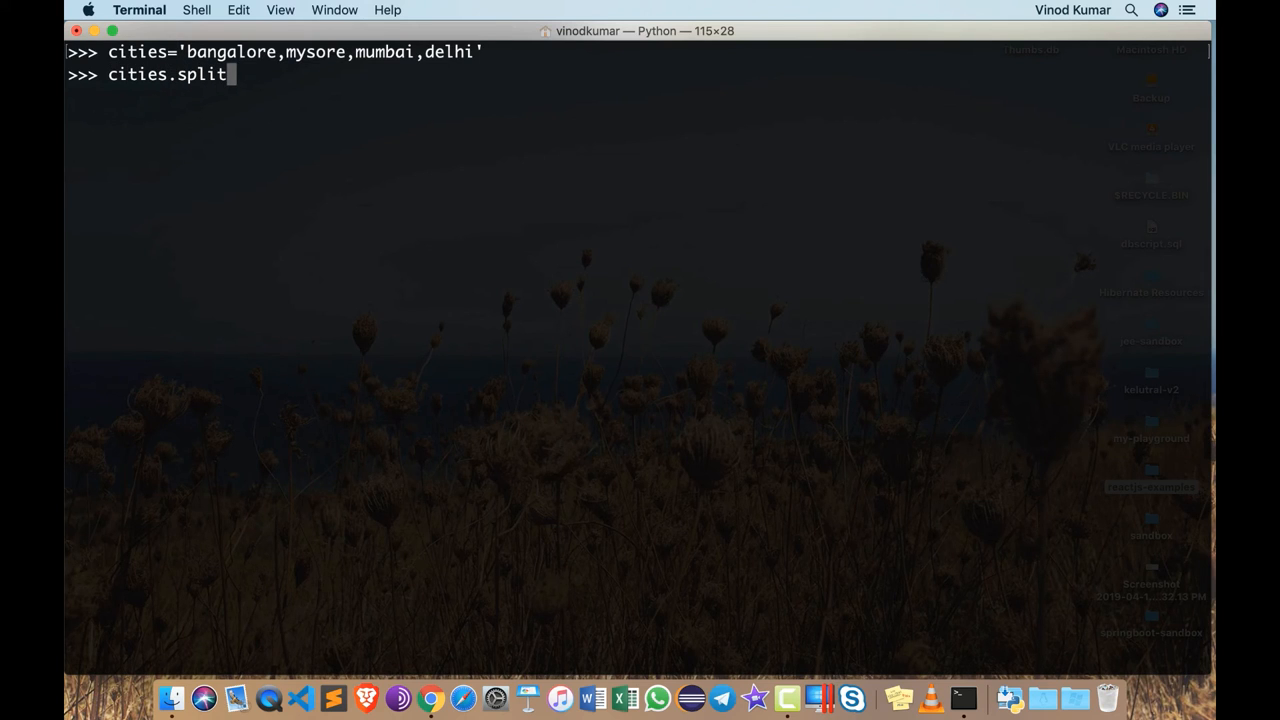
type("(")
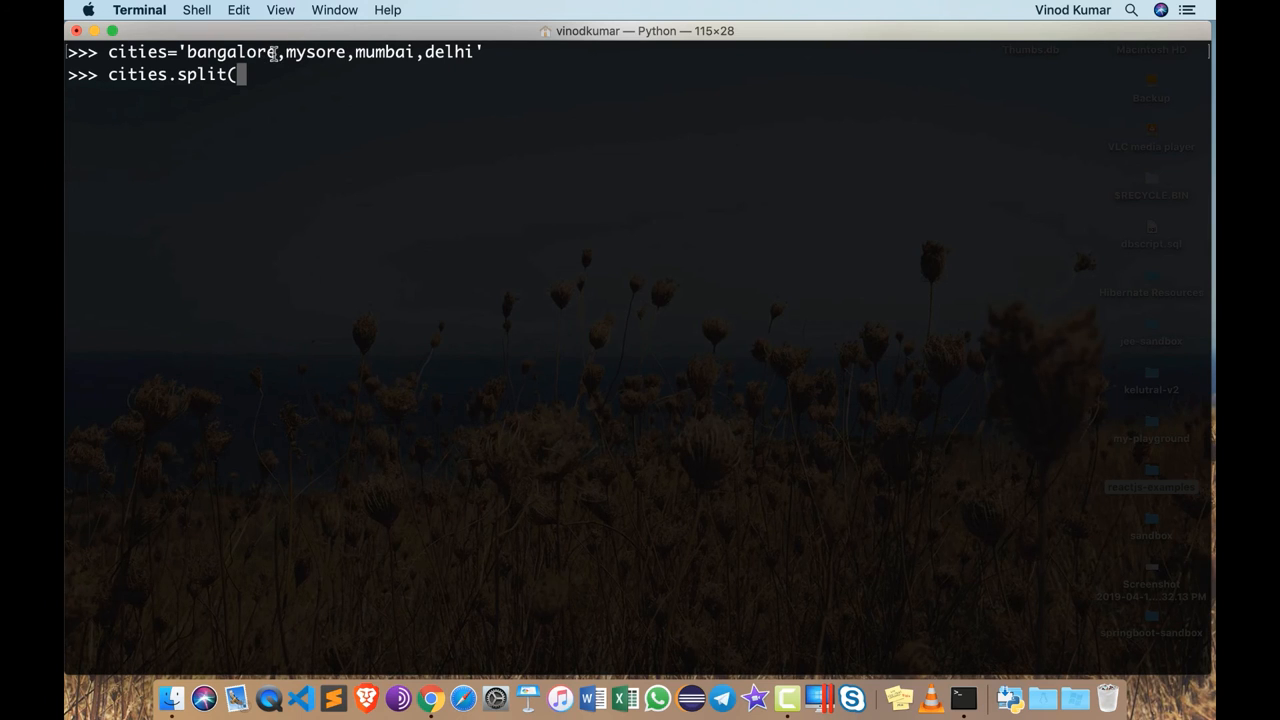
mouse_move(292, 80)
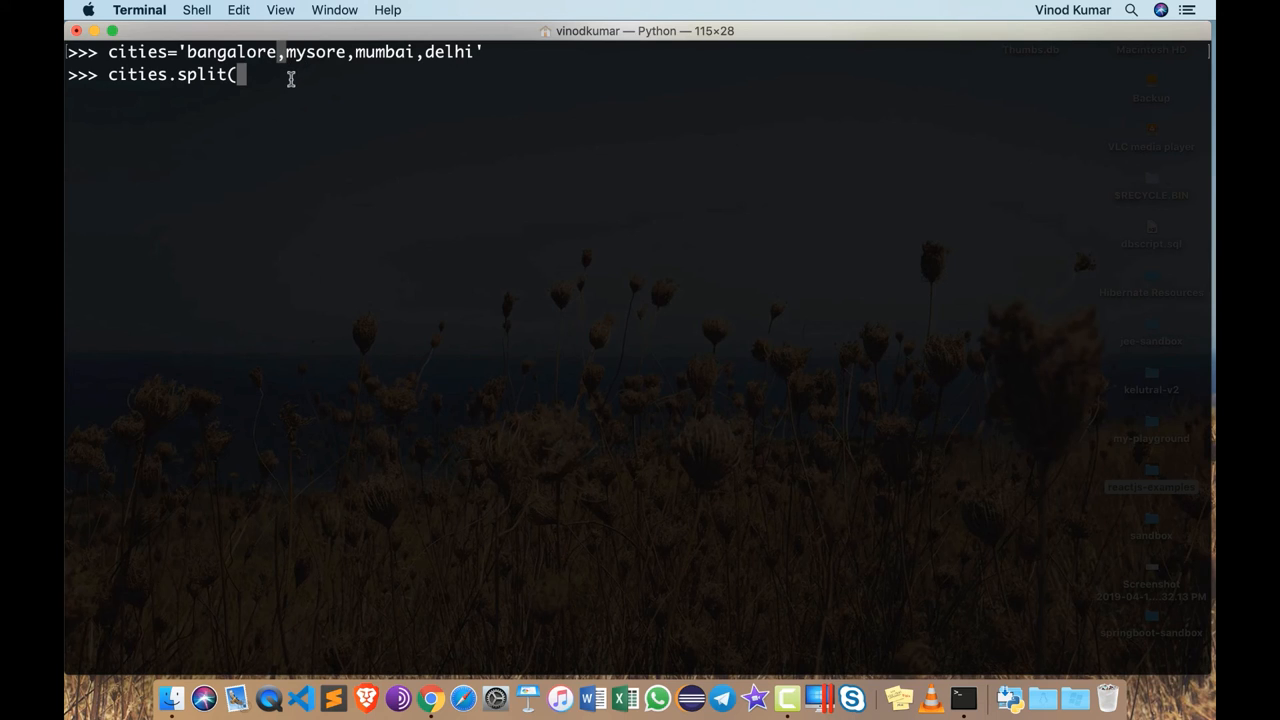
type("','")
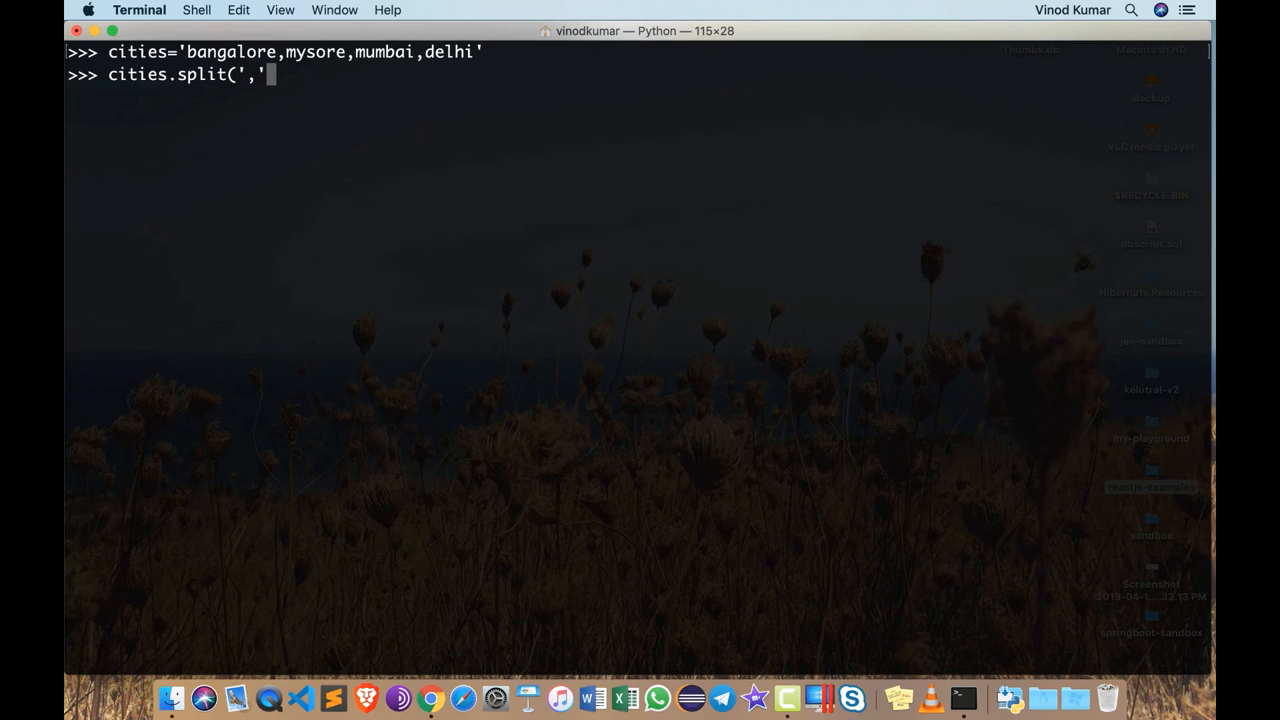
type(")")
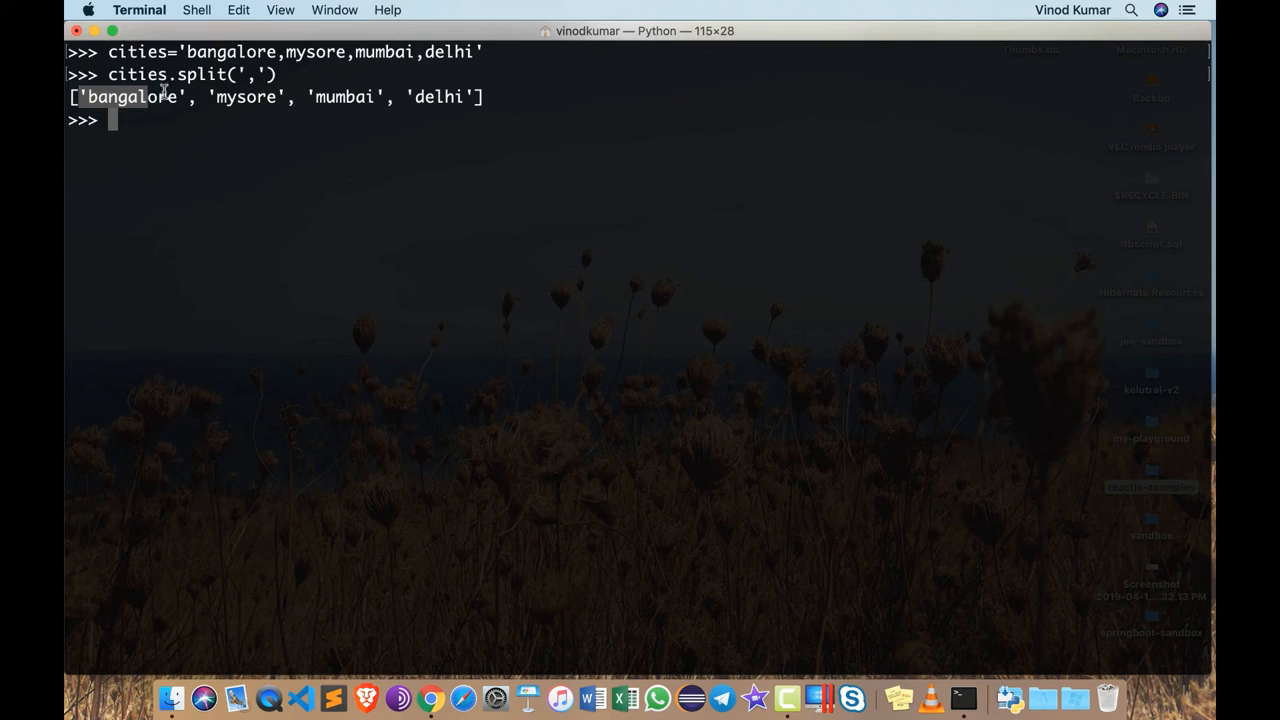
double_click(244, 96)
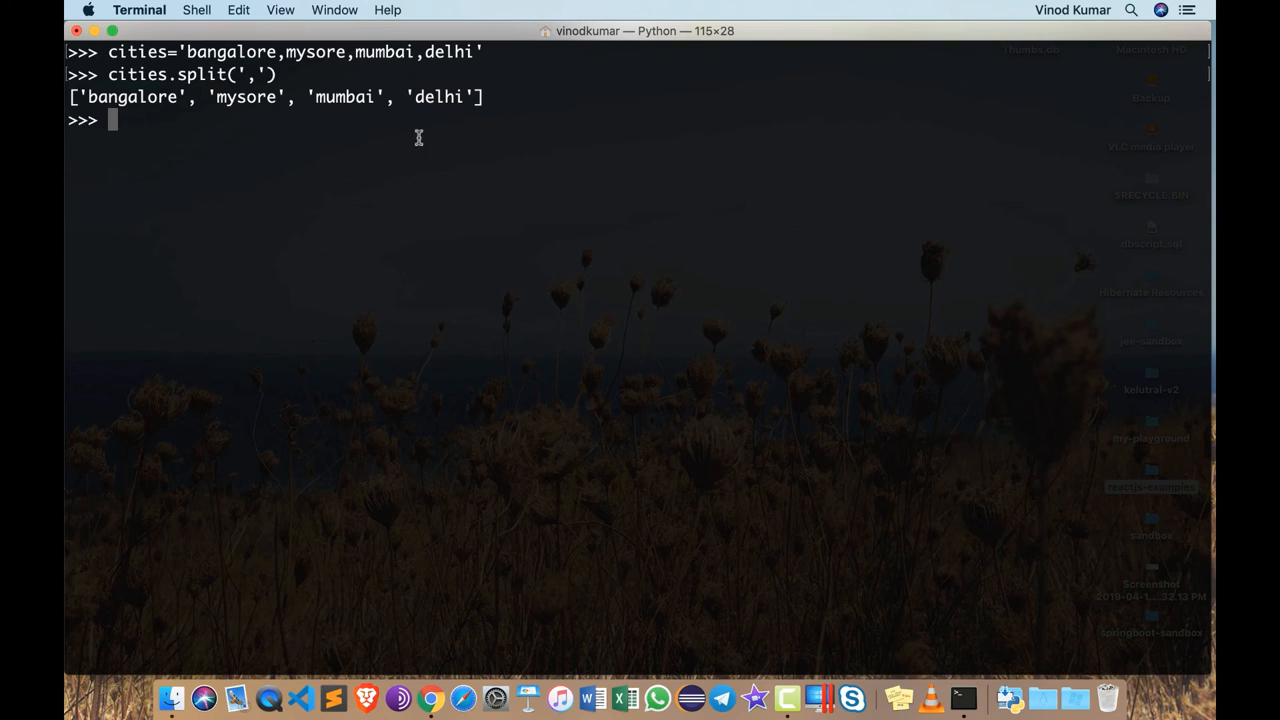
triple_click(276, 96)
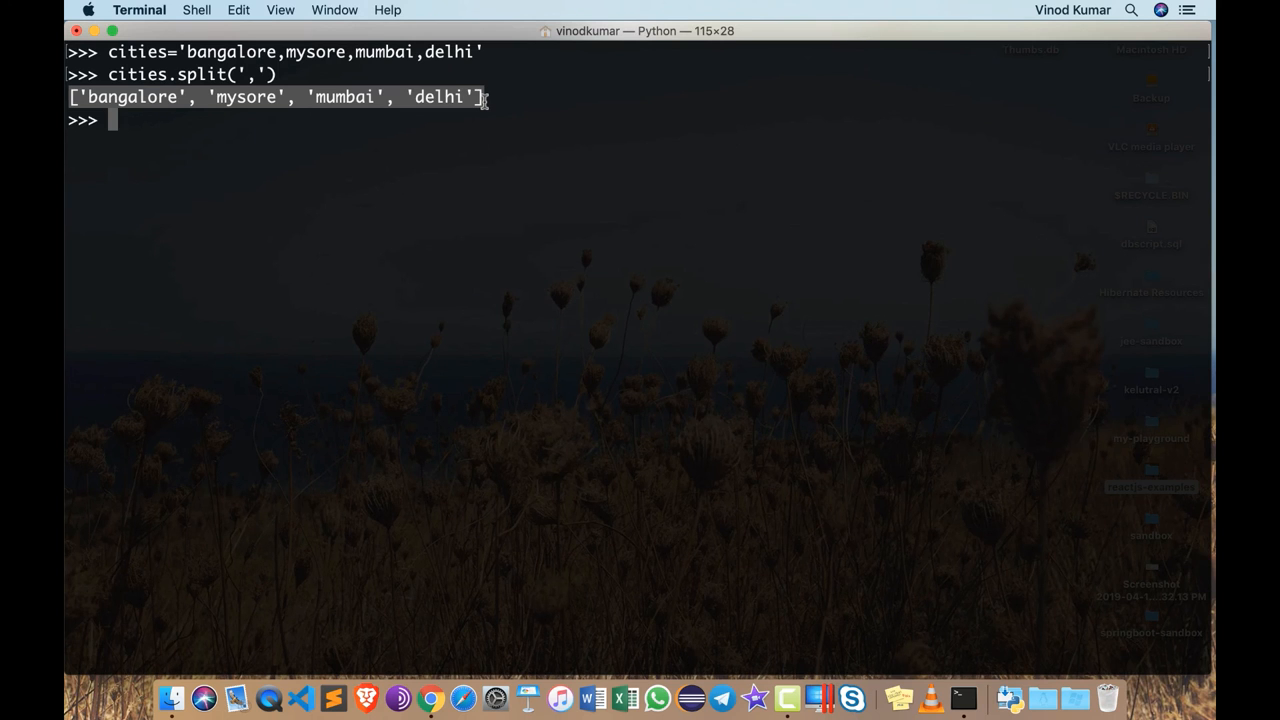
- Store data = ['bangalore', 'mysore', 'mumbai', 'delhi'] and confirm type(data) is list
key("Return")
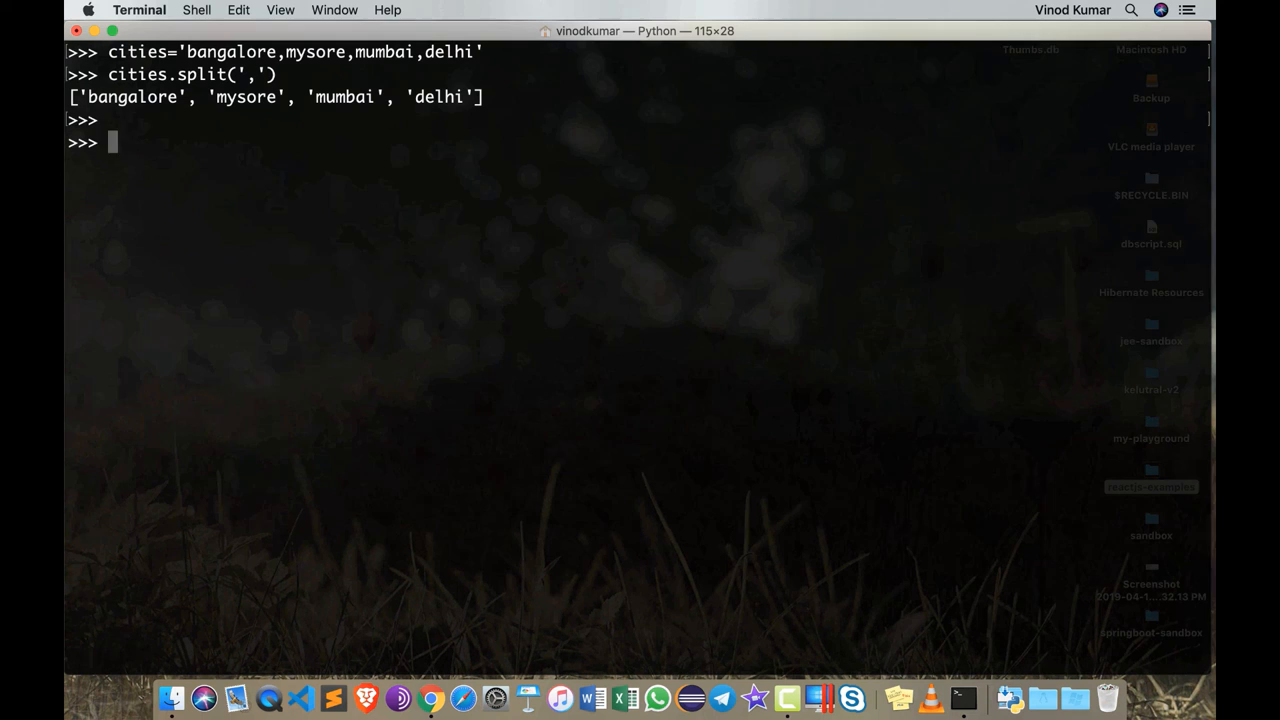
type("data = ['bangalore', 'mysore', 'mumbai', 'delhi']")
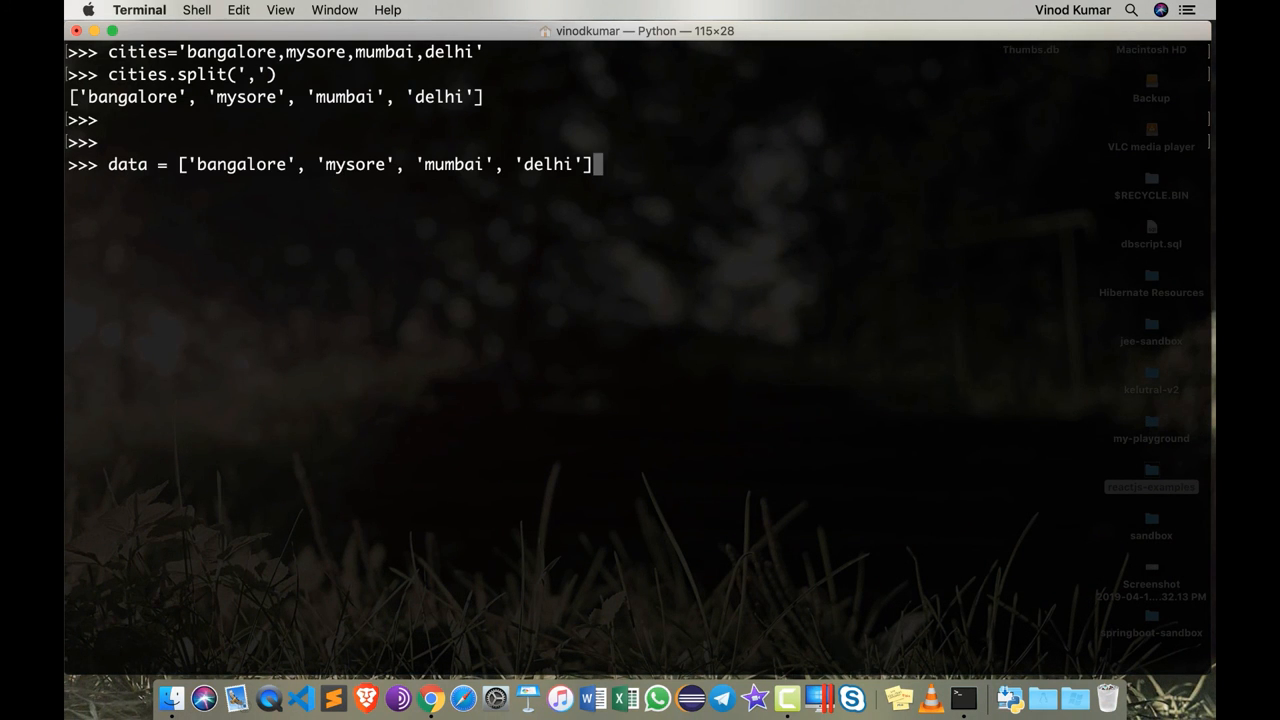
type("type(data")
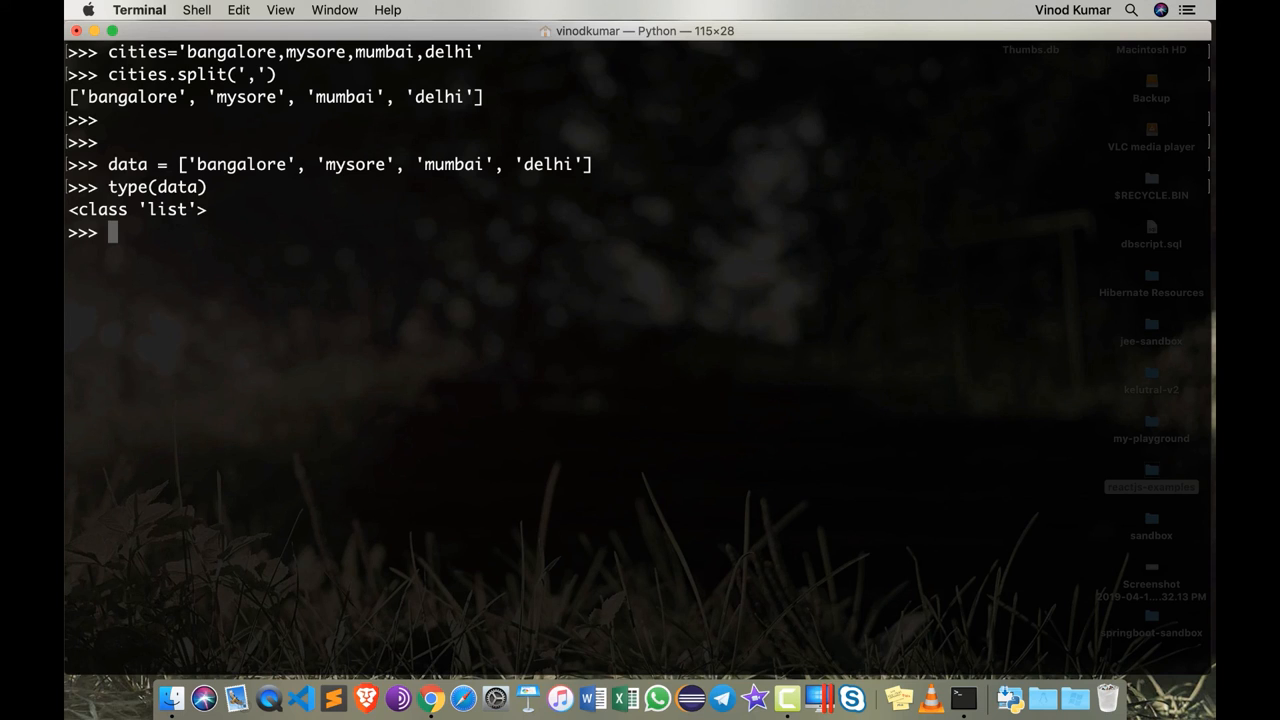
type("type(data)")
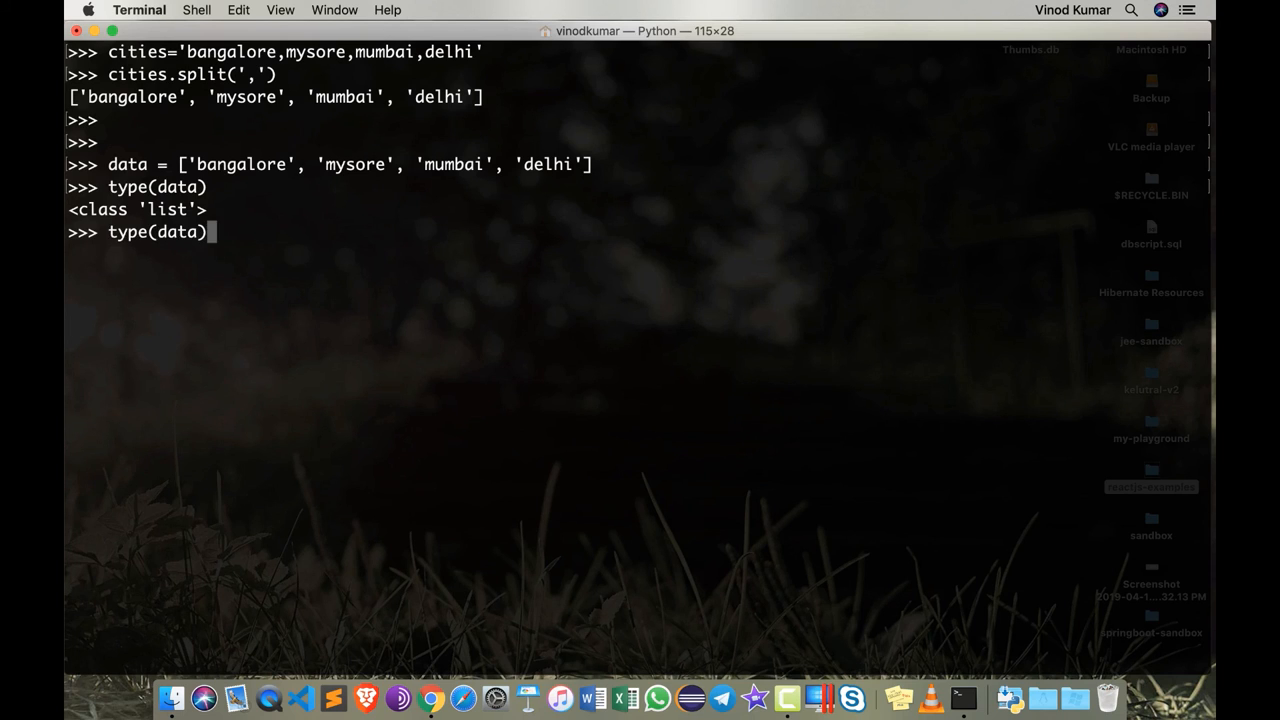
- Confirm type(data[0]) is str and show the cities by index data[0] to data[3]
type("[0]")
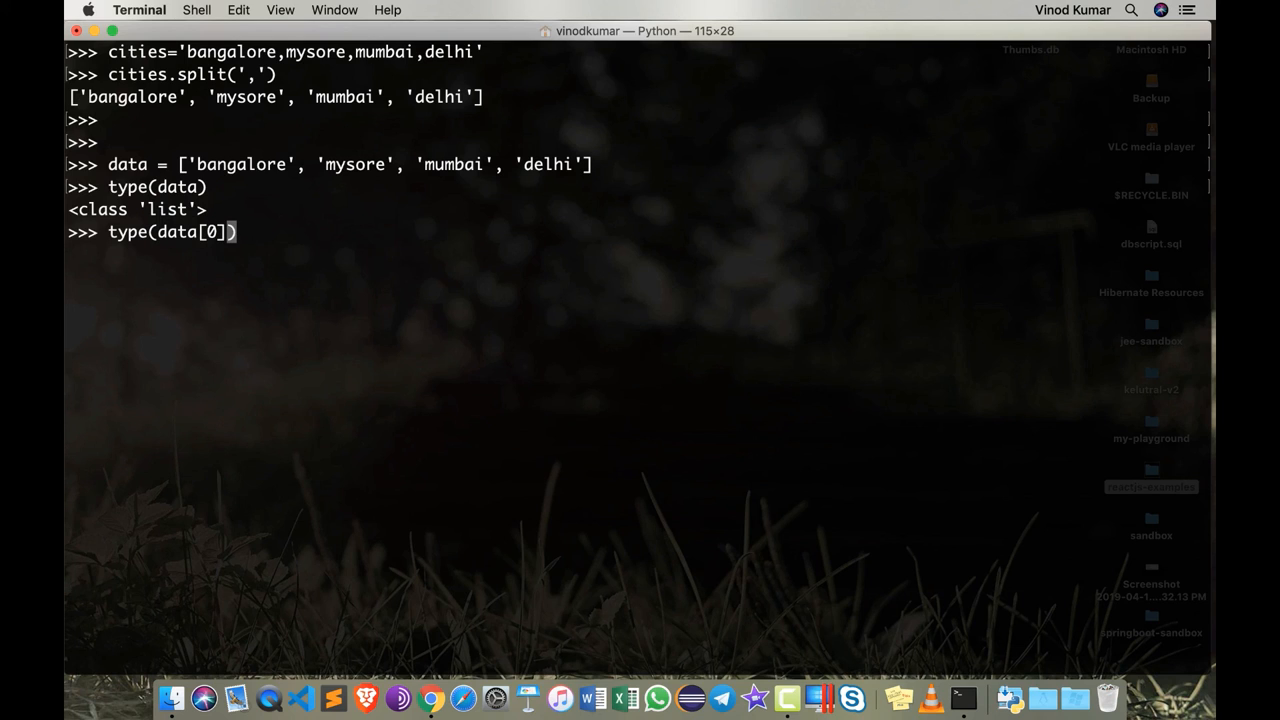
mouse_move(212, 164)
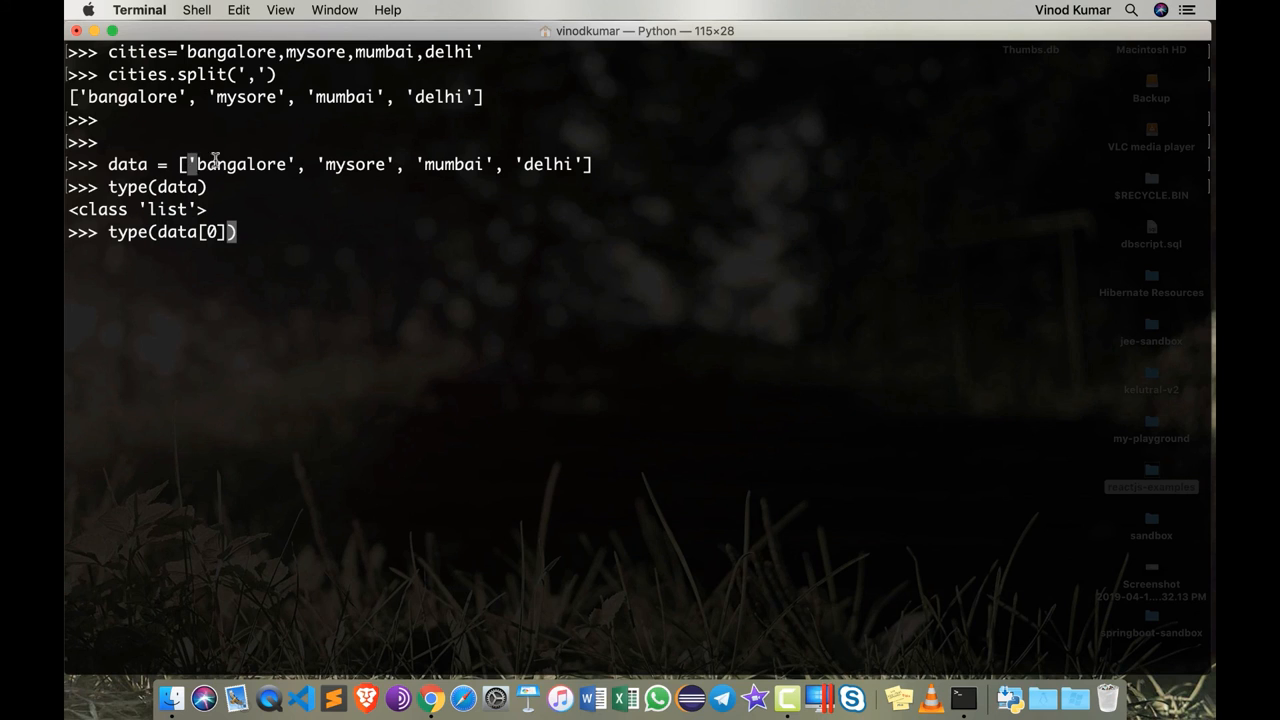
double_click(240, 164)
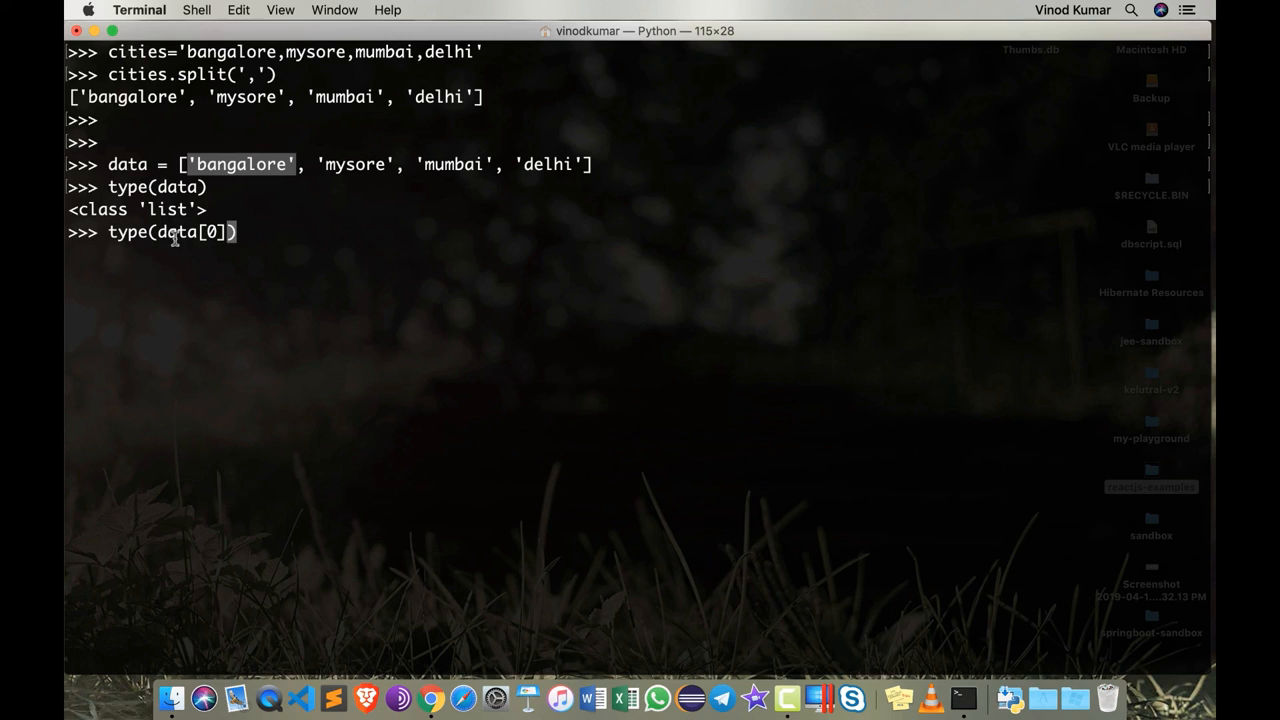
mouse_move(326, 312)
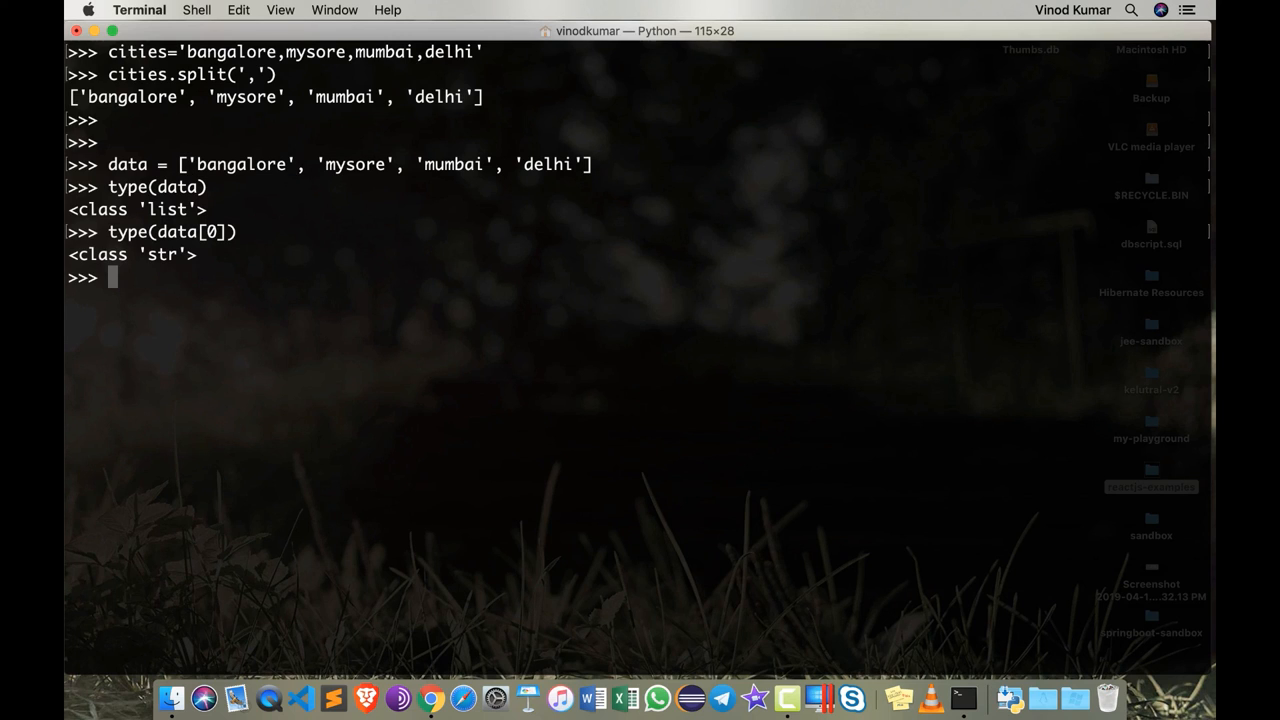
type("data[3")
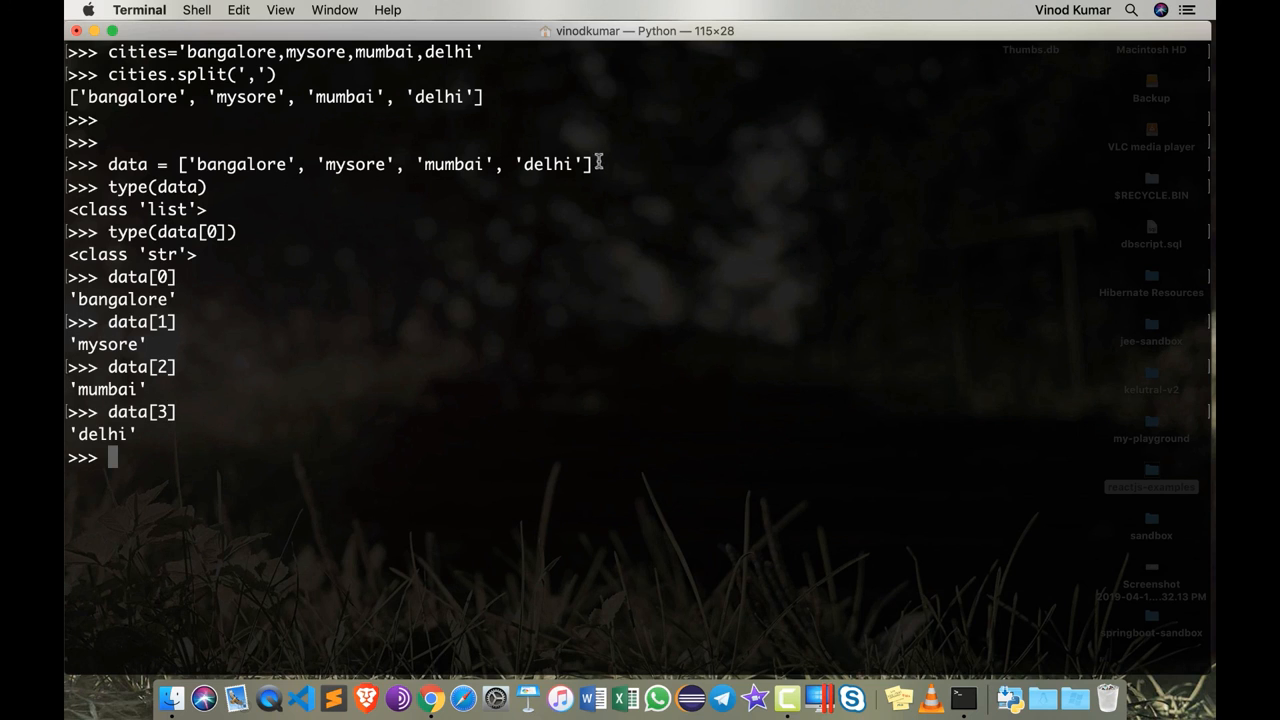
mouse_move(292, 232)
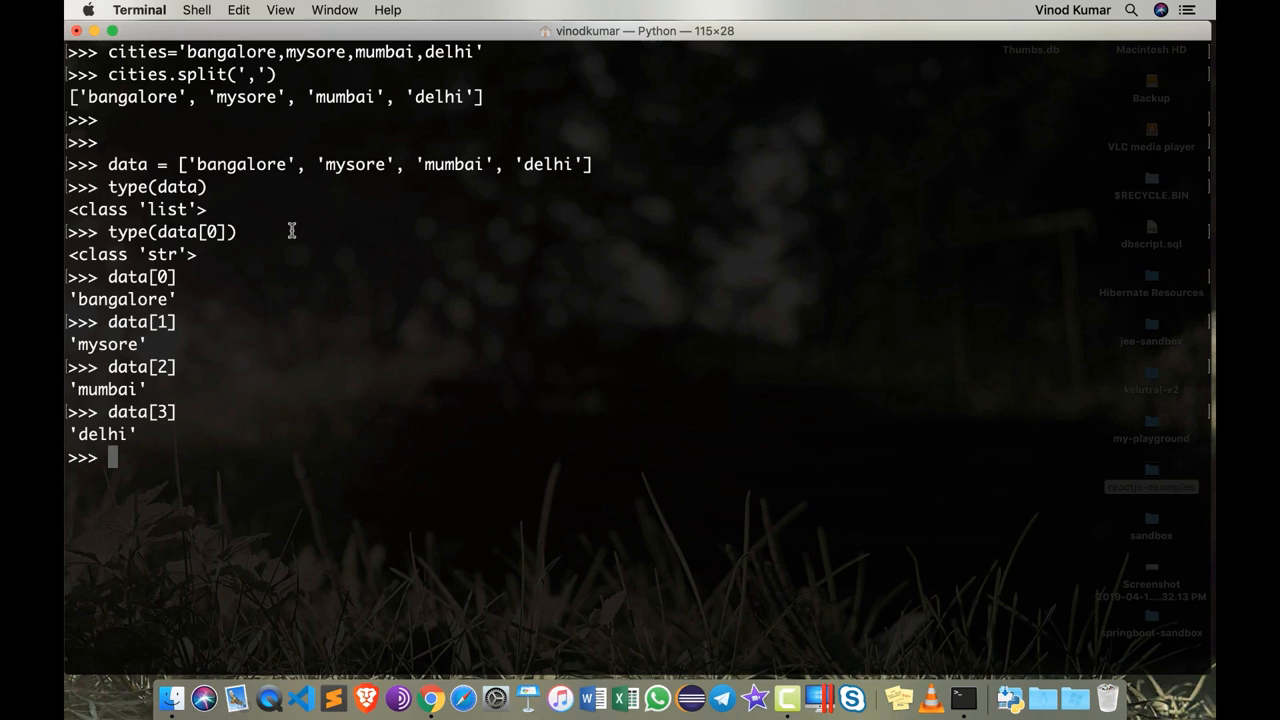
mouse_move(172, 50)
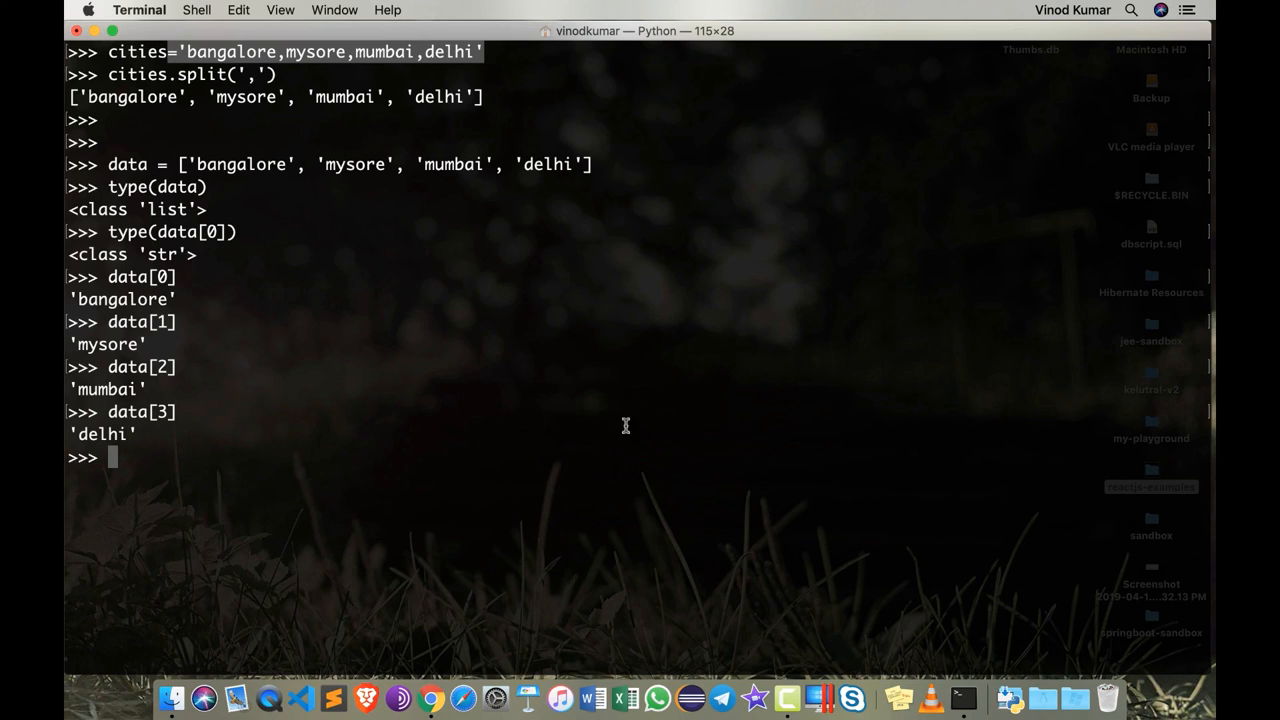
mouse_move(622, 420)
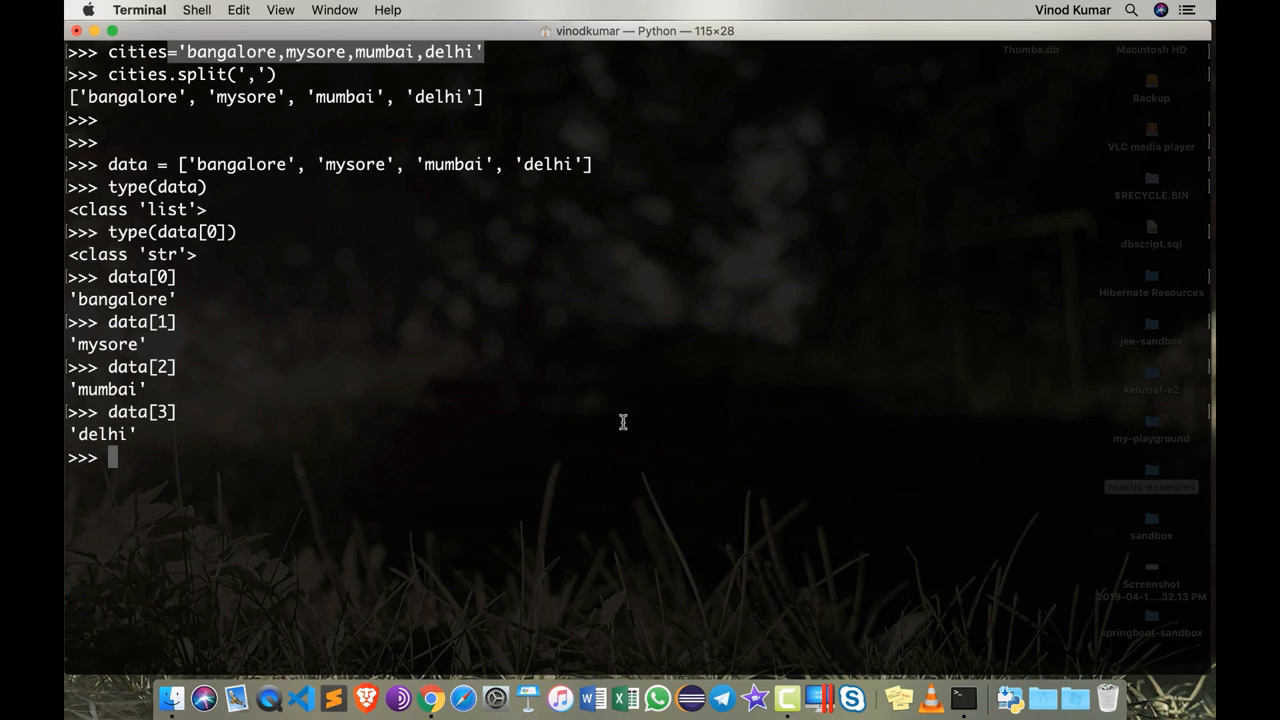
- Set delimiter = '--' and join data into 'bangalore--mysore--mumbai--delhi'
type("delimiter = '")
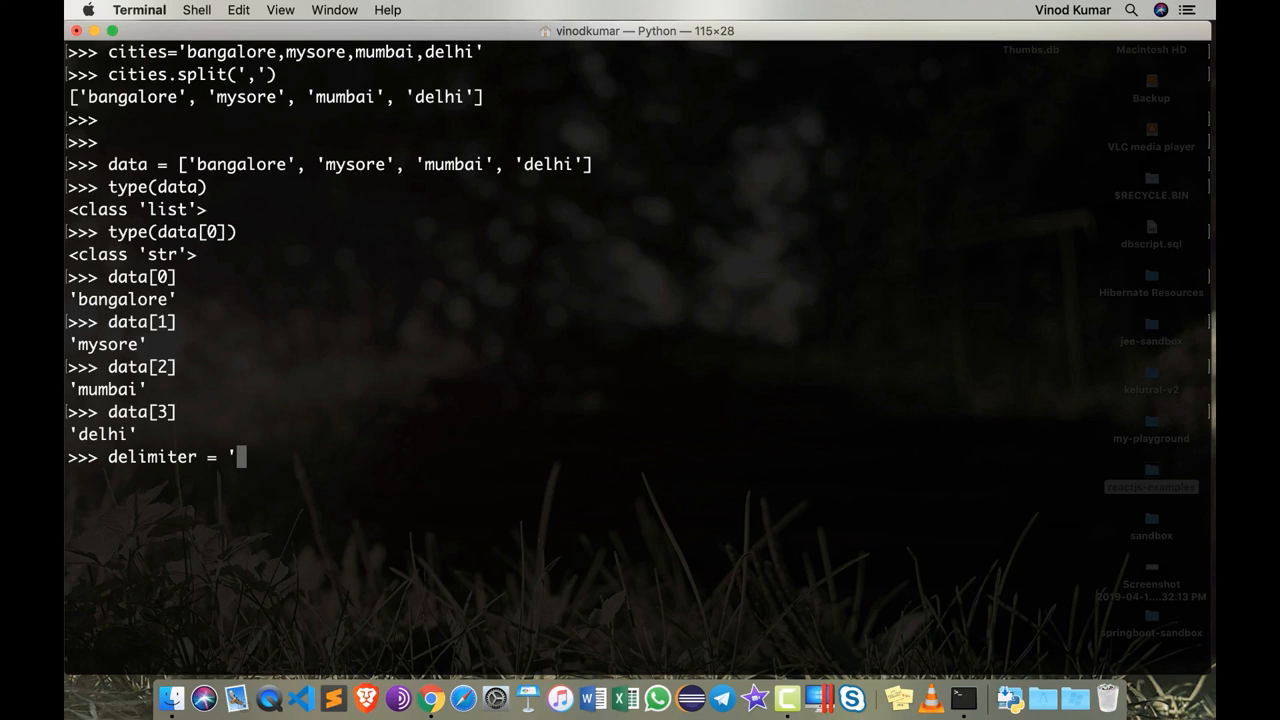
type("--'")
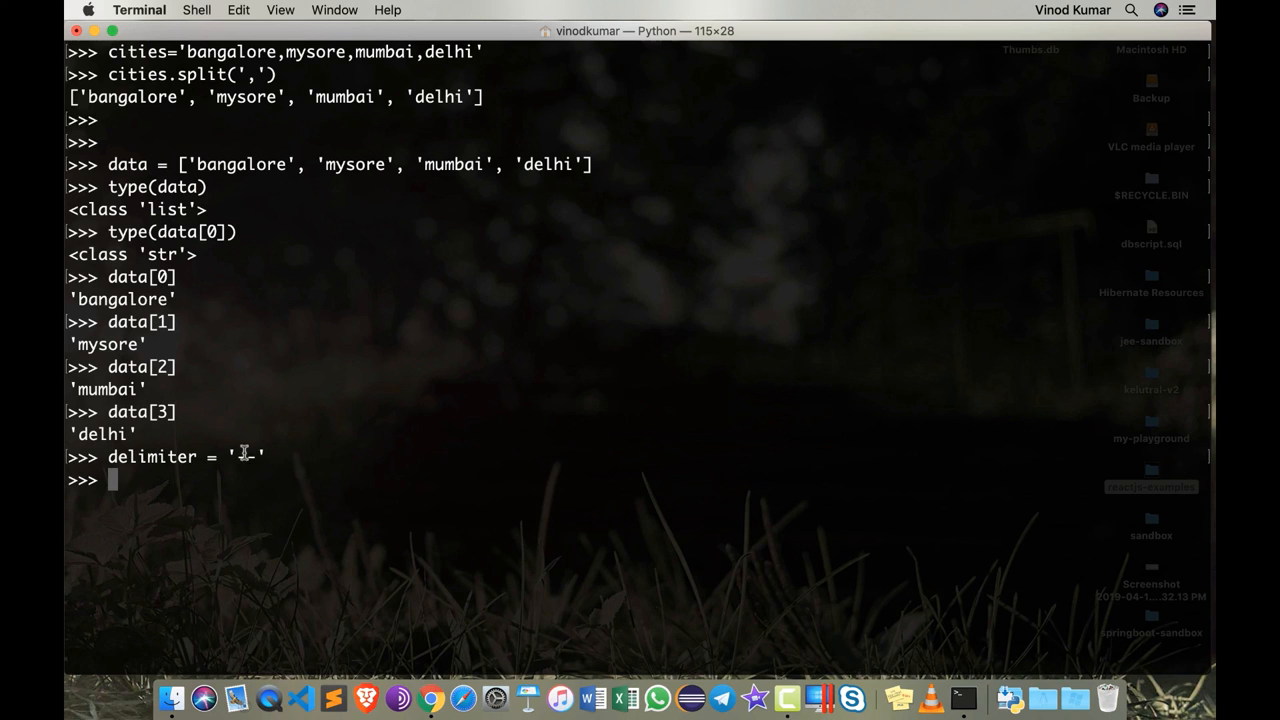
type("-")
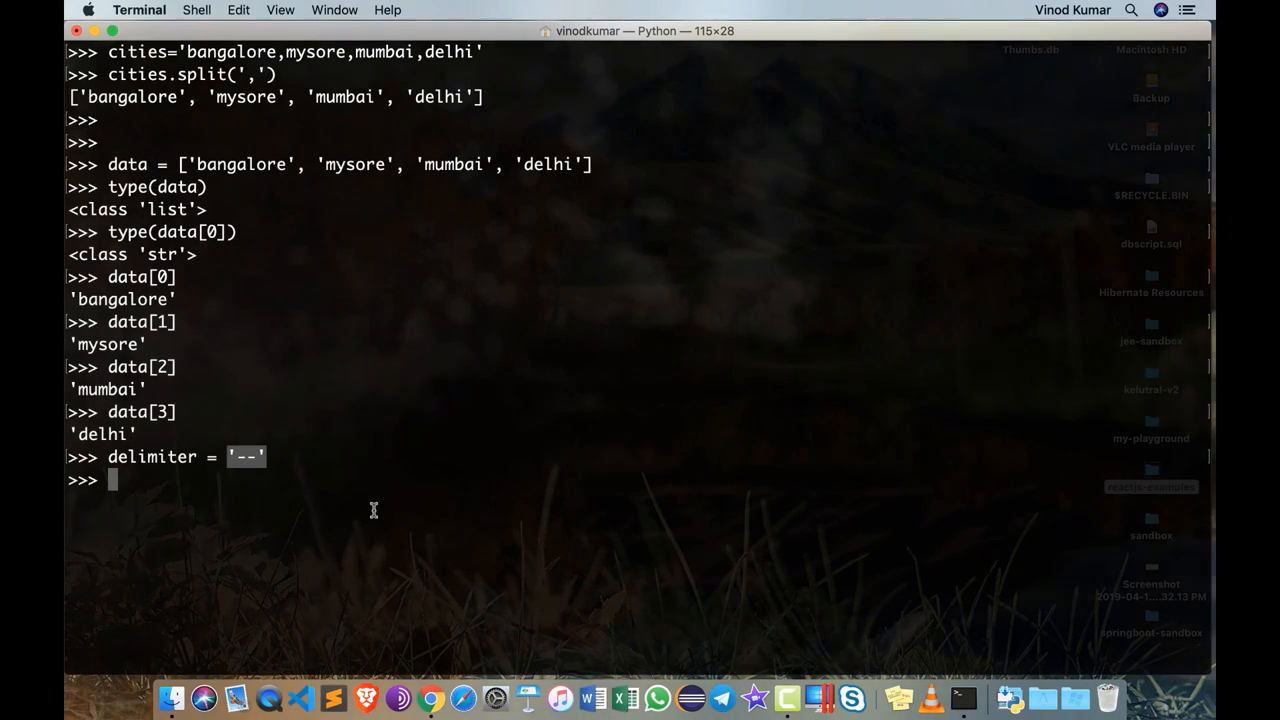
type("delimiter")
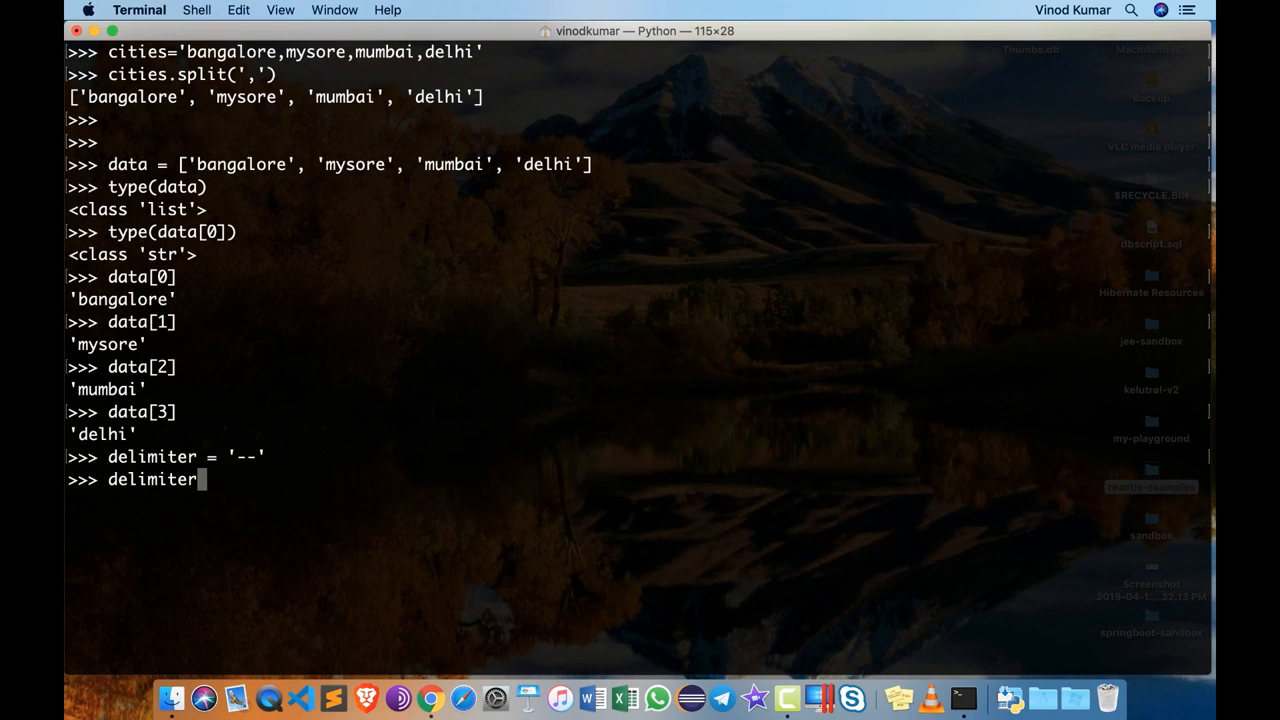
type(".join(data")
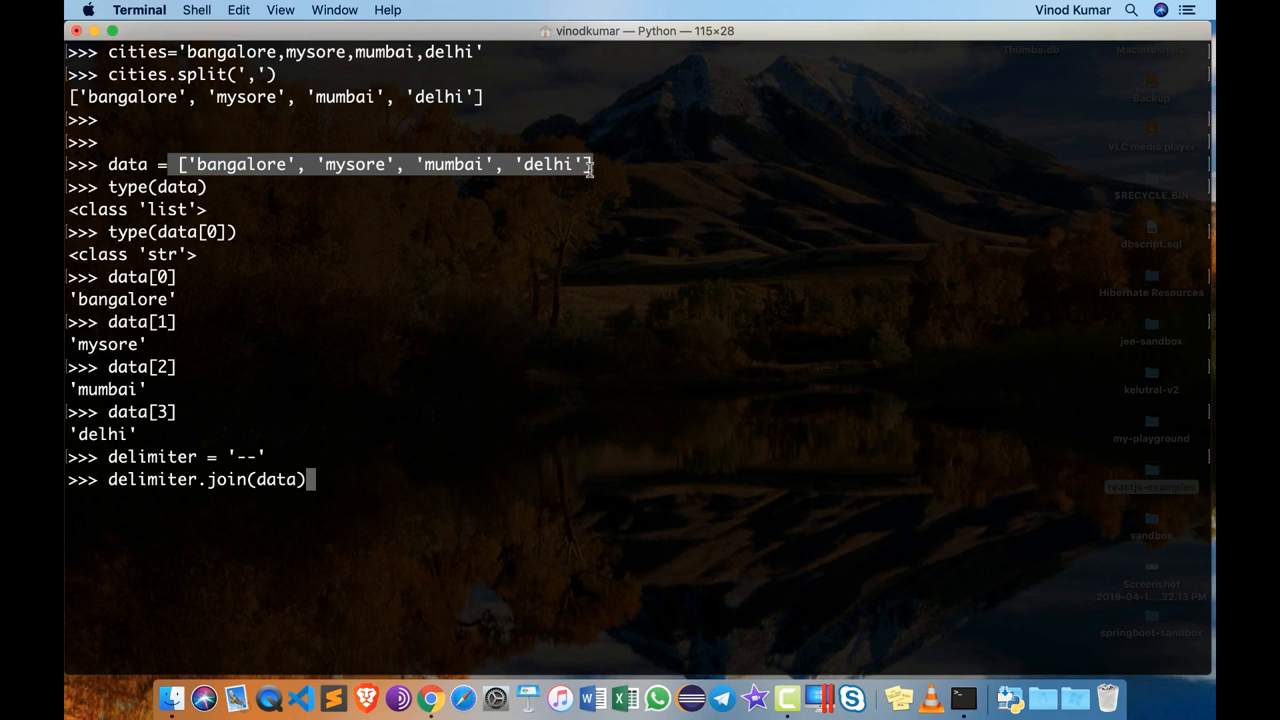
mouse_move(216, 484)
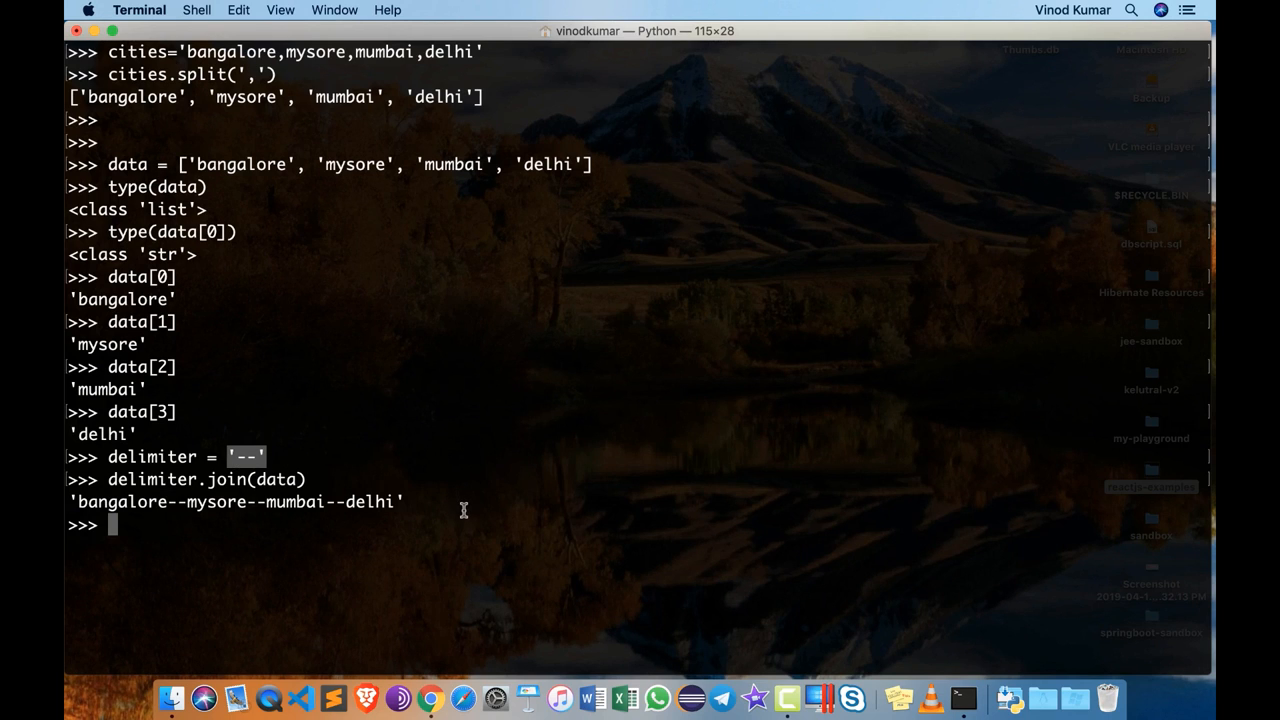
- Set delimiter = '/' and join data into 'bangalore/mysore/mumbai/delhi'
type("delimiter = '--")
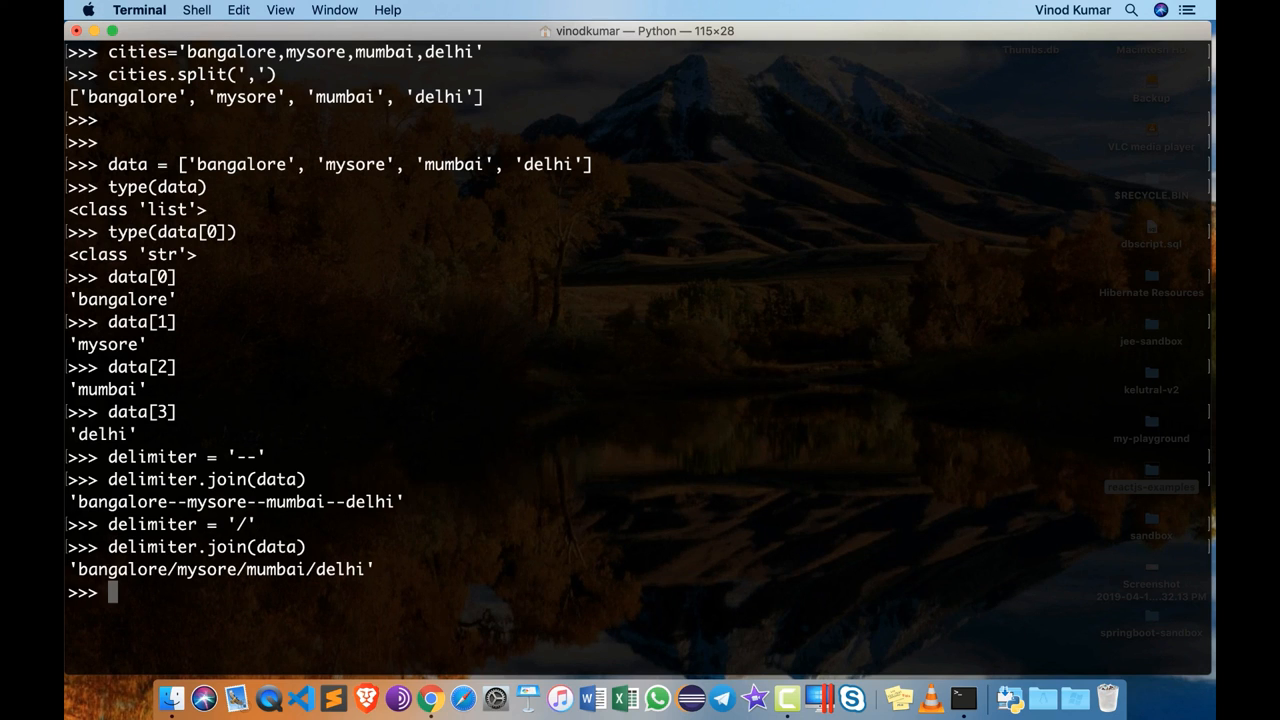
type("delimiter.join(data)")
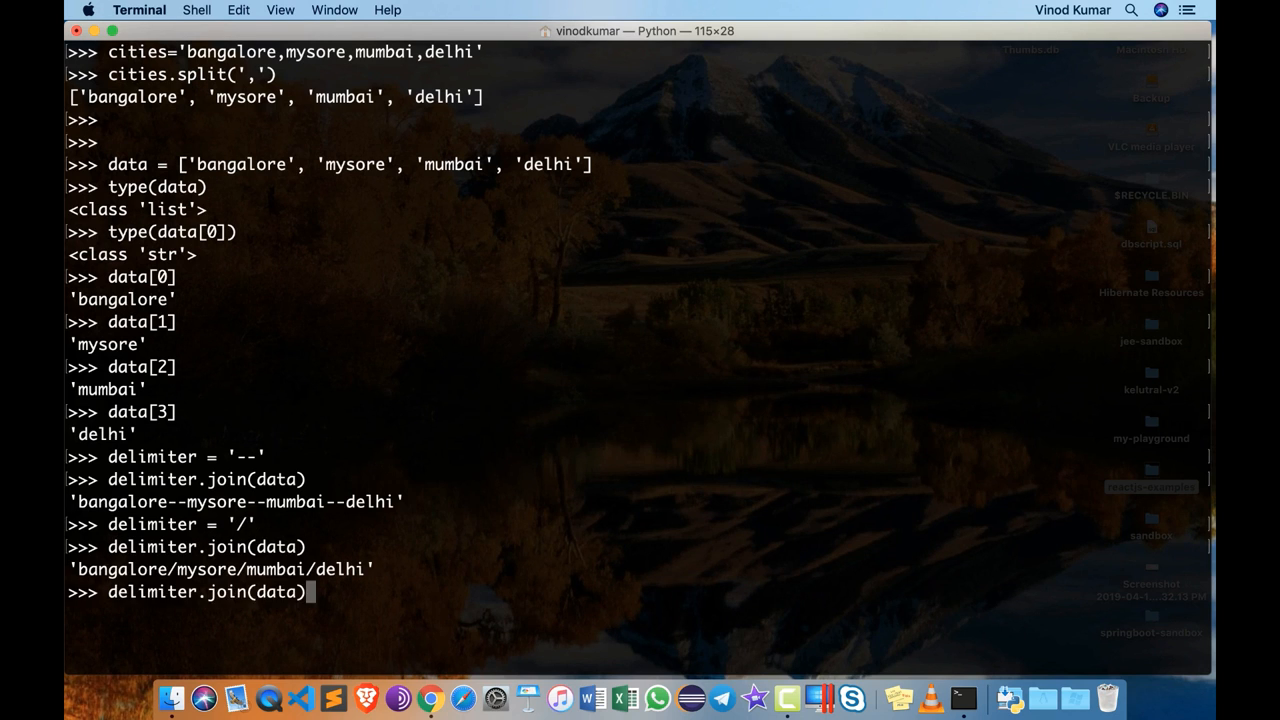